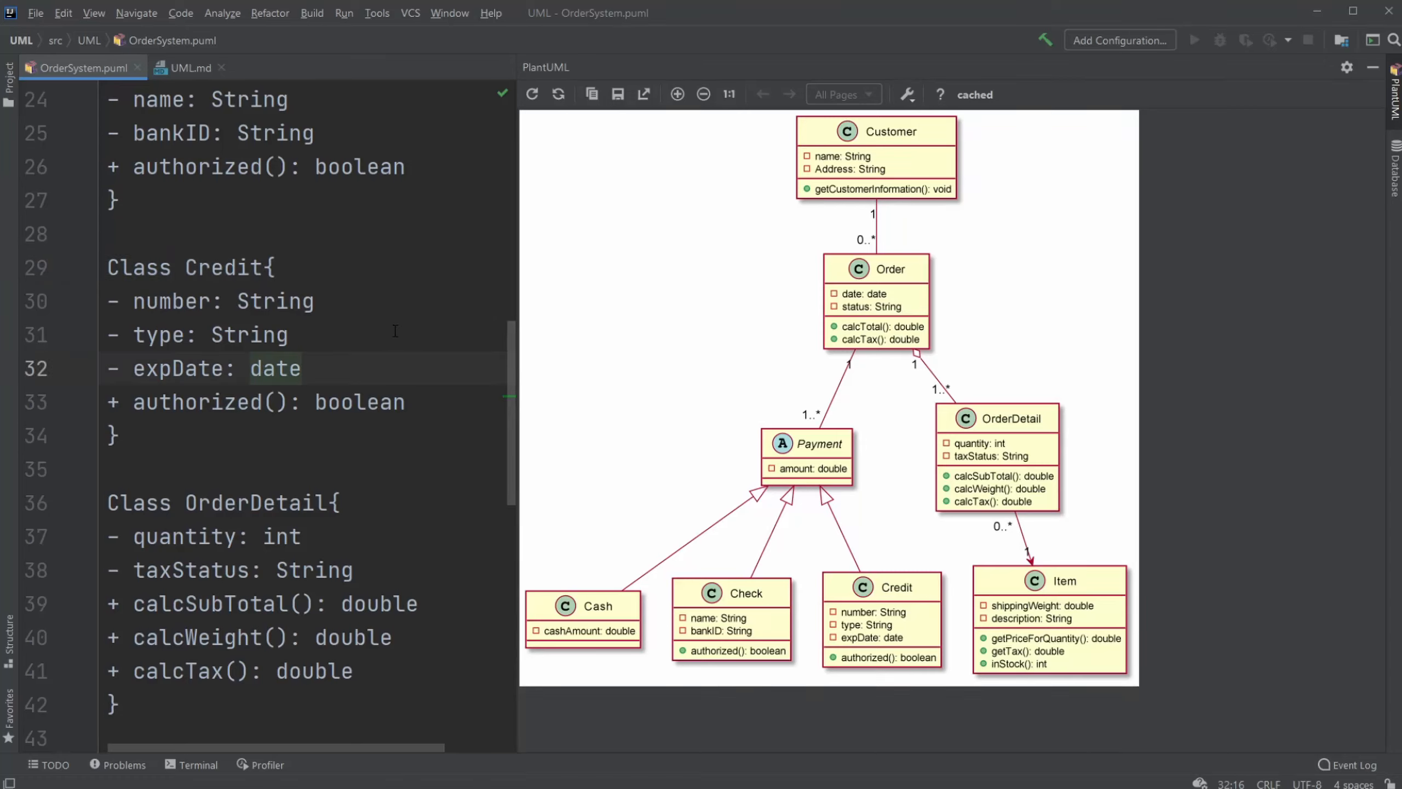
{"action": "mouse_move", "coordinate": [571, 428]}
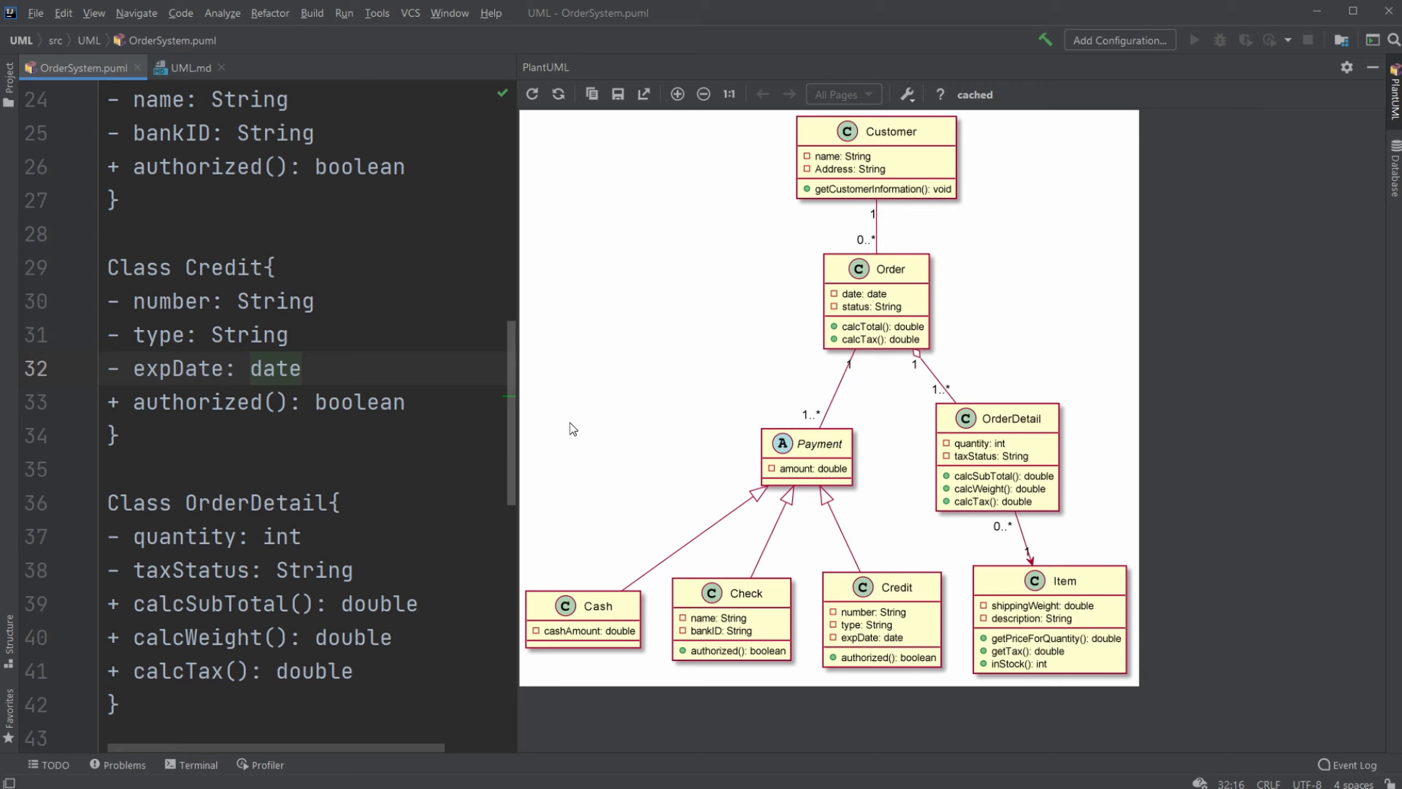
{"action": "mouse_move", "coordinate": [930, 513]}
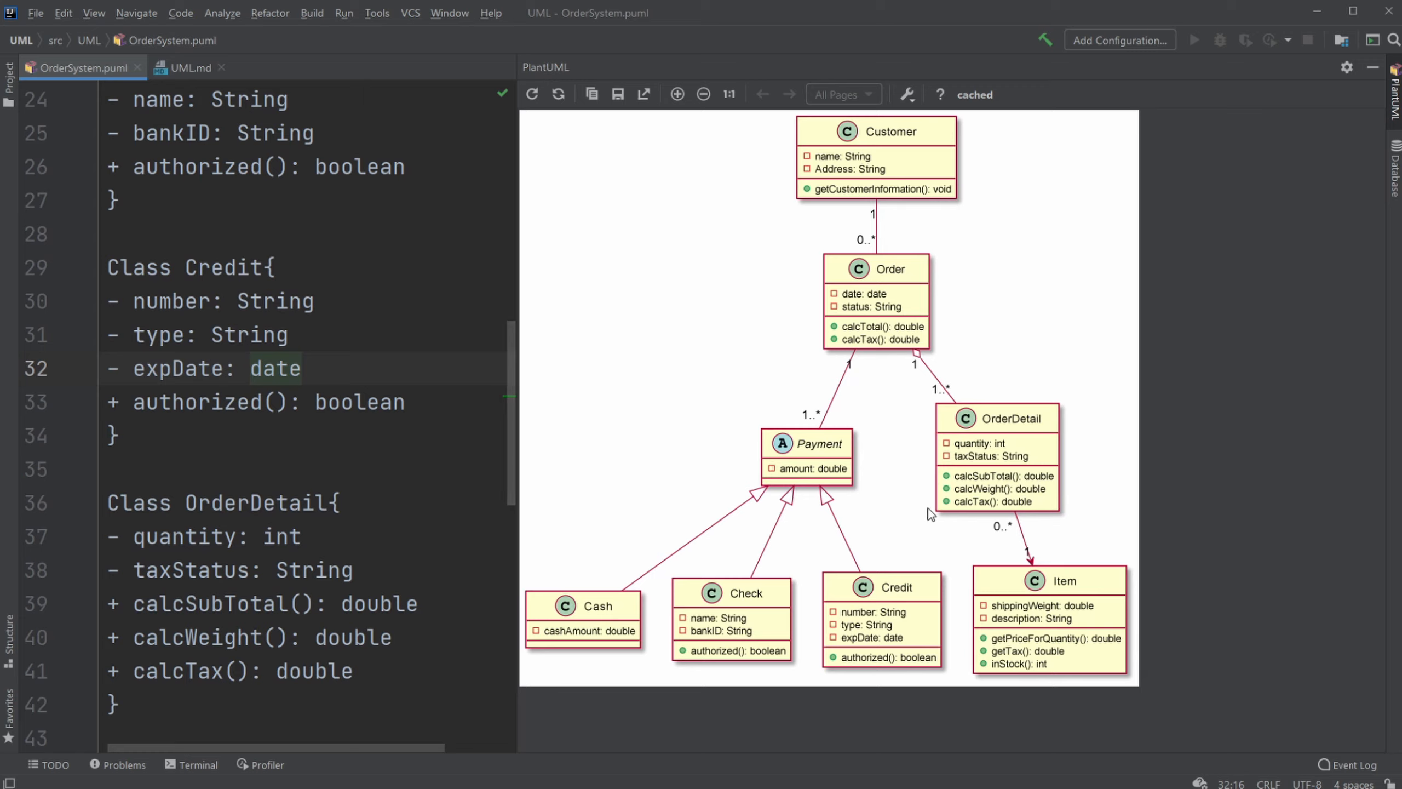
{"action": "mouse_move", "coordinate": [1034, 275]}
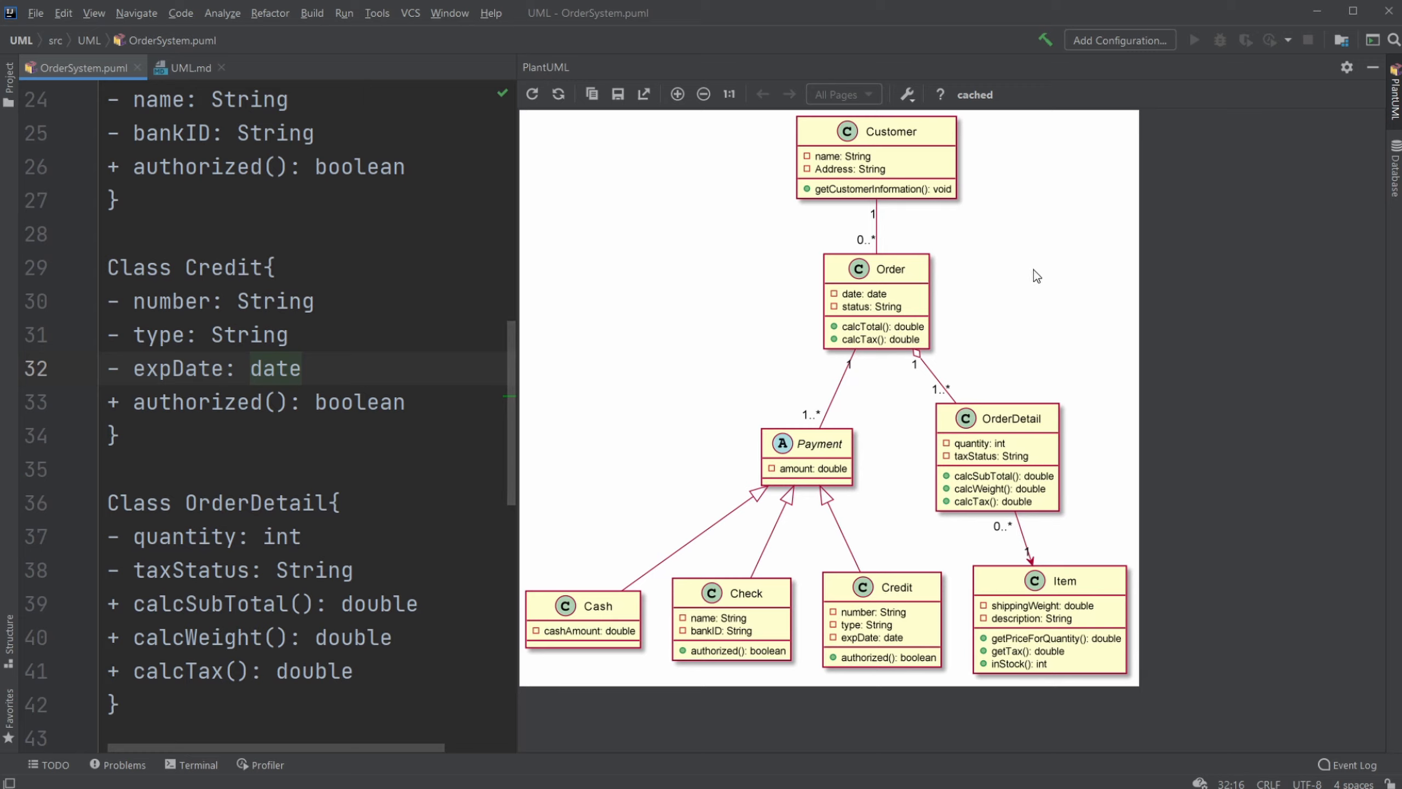
- Scroll OrderSystem.puml back to its opening lines defining Customer, Order and abstract Payment
{"action": "scroll", "scroll_direction": "down", "scroll_amount": 3}
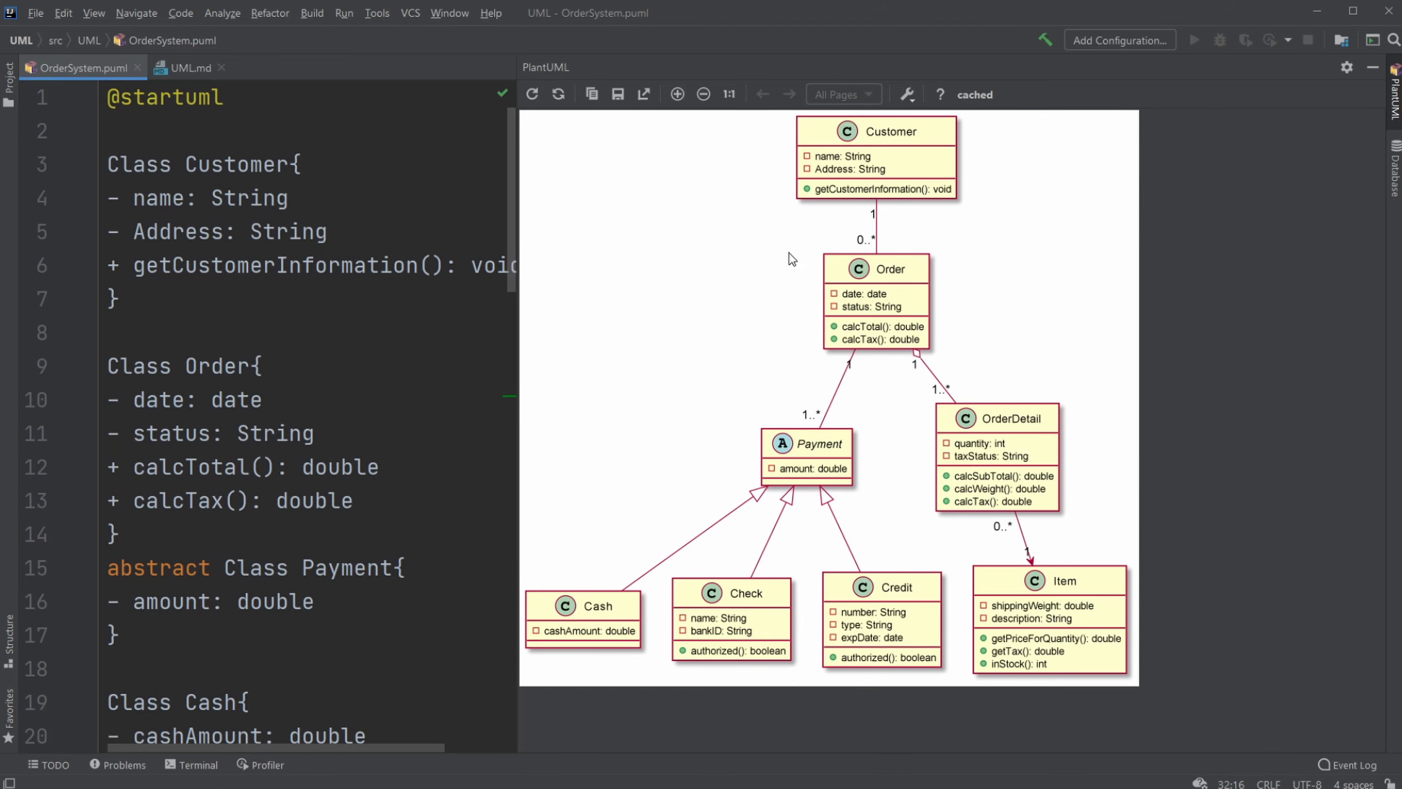
{"action": "mouse_move", "coordinate": [971, 295]}
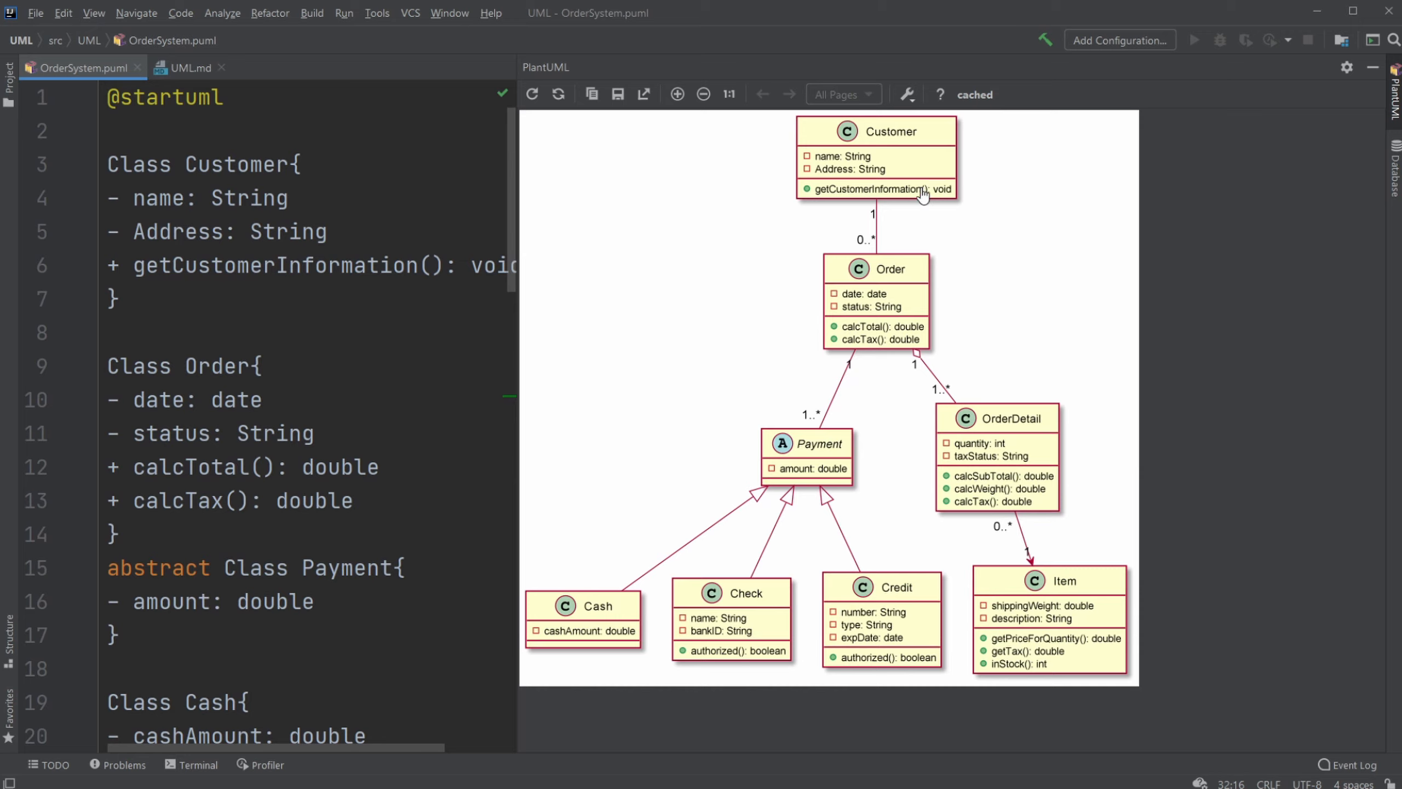
{"action": "mouse_move", "coordinate": [952, 381]}
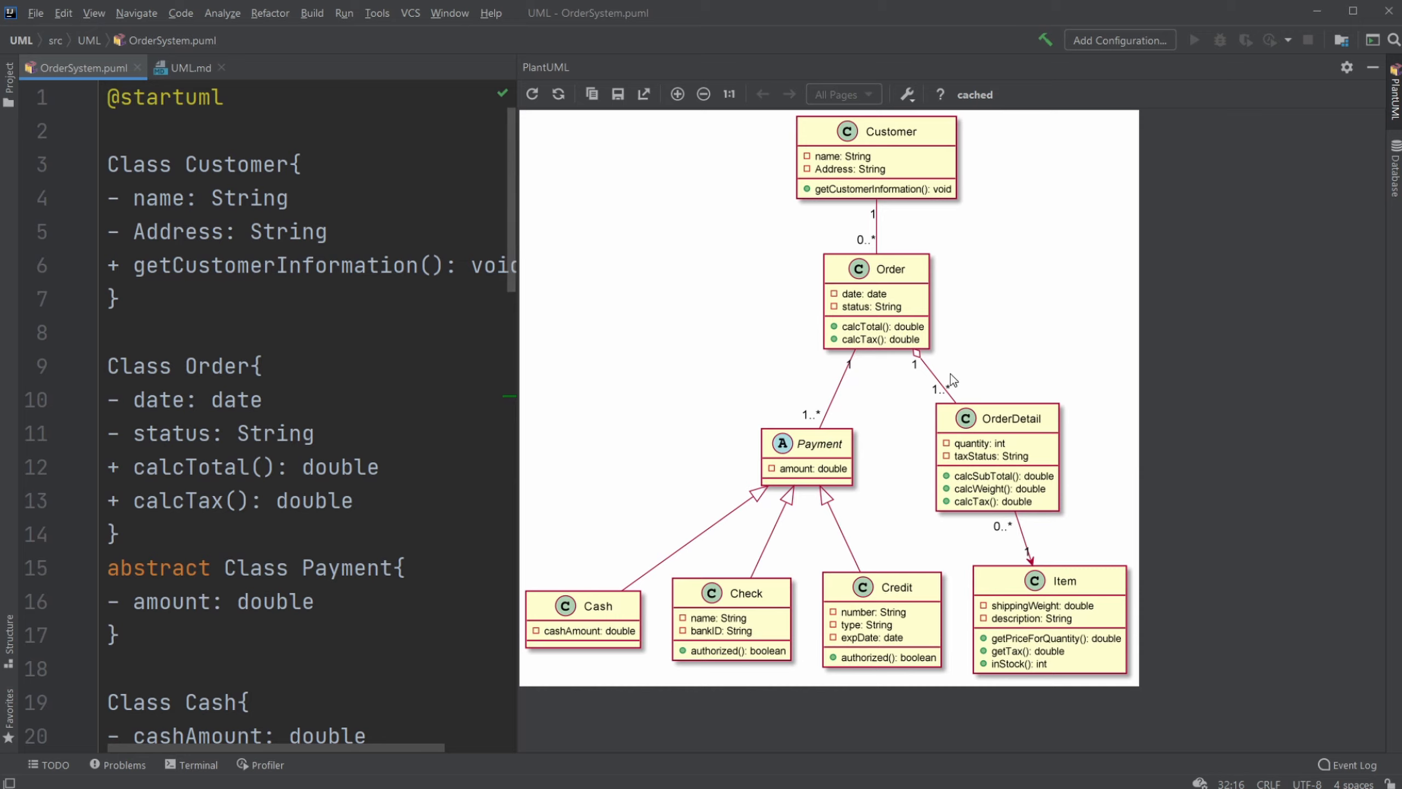
{"action": "mouse_move", "coordinate": [880, 155]}
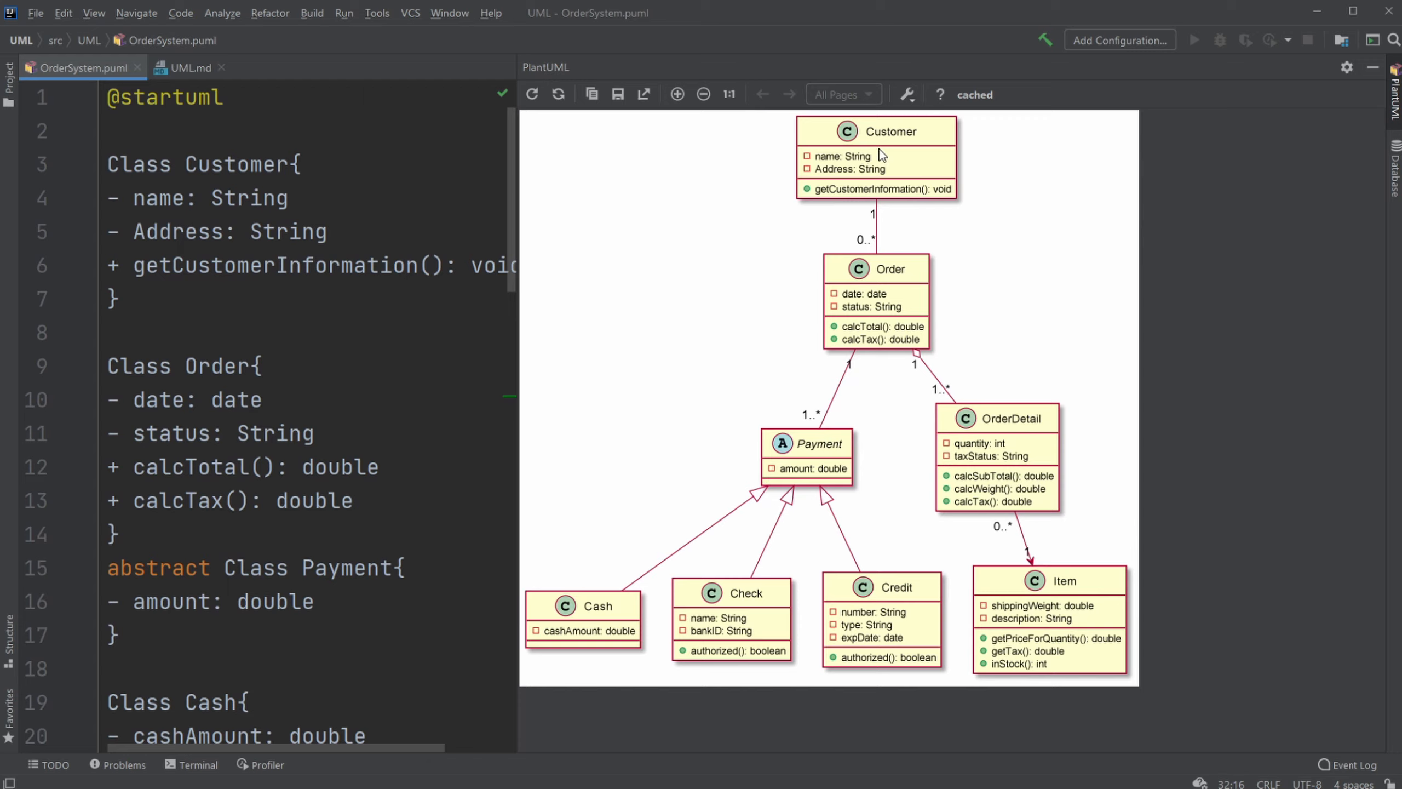
{"action": "mouse_move", "coordinate": [787, 211]}
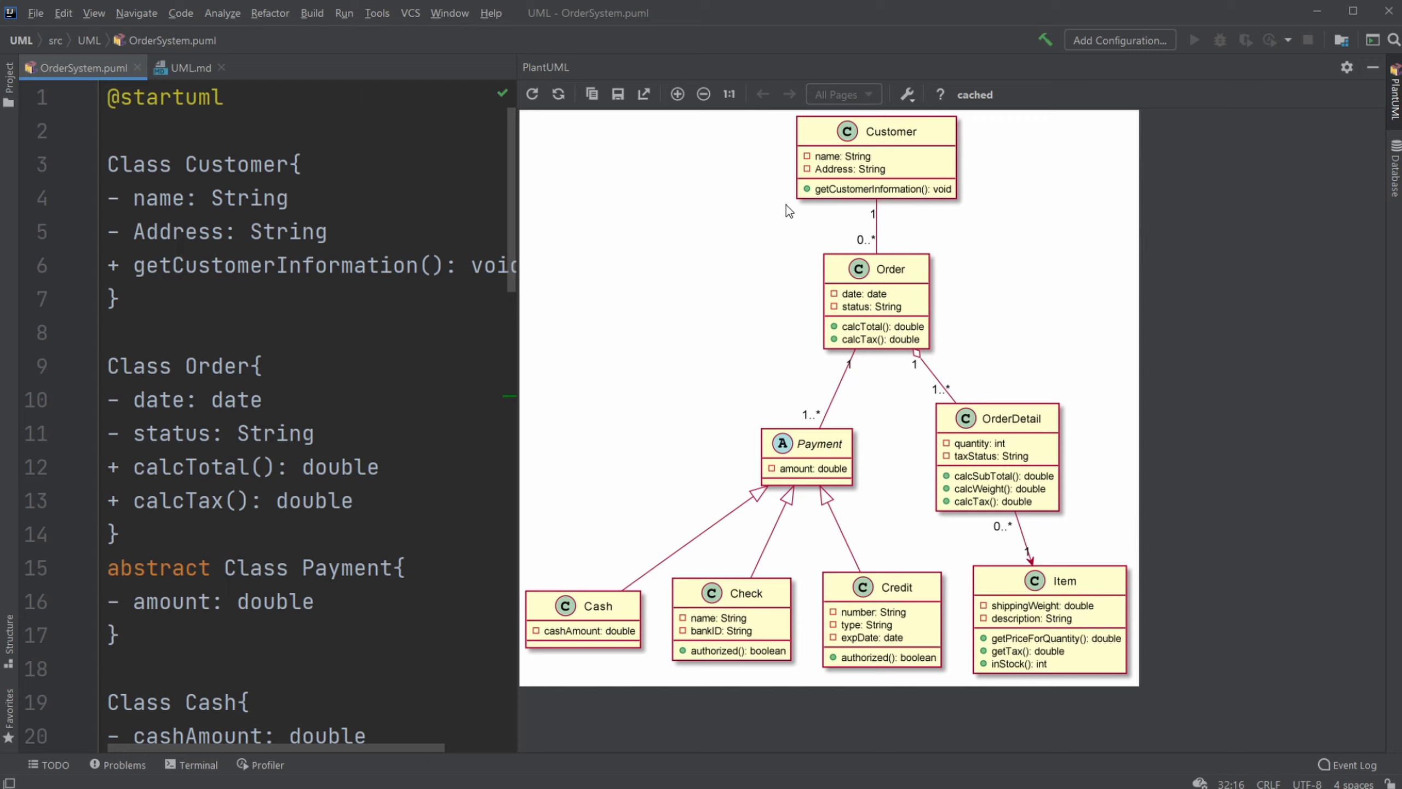
{"action": "mouse_move", "coordinate": [928, 255]}
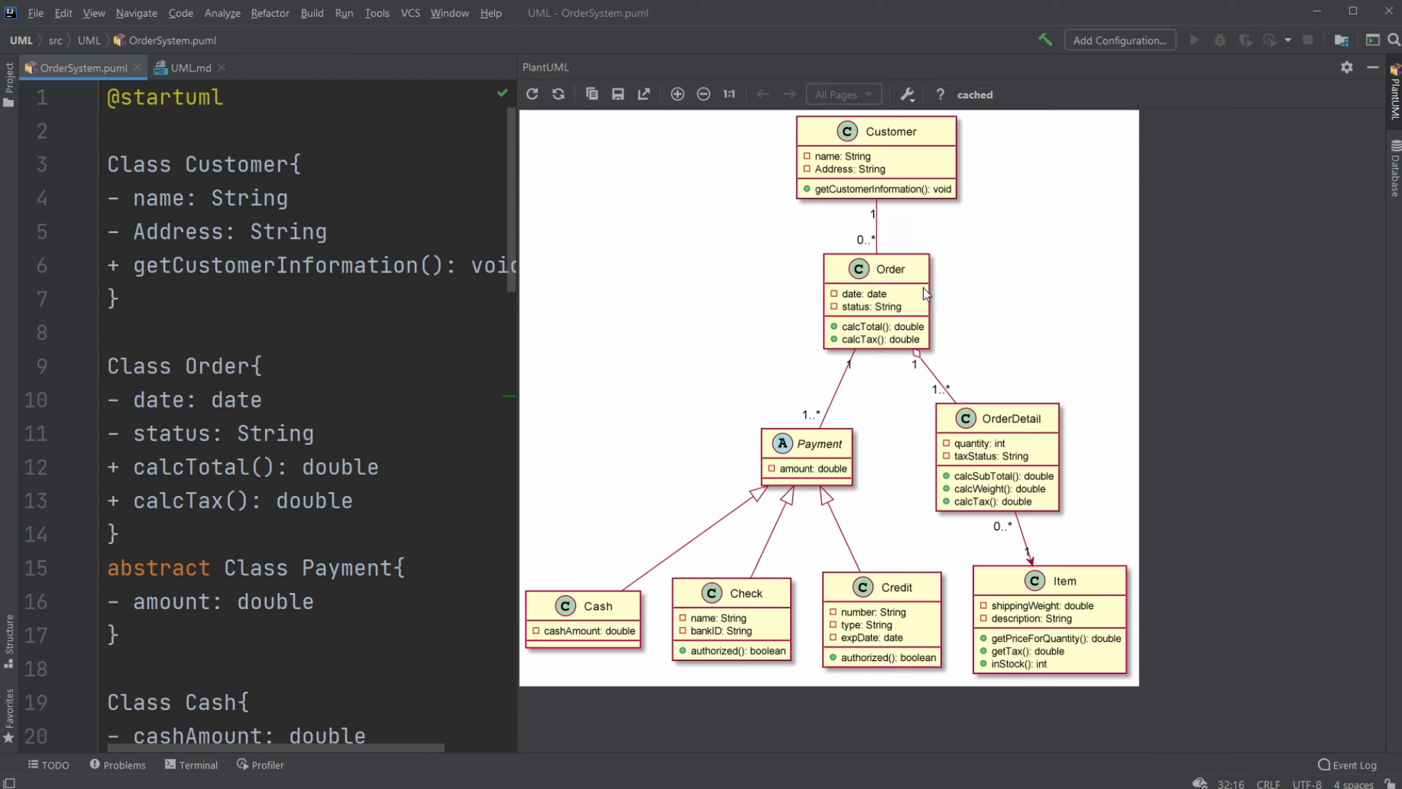
{"action": "mouse_move", "coordinate": [898, 188]}
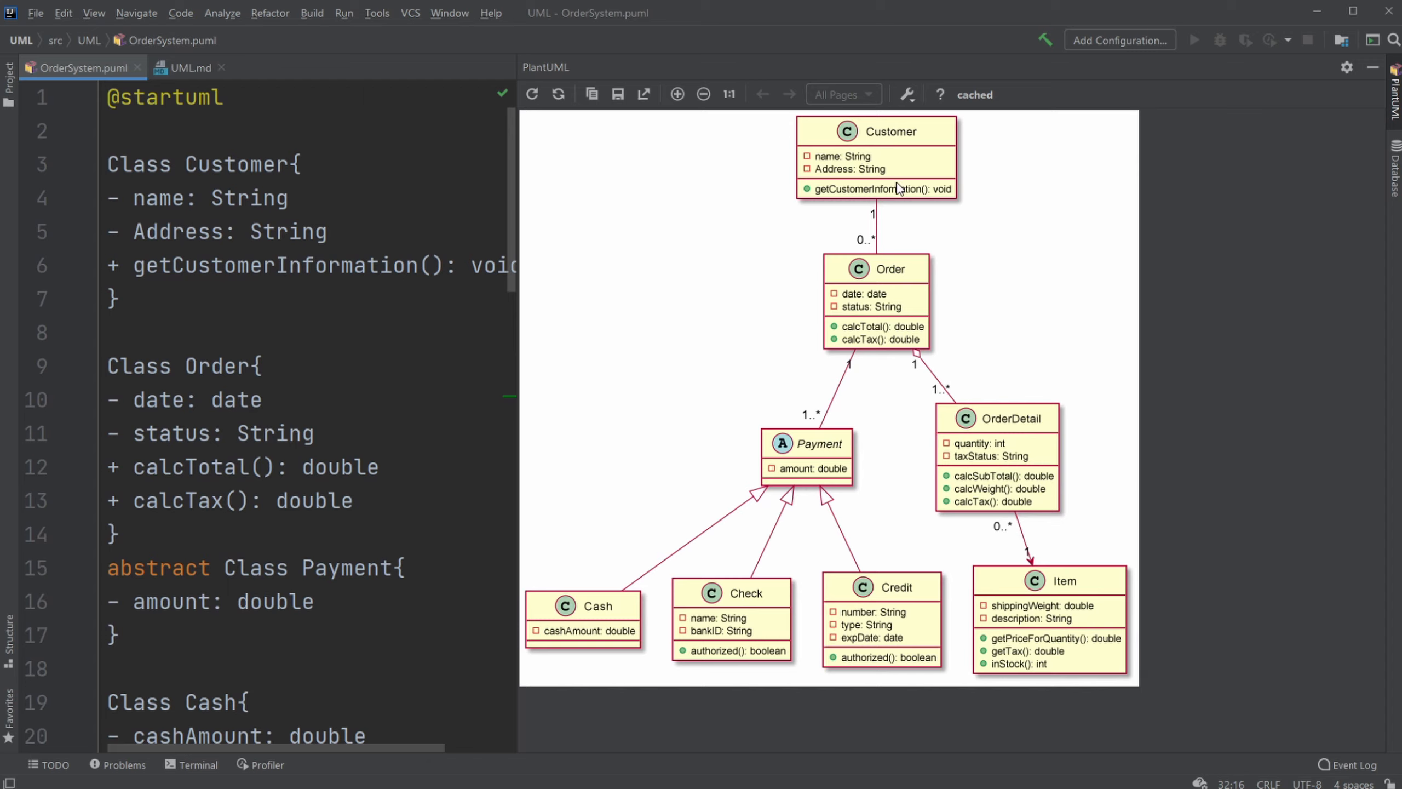
{"action": "mouse_move", "coordinate": [998, 552]}
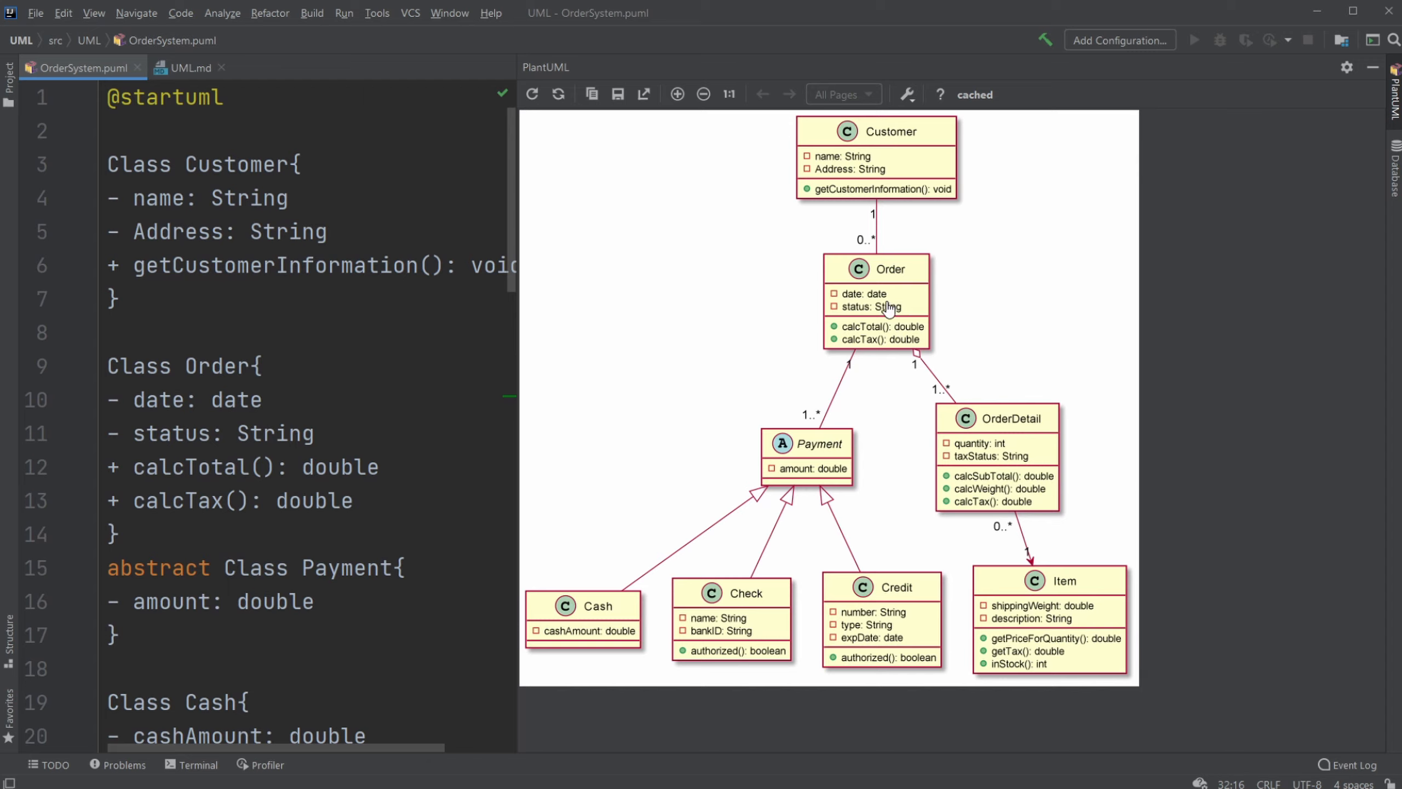
{"action": "mouse_move", "coordinate": [934, 402]}
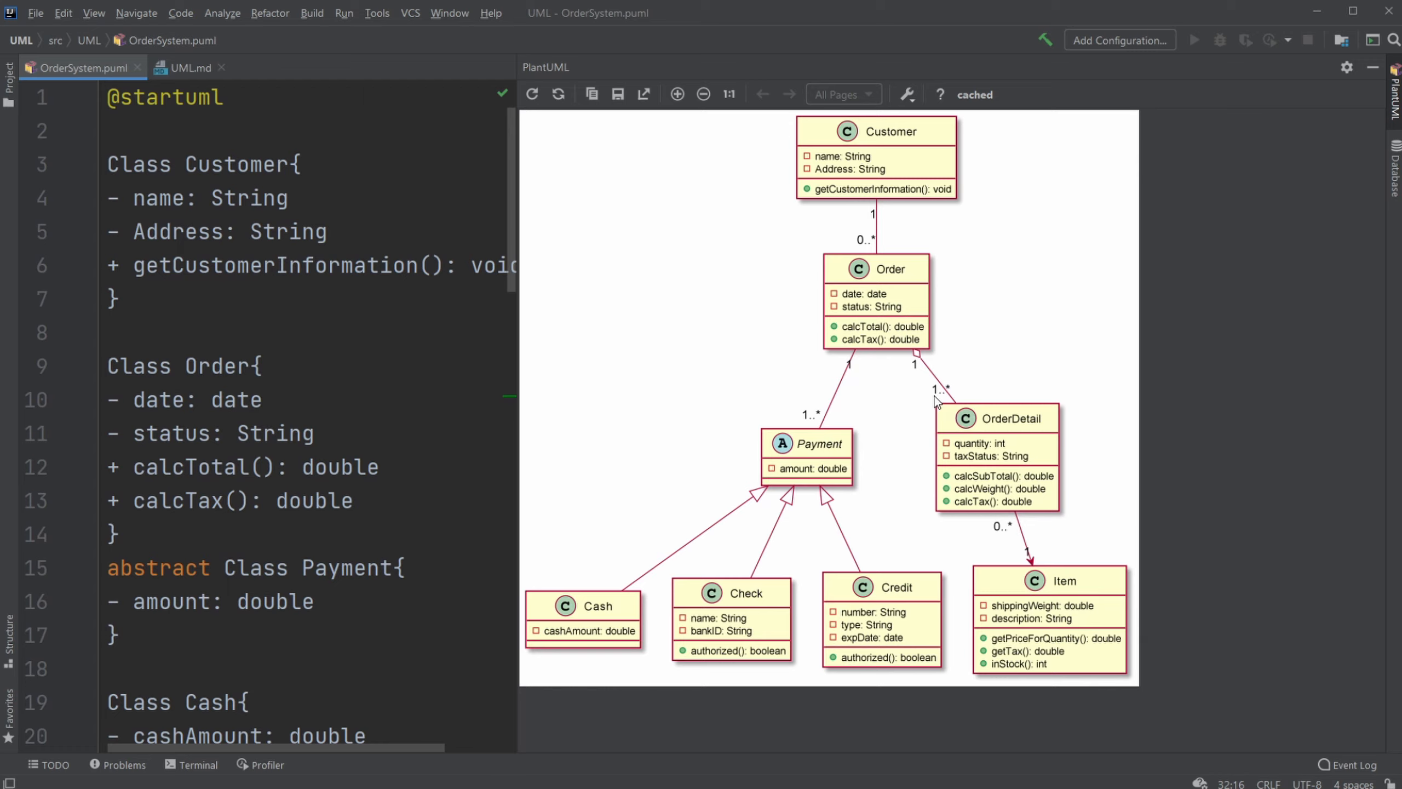
{"action": "mouse_move", "coordinate": [1014, 466]}
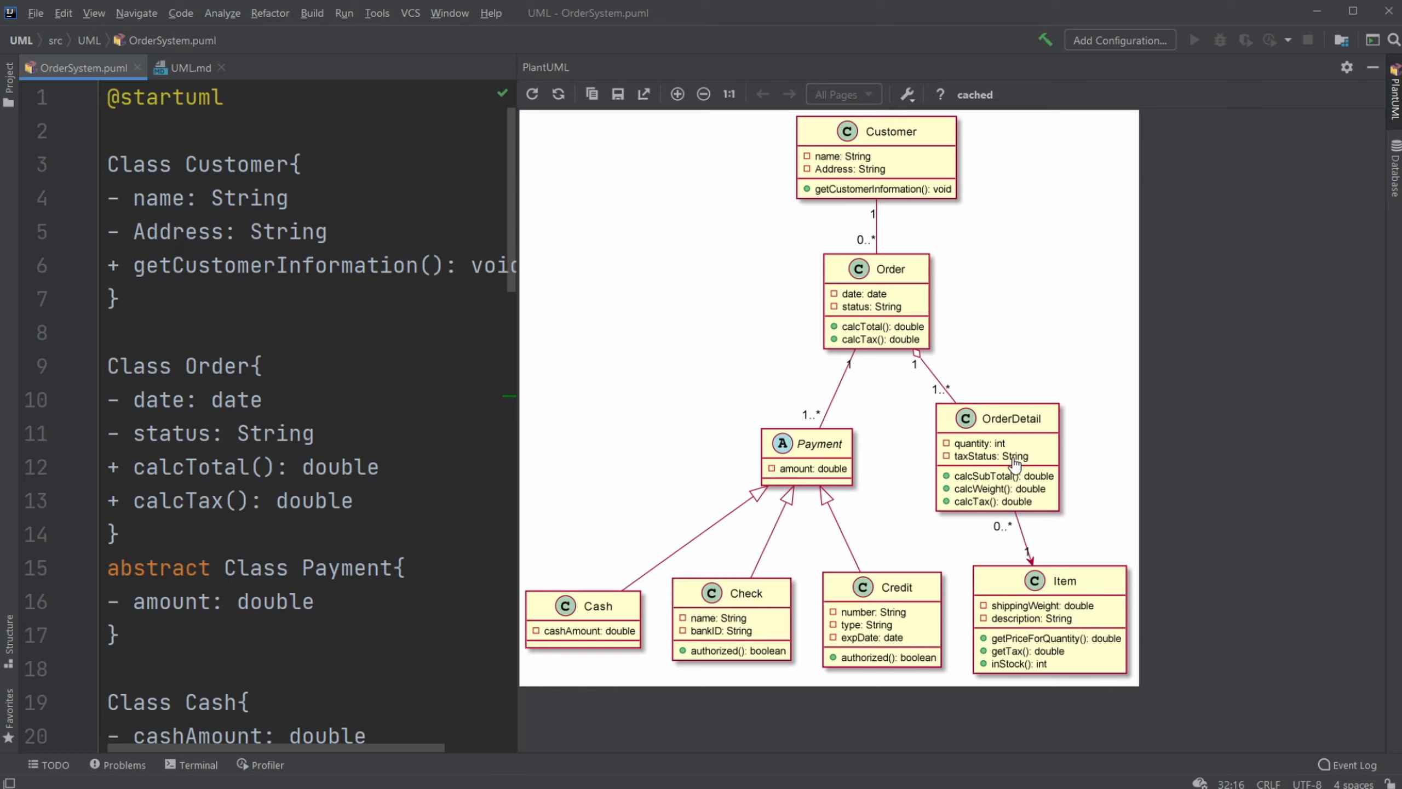
{"action": "mouse_move", "coordinate": [1014, 549]}
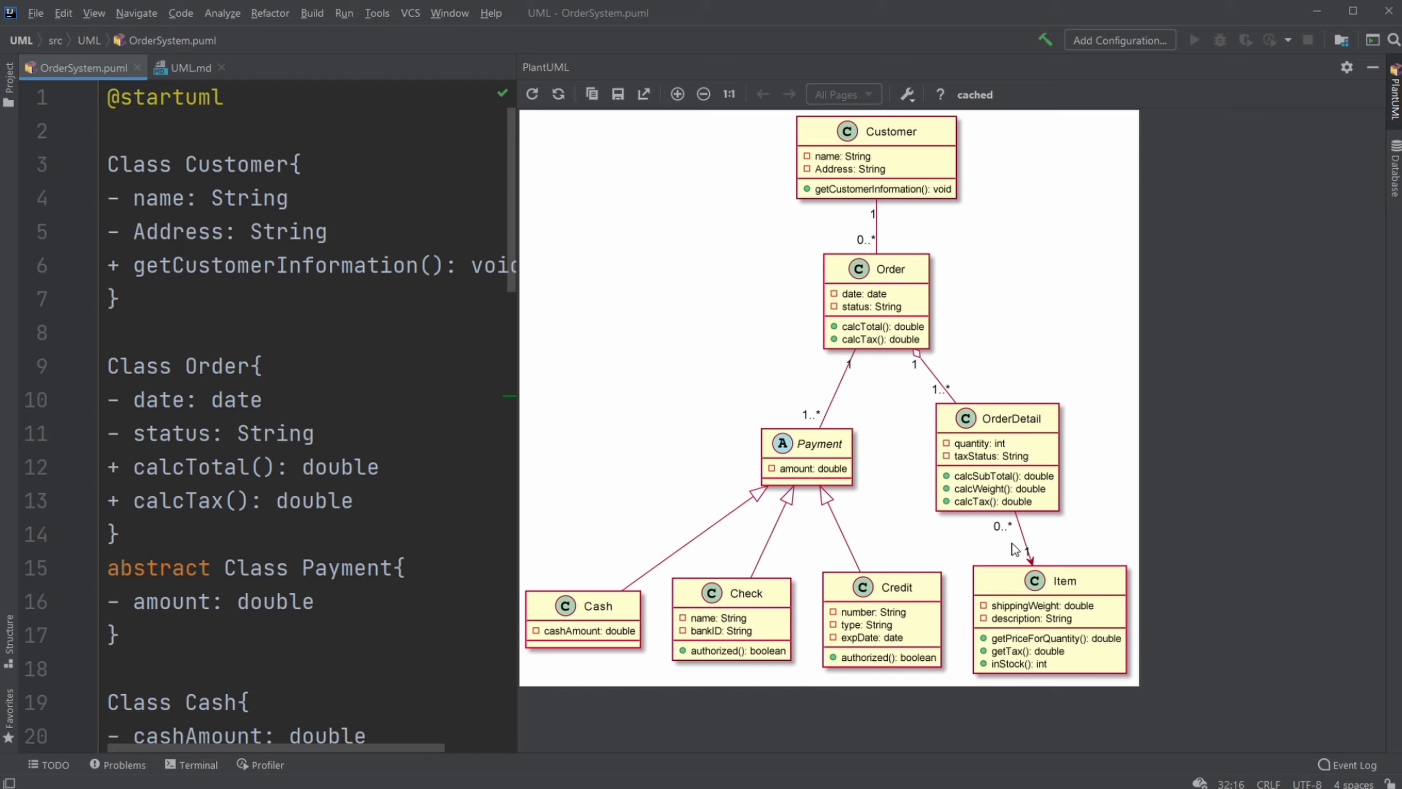
{"action": "mouse_move", "coordinate": [1016, 471]}
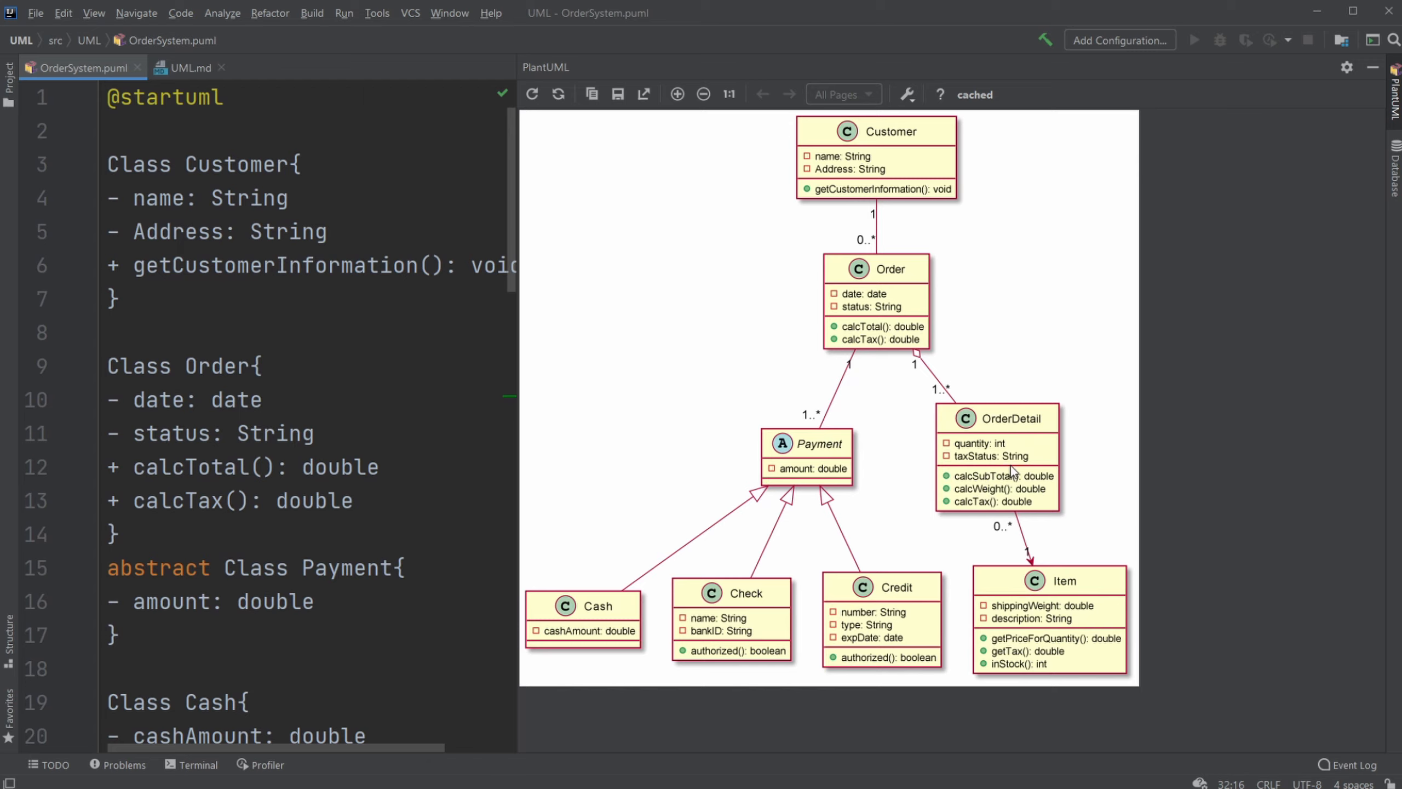
{"action": "mouse_move", "coordinate": [996, 535]}
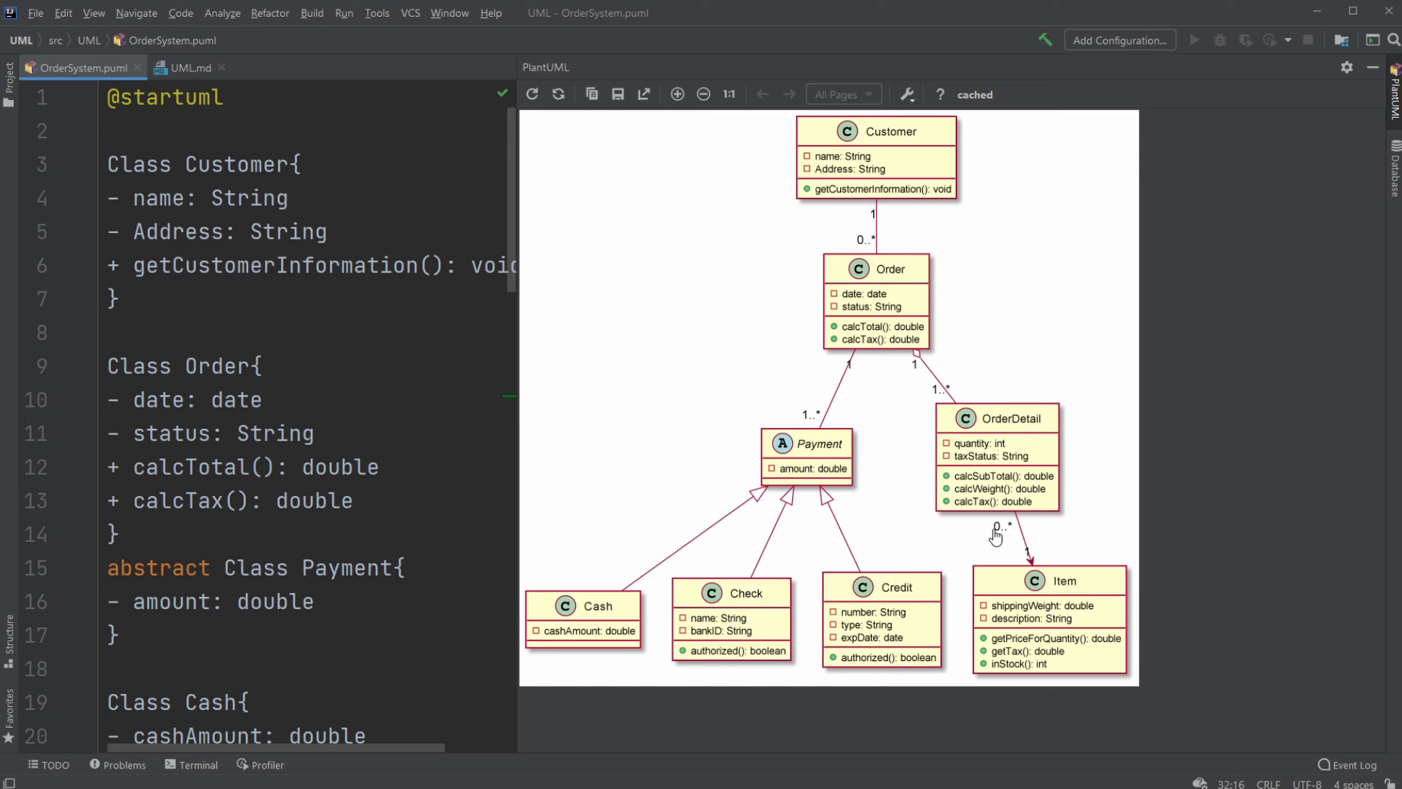
{"action": "mouse_move", "coordinate": [993, 537]}
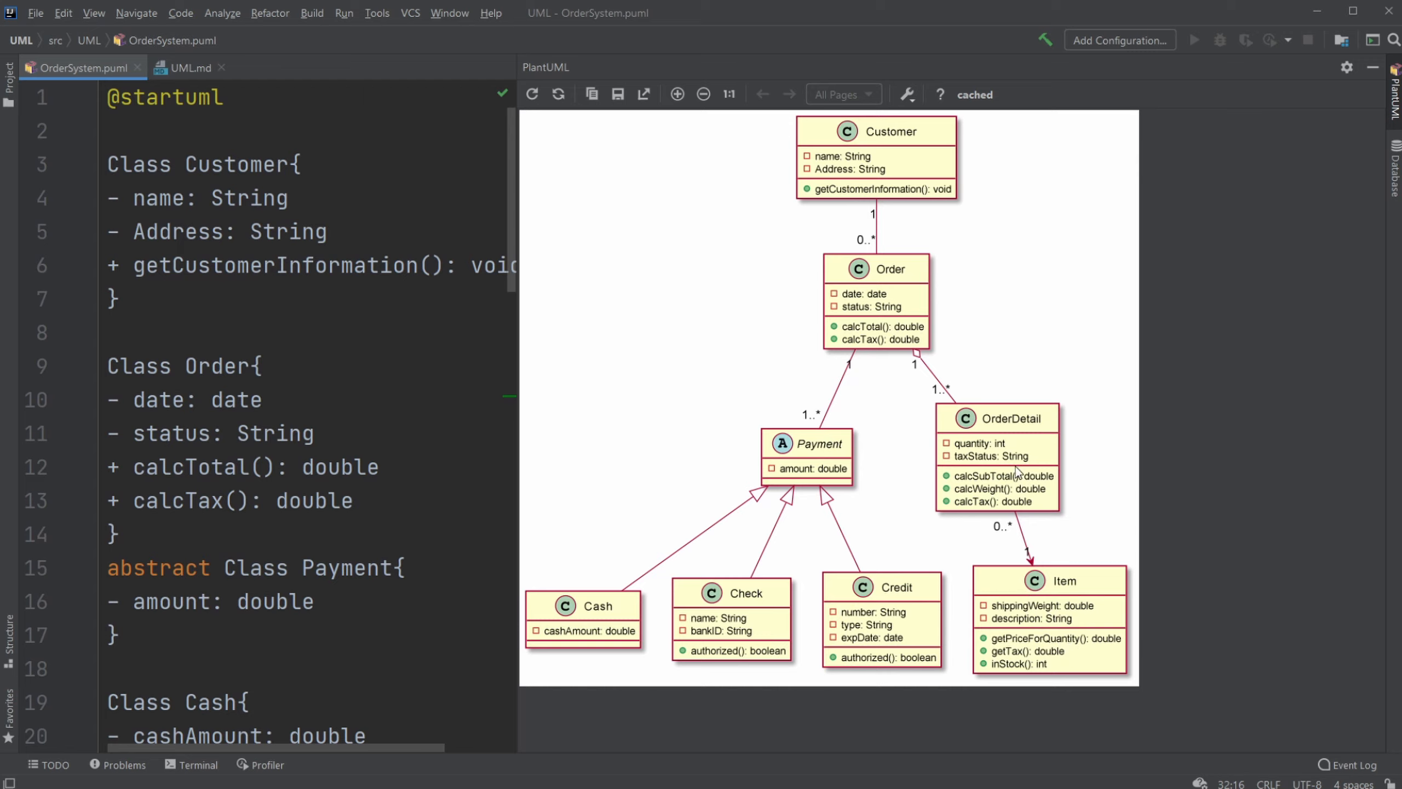
{"action": "mouse_move", "coordinate": [1058, 456]}
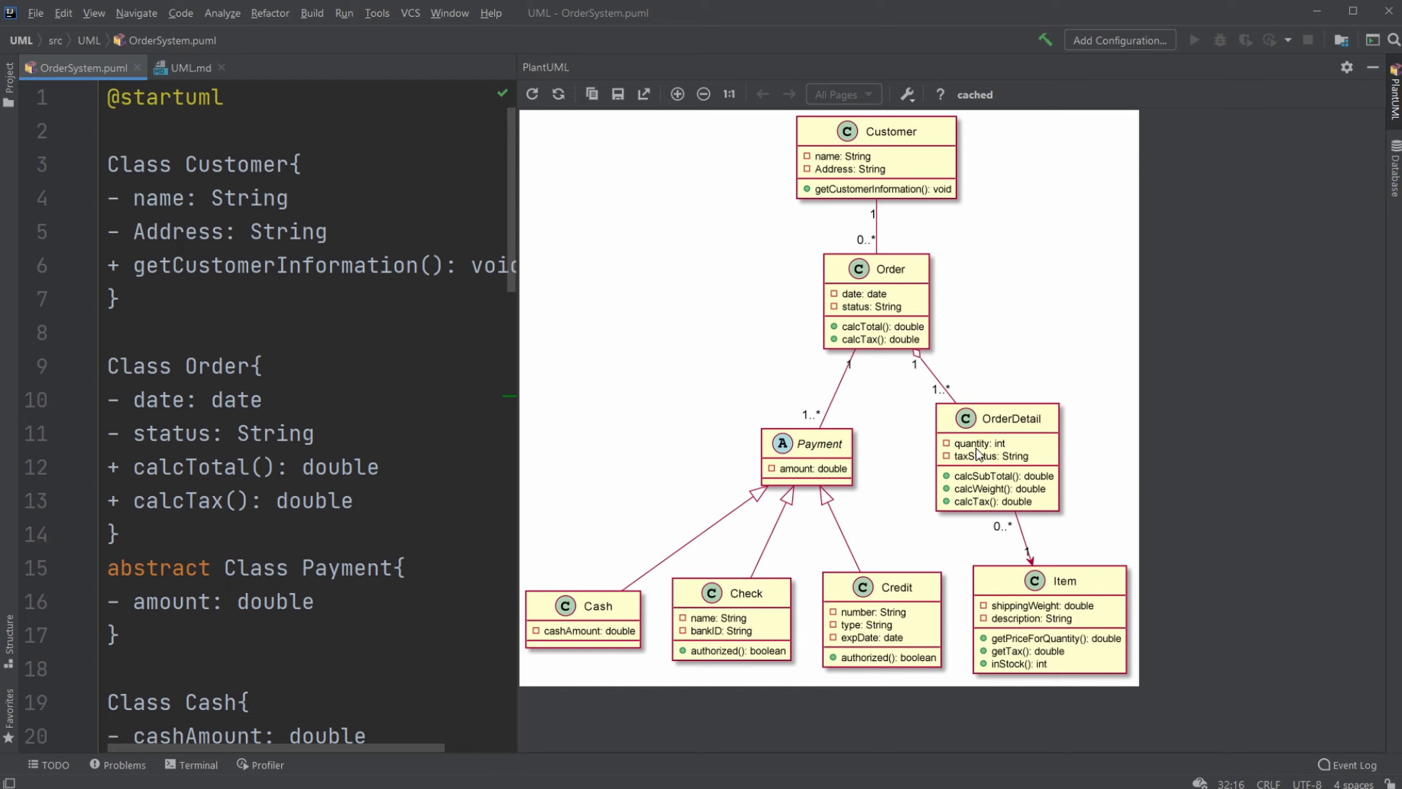
{"action": "mouse_move", "coordinate": [984, 456]}
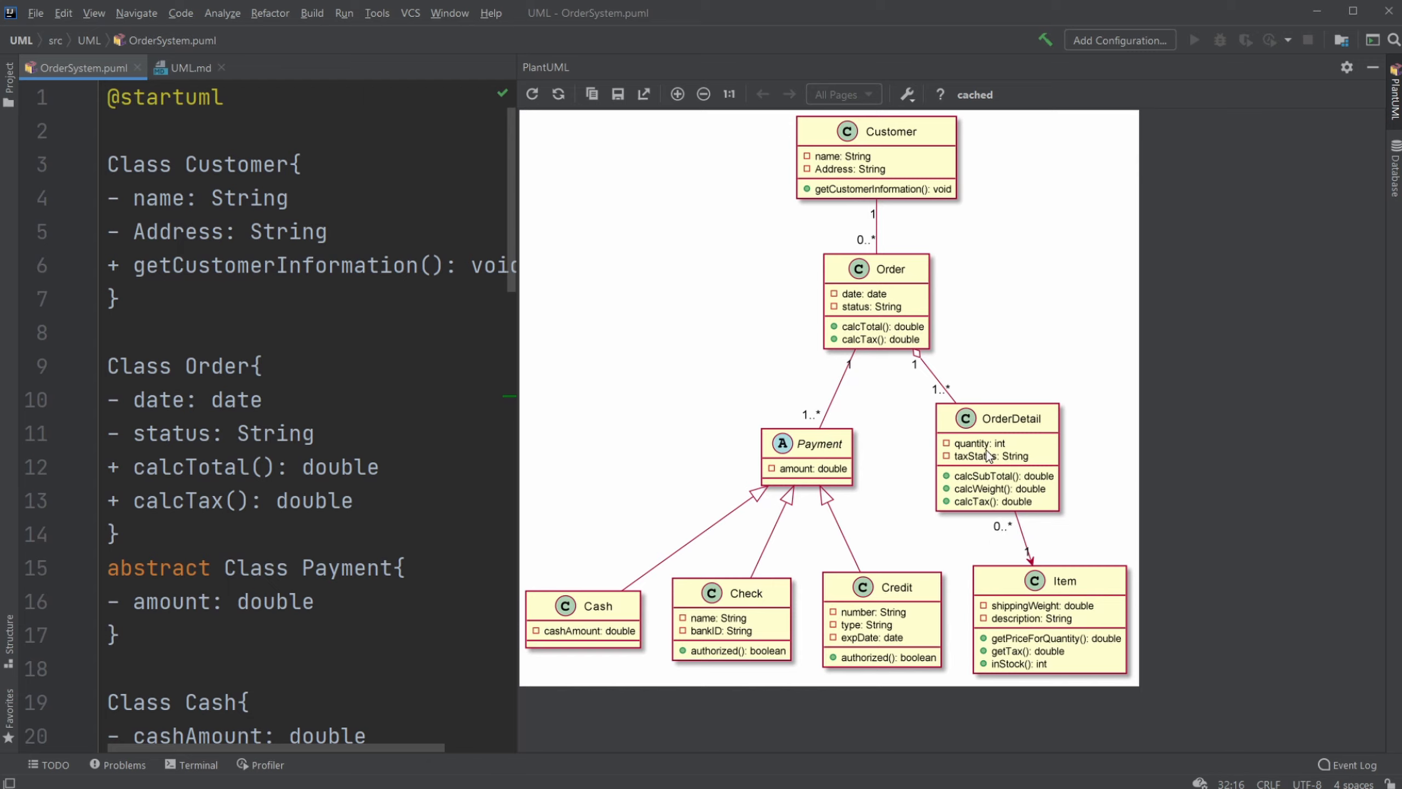
{"action": "mouse_move", "coordinate": [813, 425]}
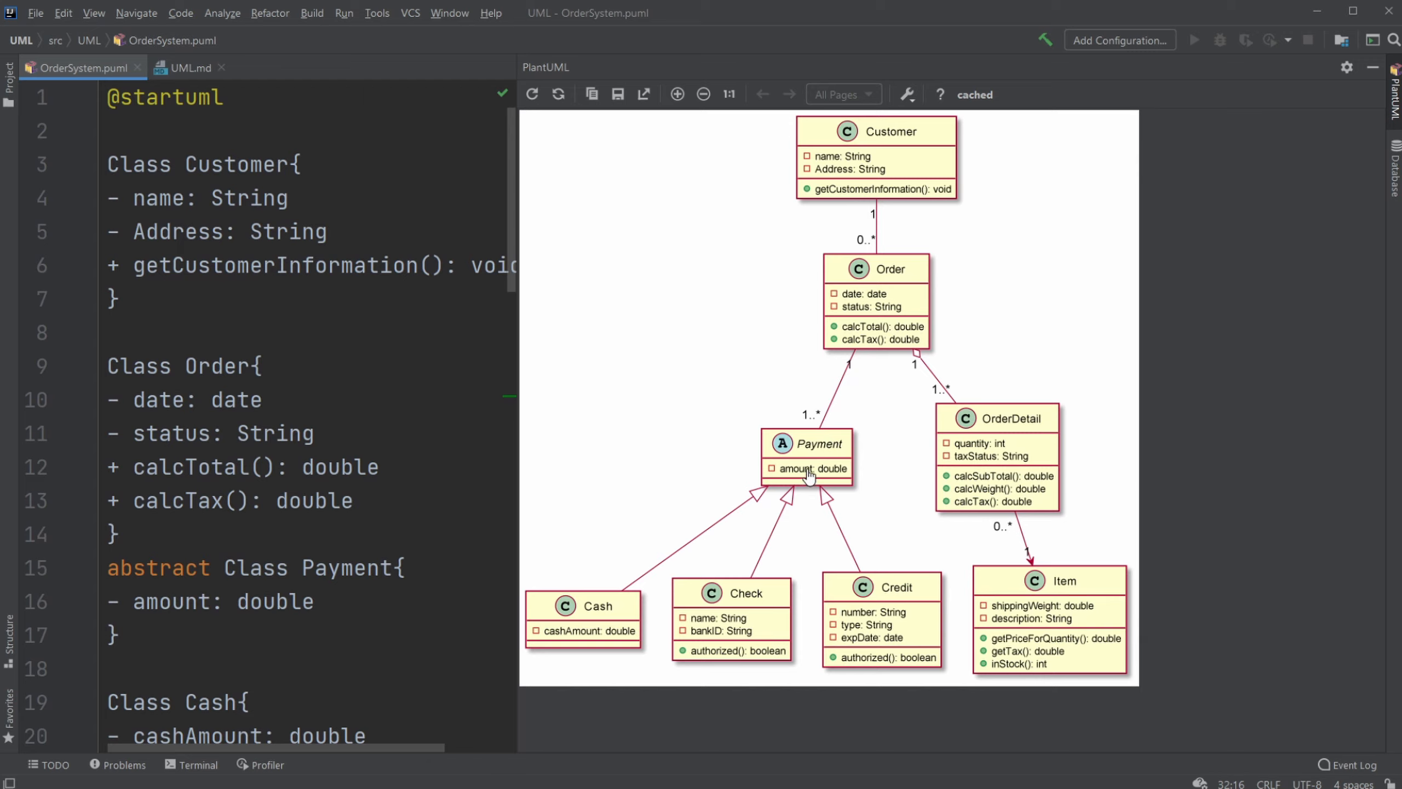
{"action": "mouse_move", "coordinate": [781, 445]}
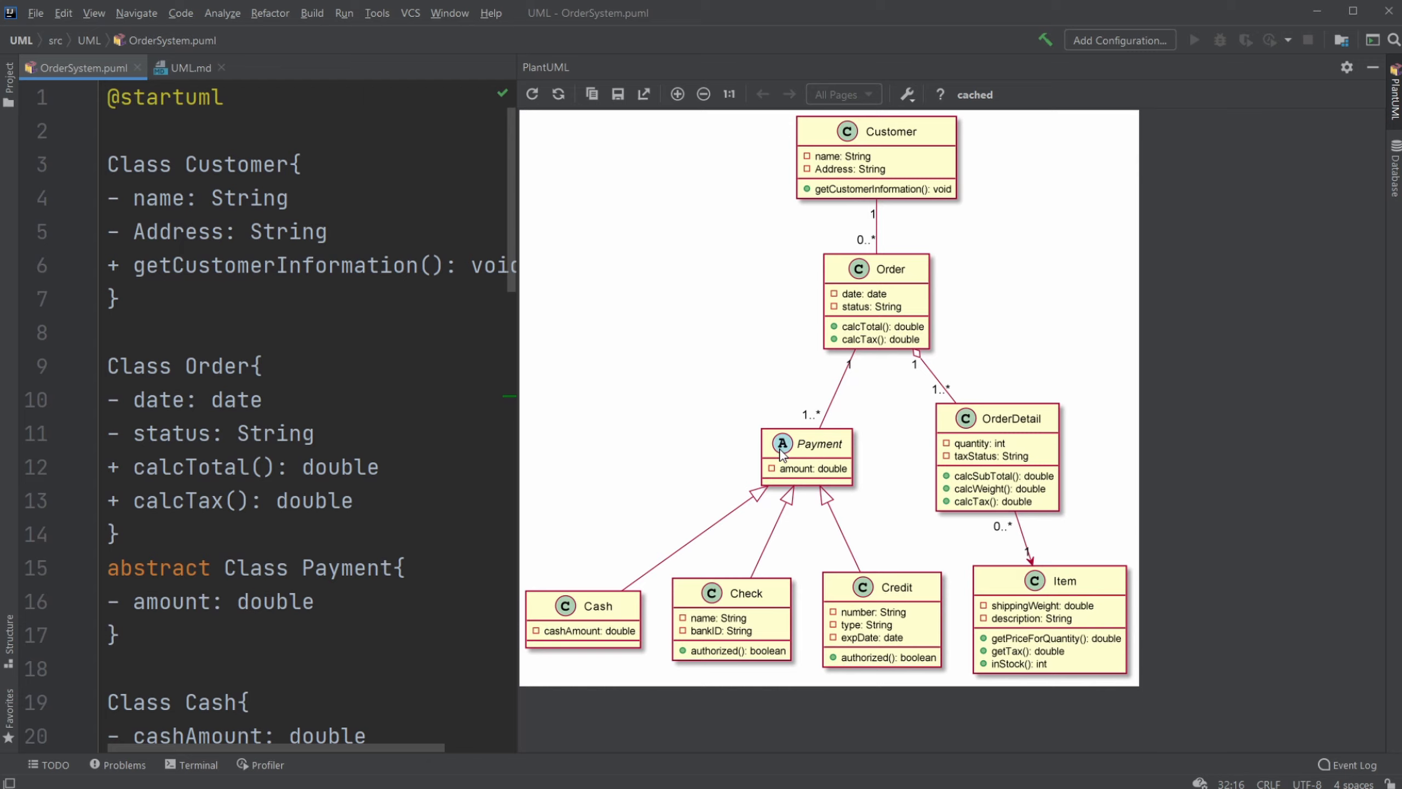
{"action": "mouse_move", "coordinate": [857, 287]}
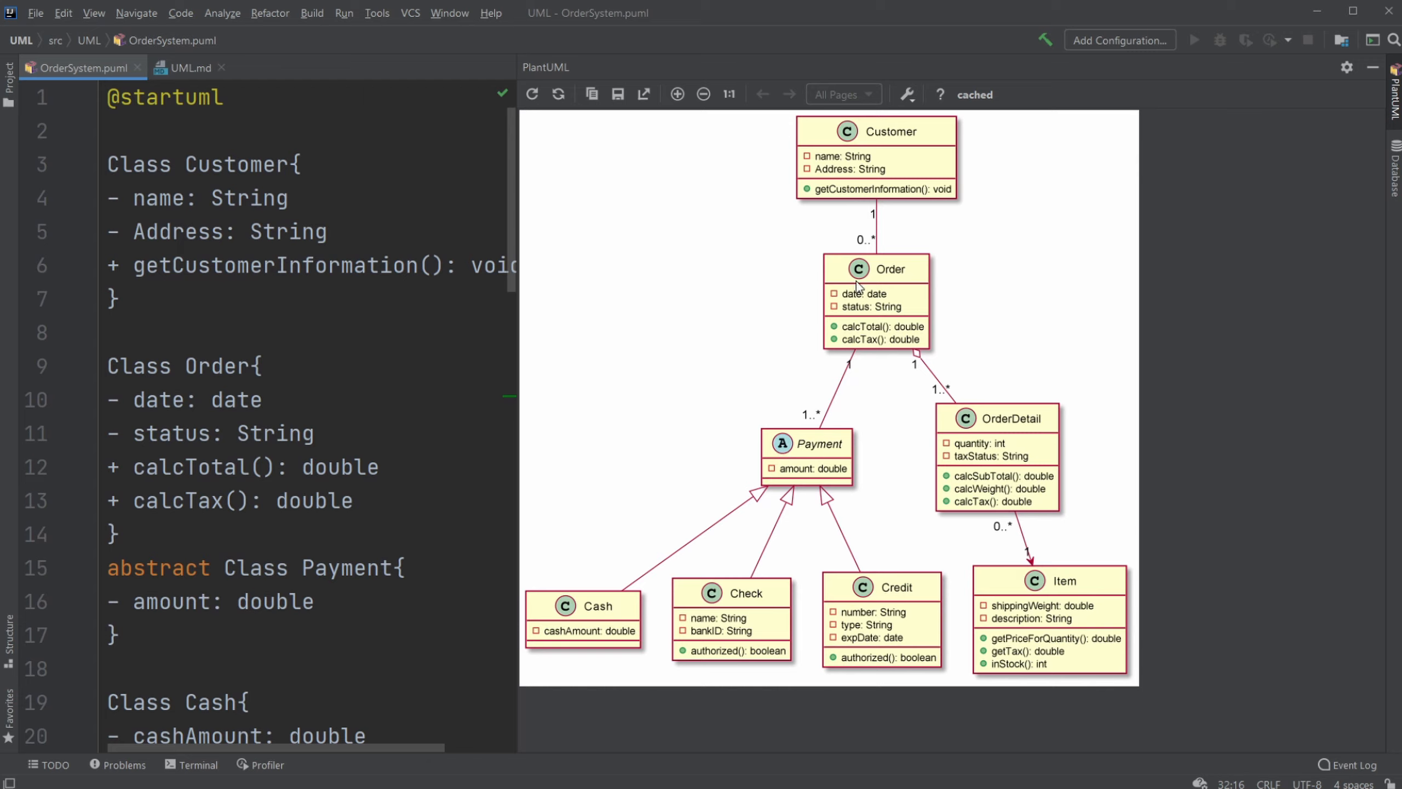
{"action": "mouse_move", "coordinate": [798, 431]}
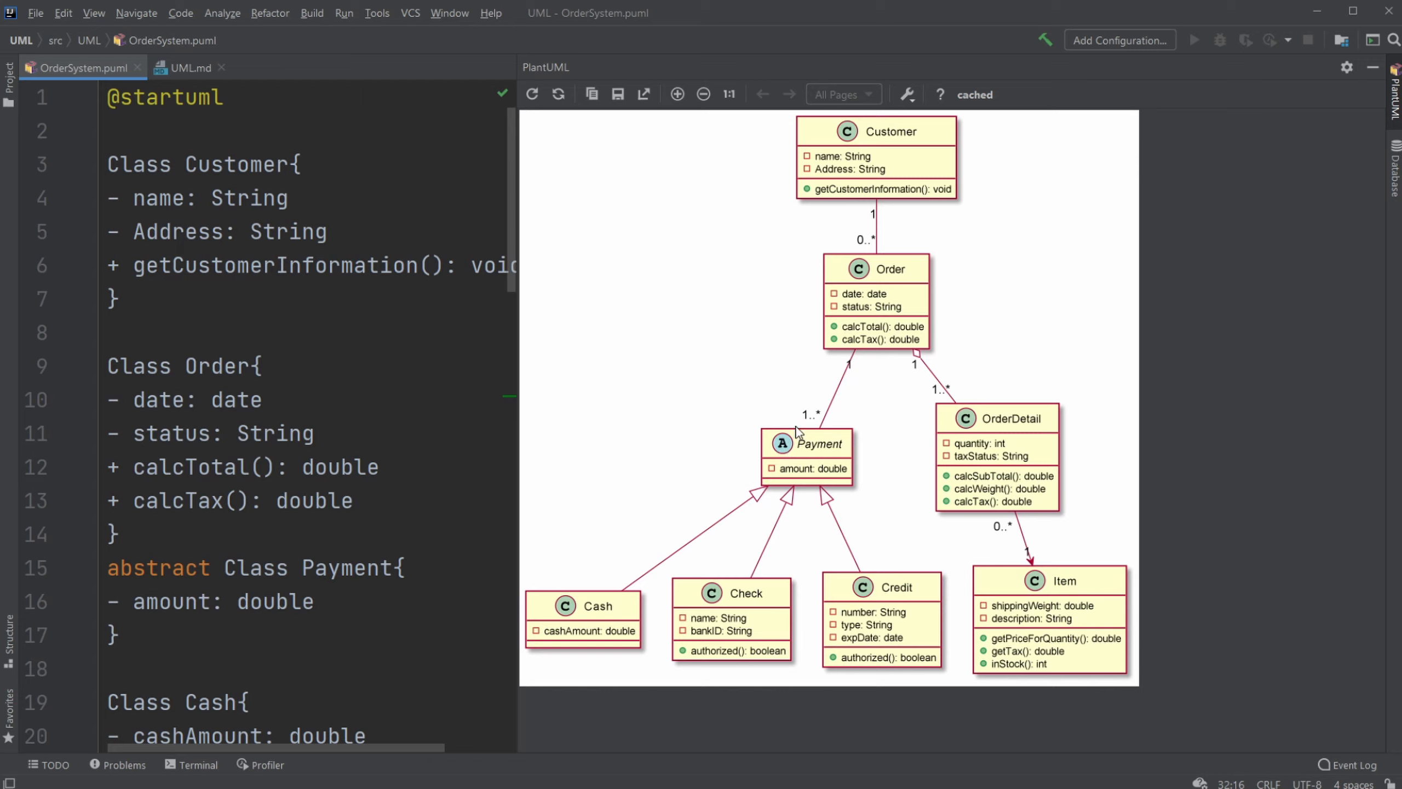
{"action": "mouse_move", "coordinate": [850, 440]}
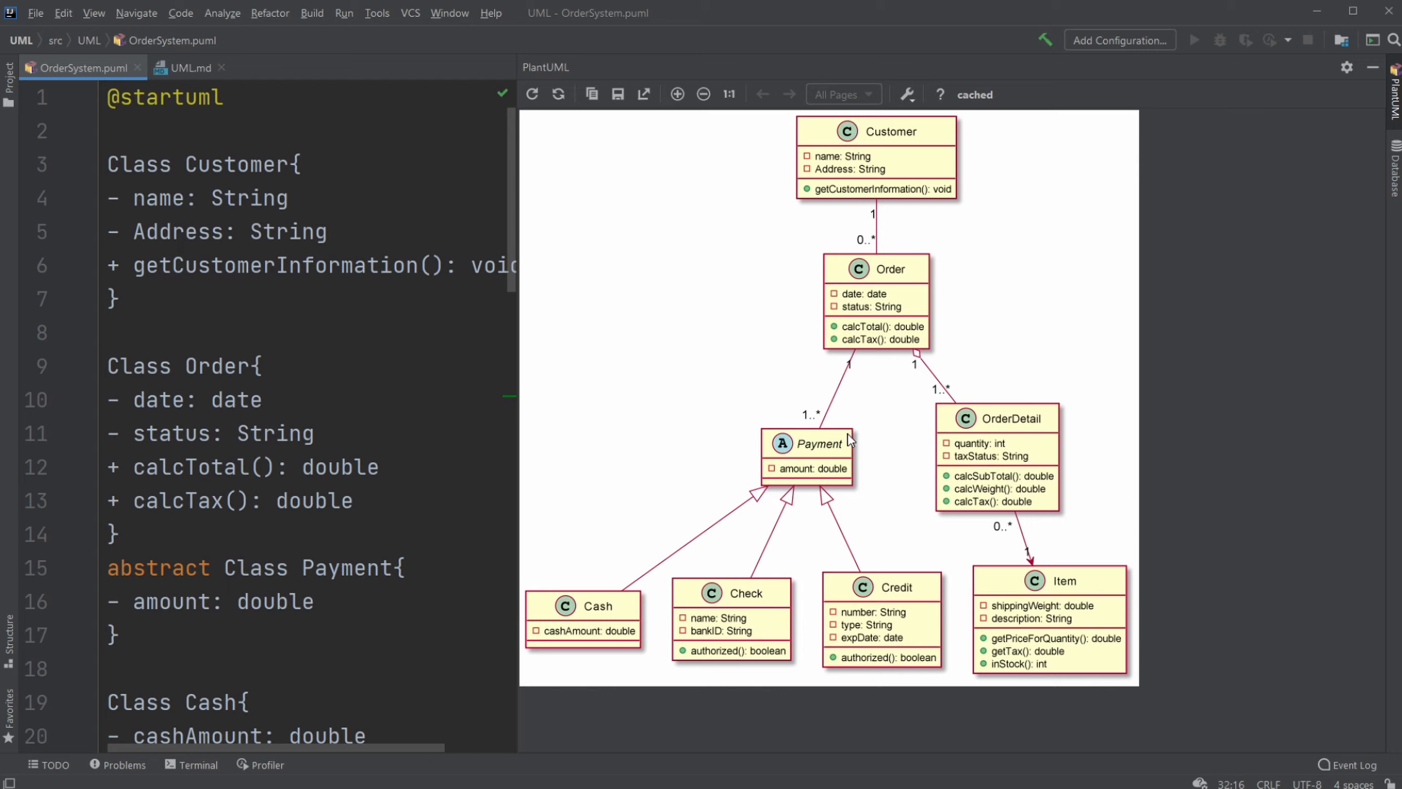
{"action": "mouse_move", "coordinate": [762, 535]}
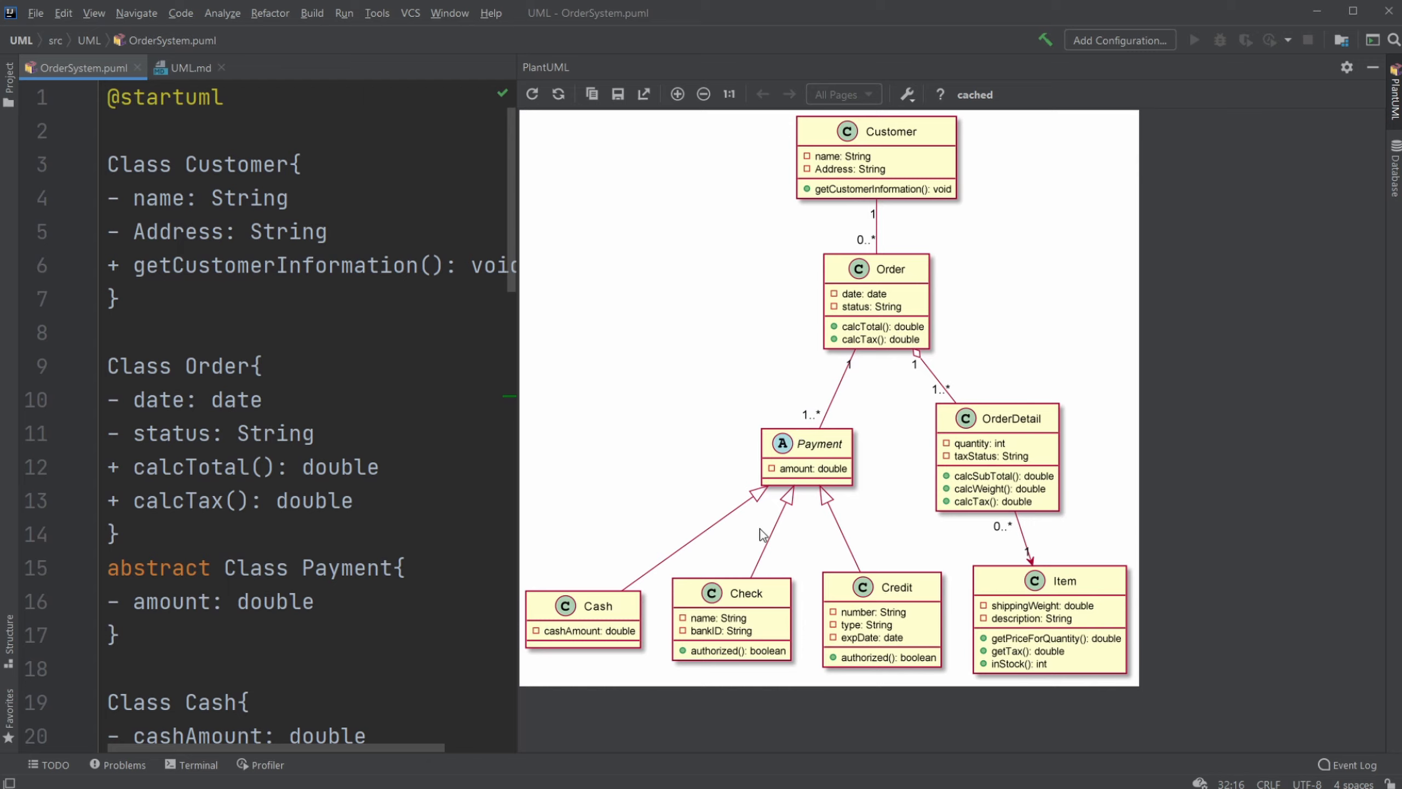
{"action": "mouse_move", "coordinate": [750, 508]}
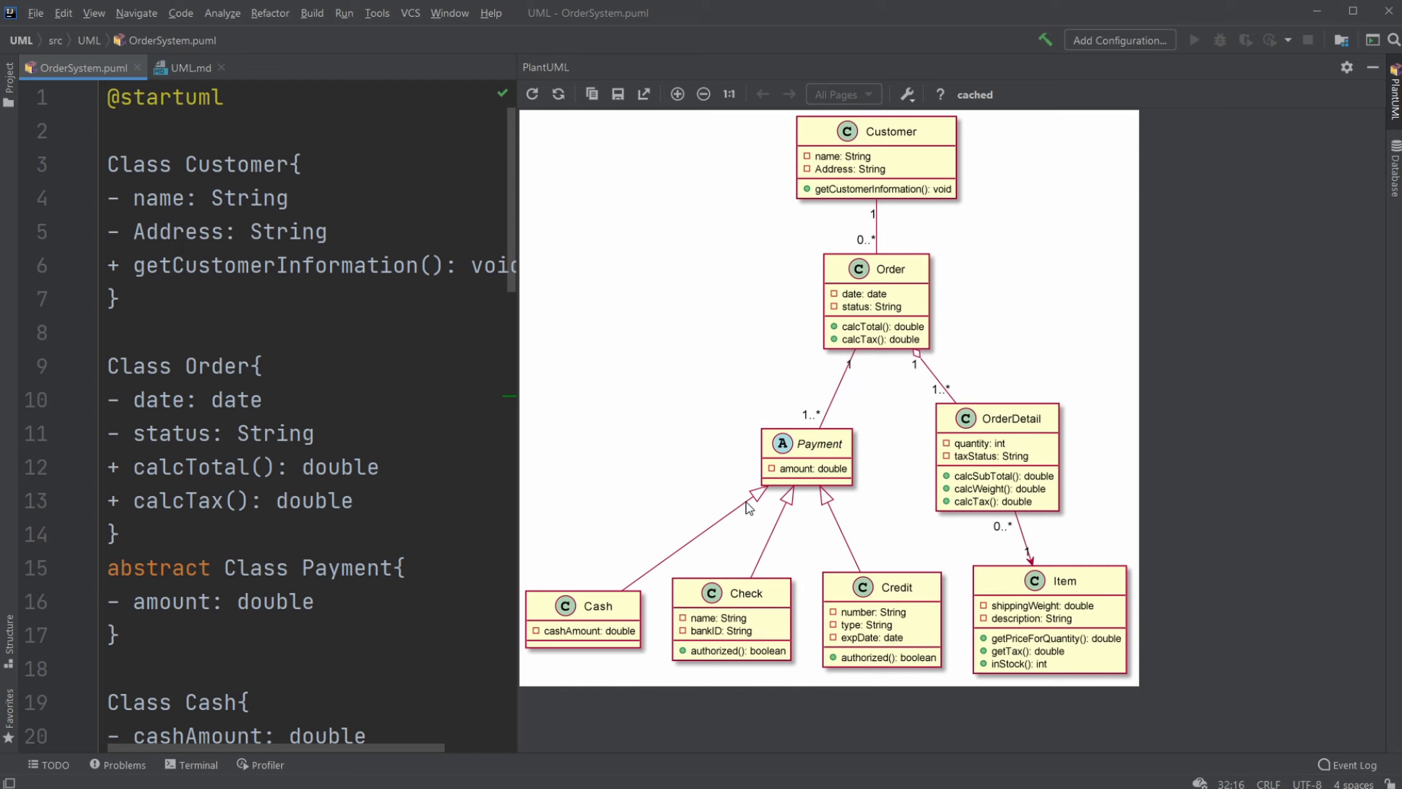
{"action": "mouse_move", "coordinate": [633, 617]}
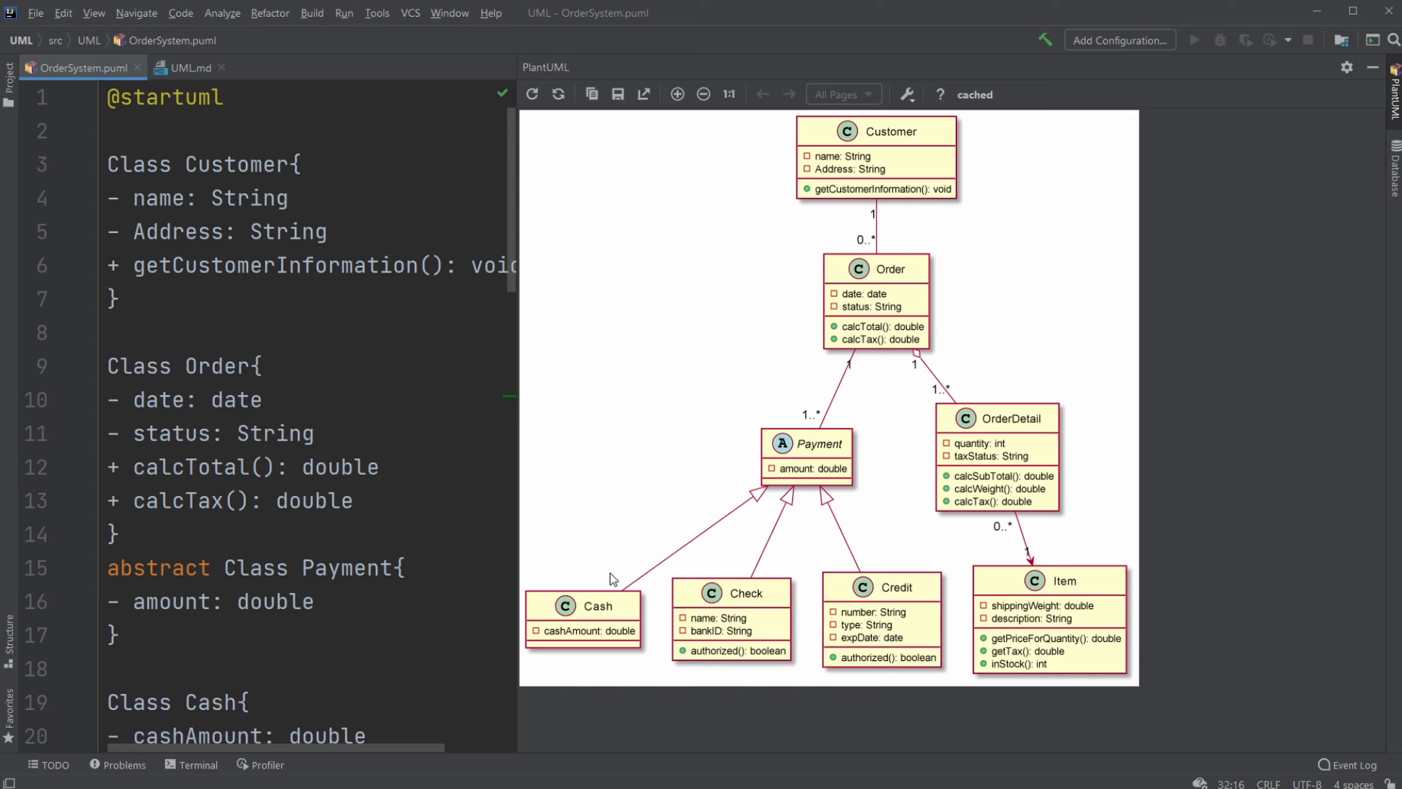
{"action": "mouse_move", "coordinate": [827, 651]}
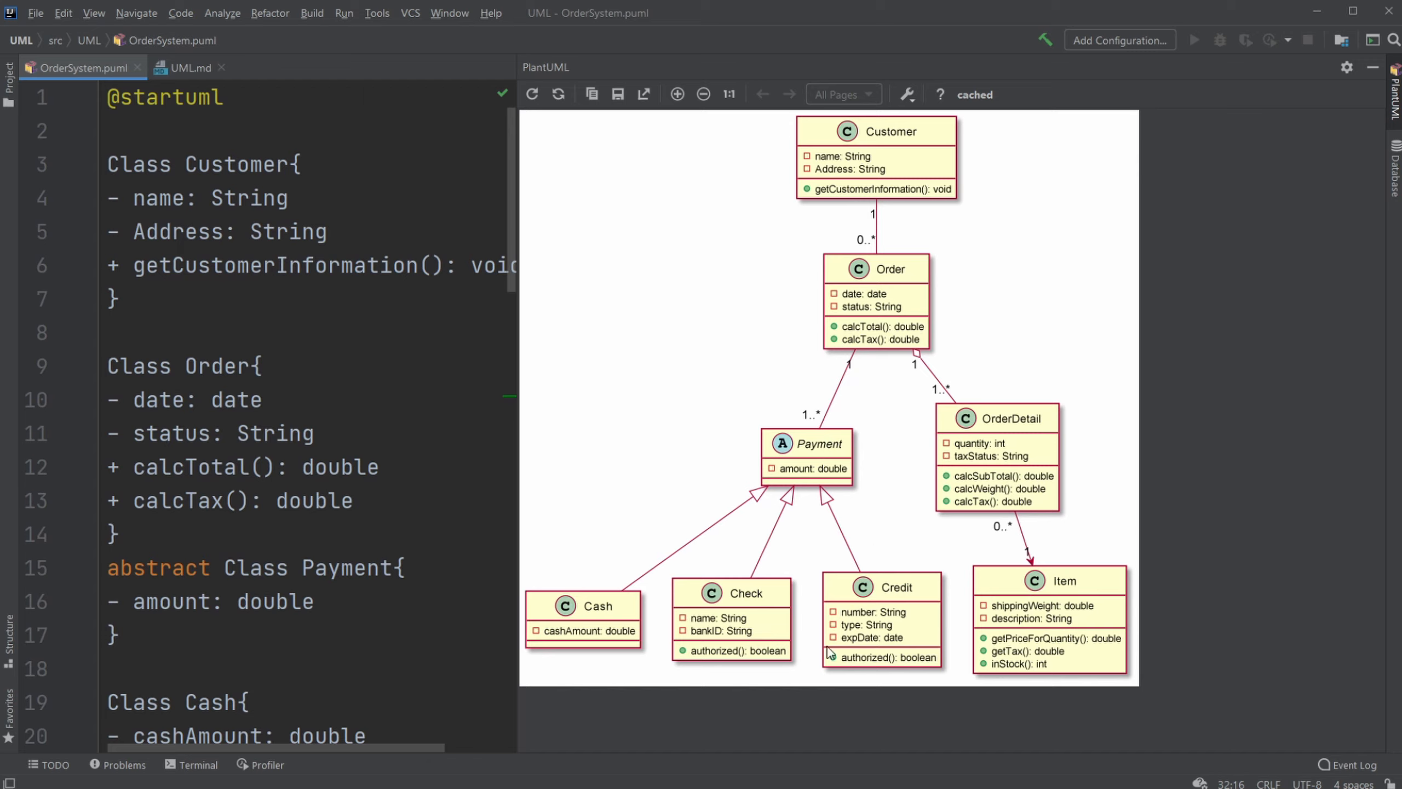
{"action": "mouse_move", "coordinate": [928, 639]}
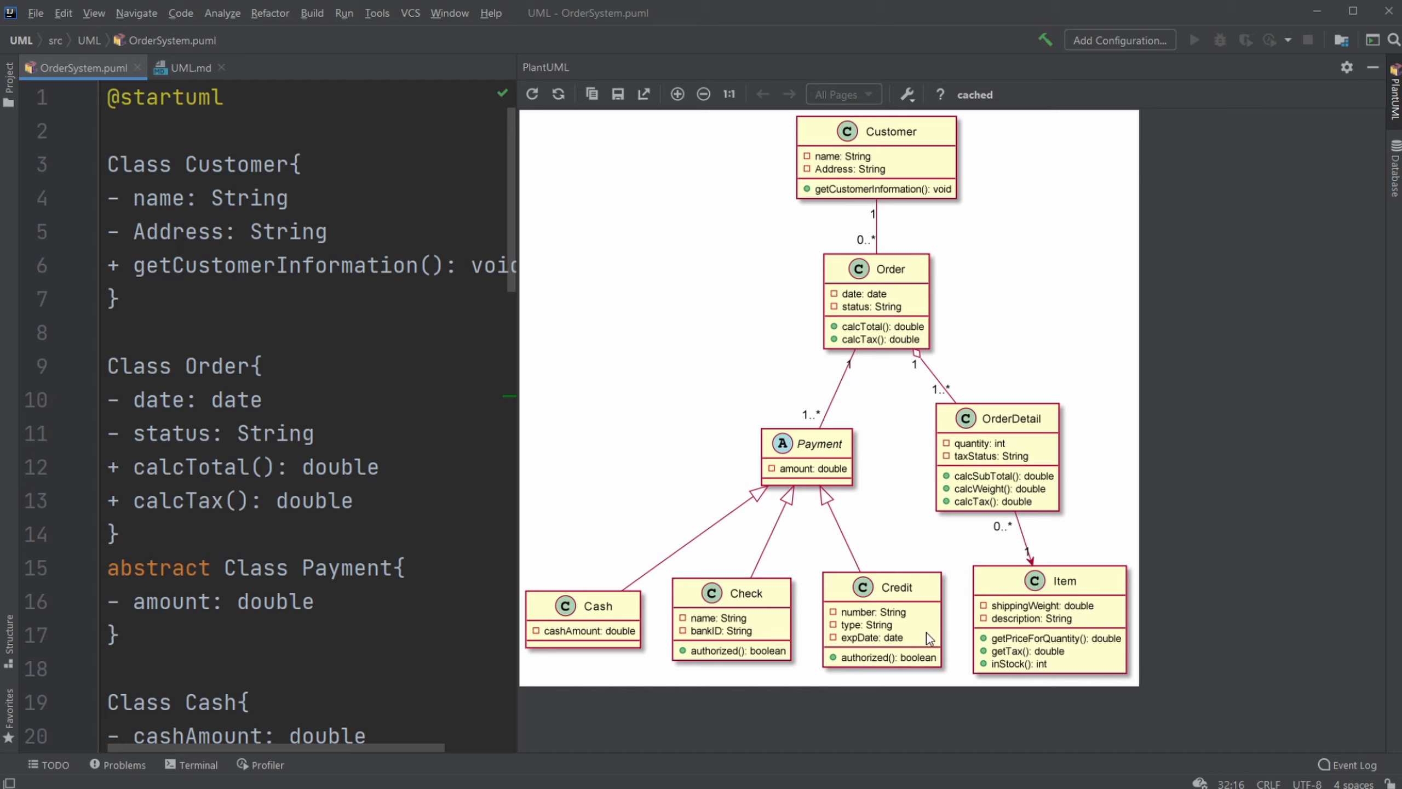
{"action": "mouse_move", "coordinate": [760, 504]}
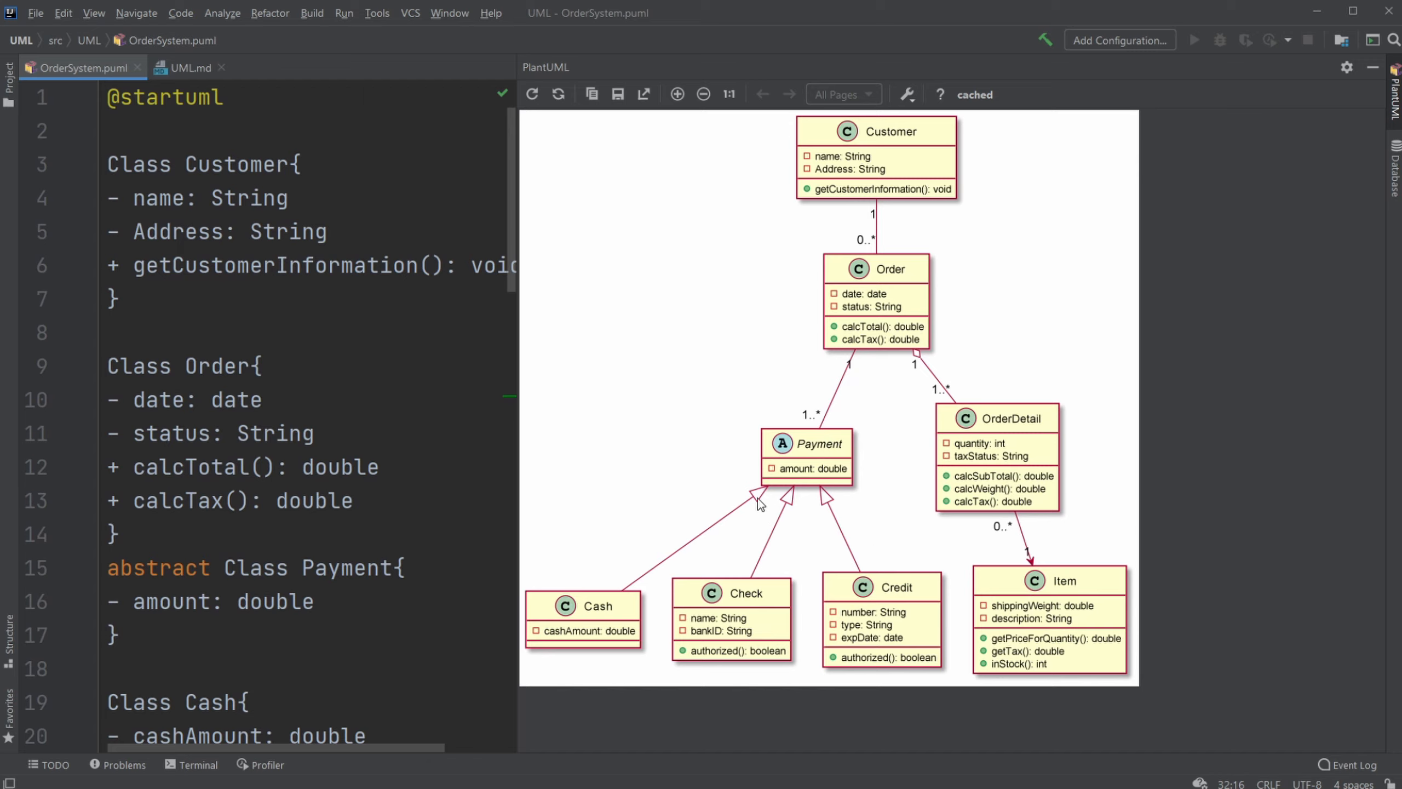
- Compare the order diagram with the UML.md Relationships chart, ending on the reference notes
{"action": "left_click", "coordinate": [183, 67]}
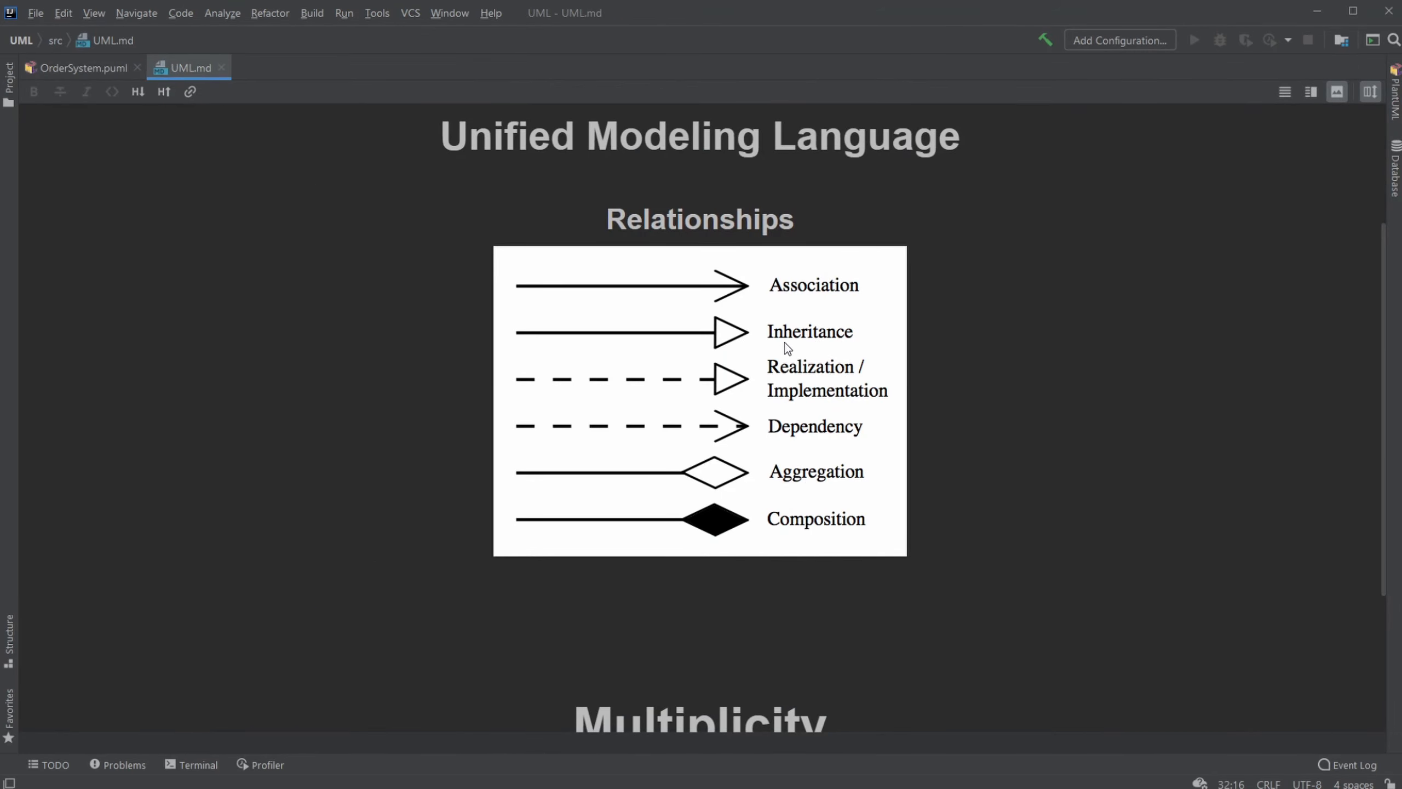
{"action": "mouse_move", "coordinate": [859, 339]}
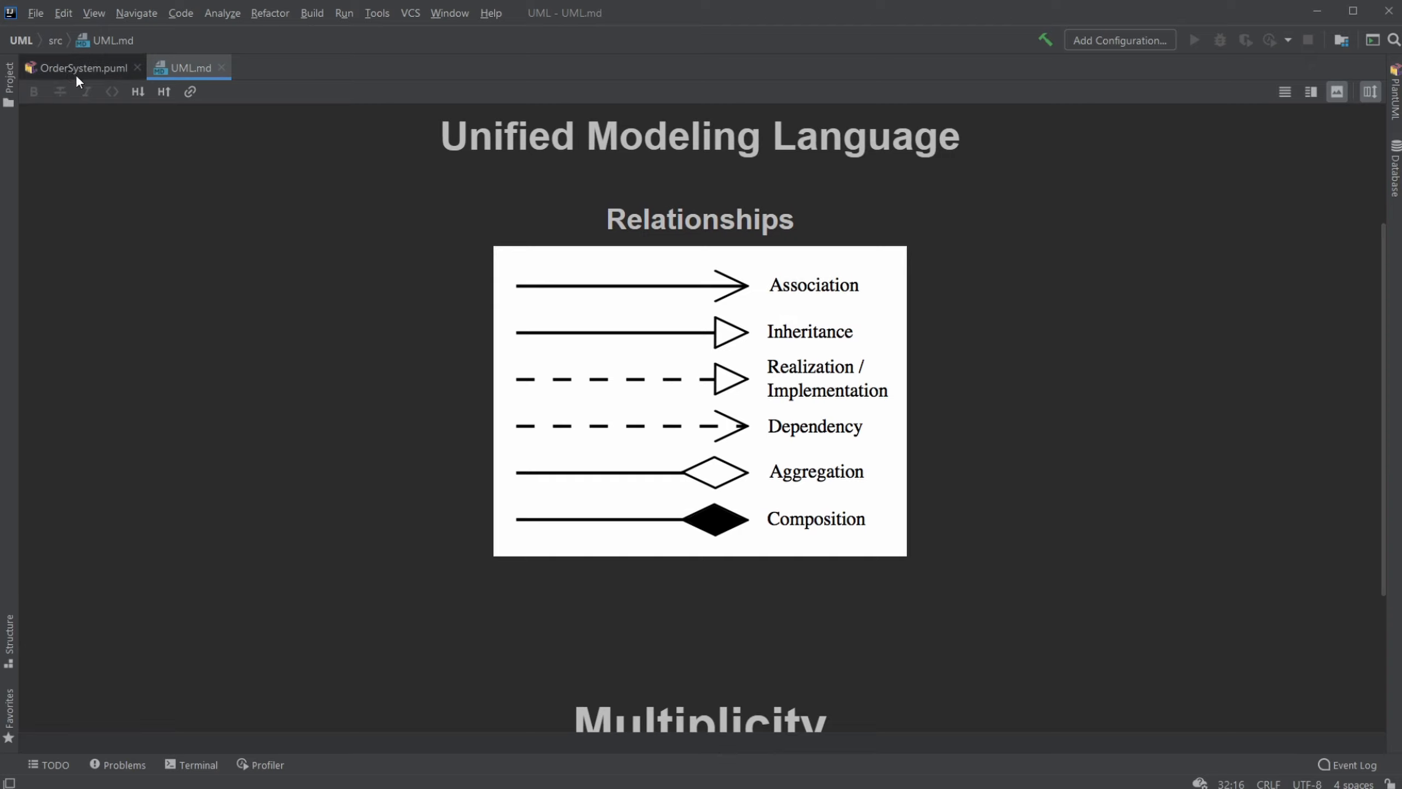
{"action": "mouse_move", "coordinate": [61, 92]}
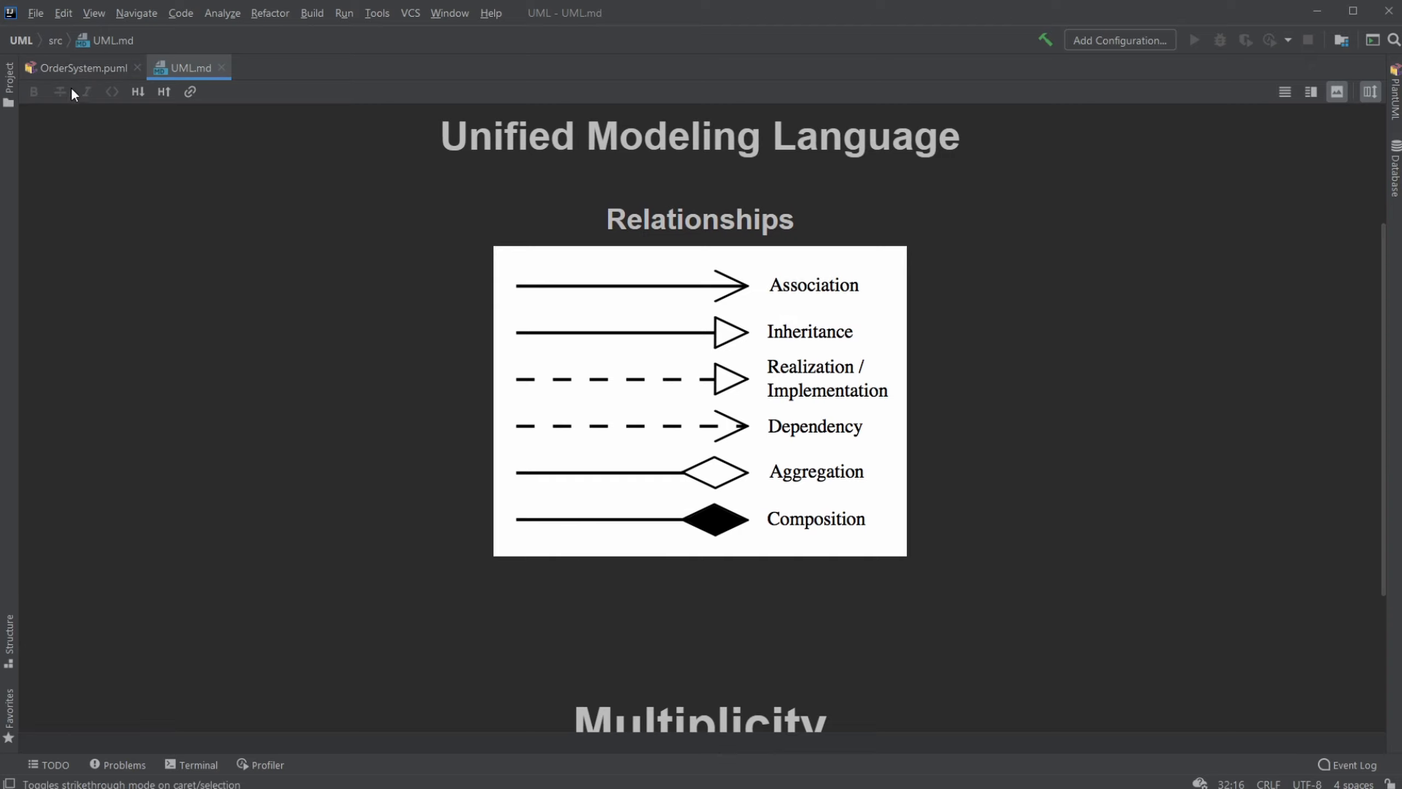
{"action": "left_click", "coordinate": [81, 67]}
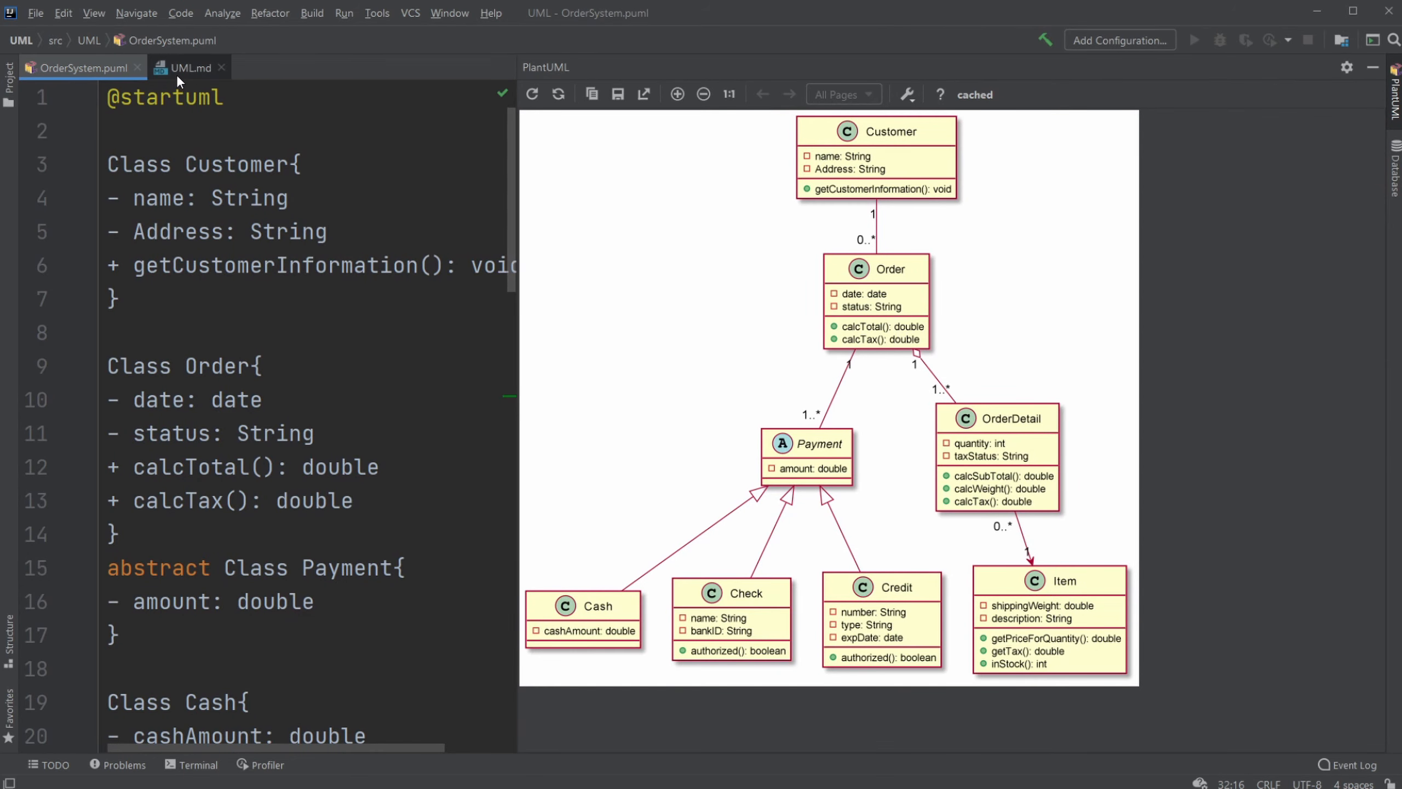
{"action": "left_click", "coordinate": [188, 67]}
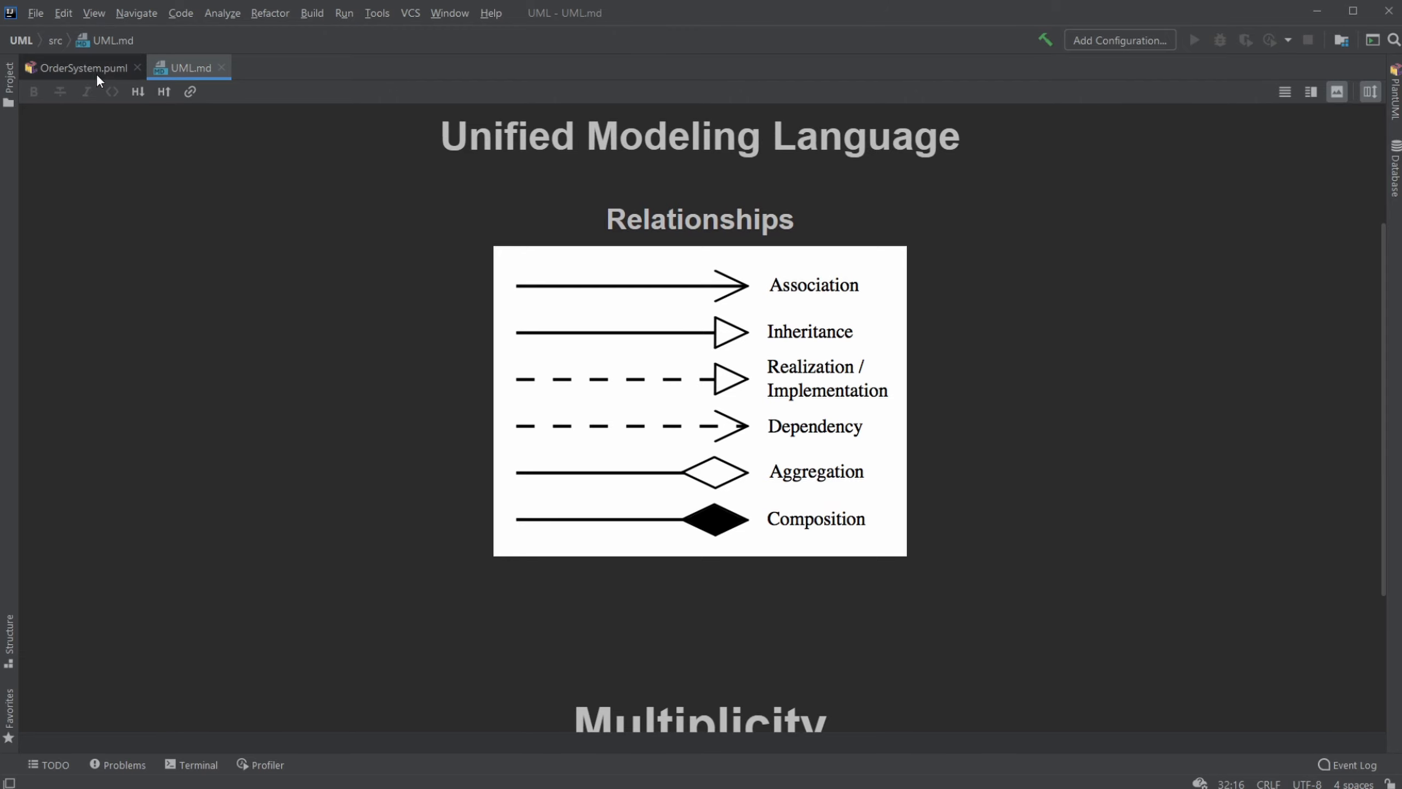
- Flip between UML.md and OrderSystem.puml, ending on the rendered order system diagram
{"action": "left_click", "coordinate": [79, 67]}
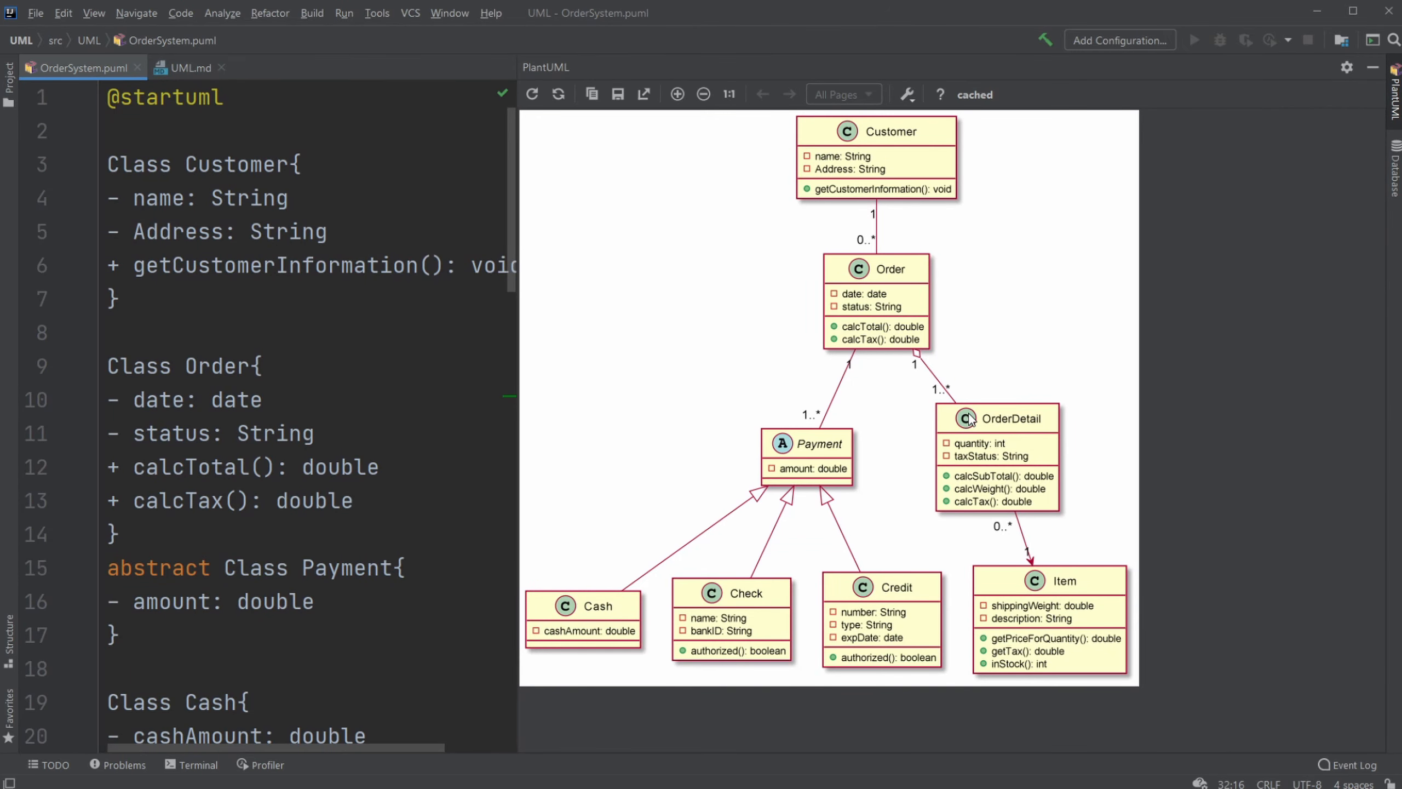
{"action": "mouse_move", "coordinate": [946, 385]}
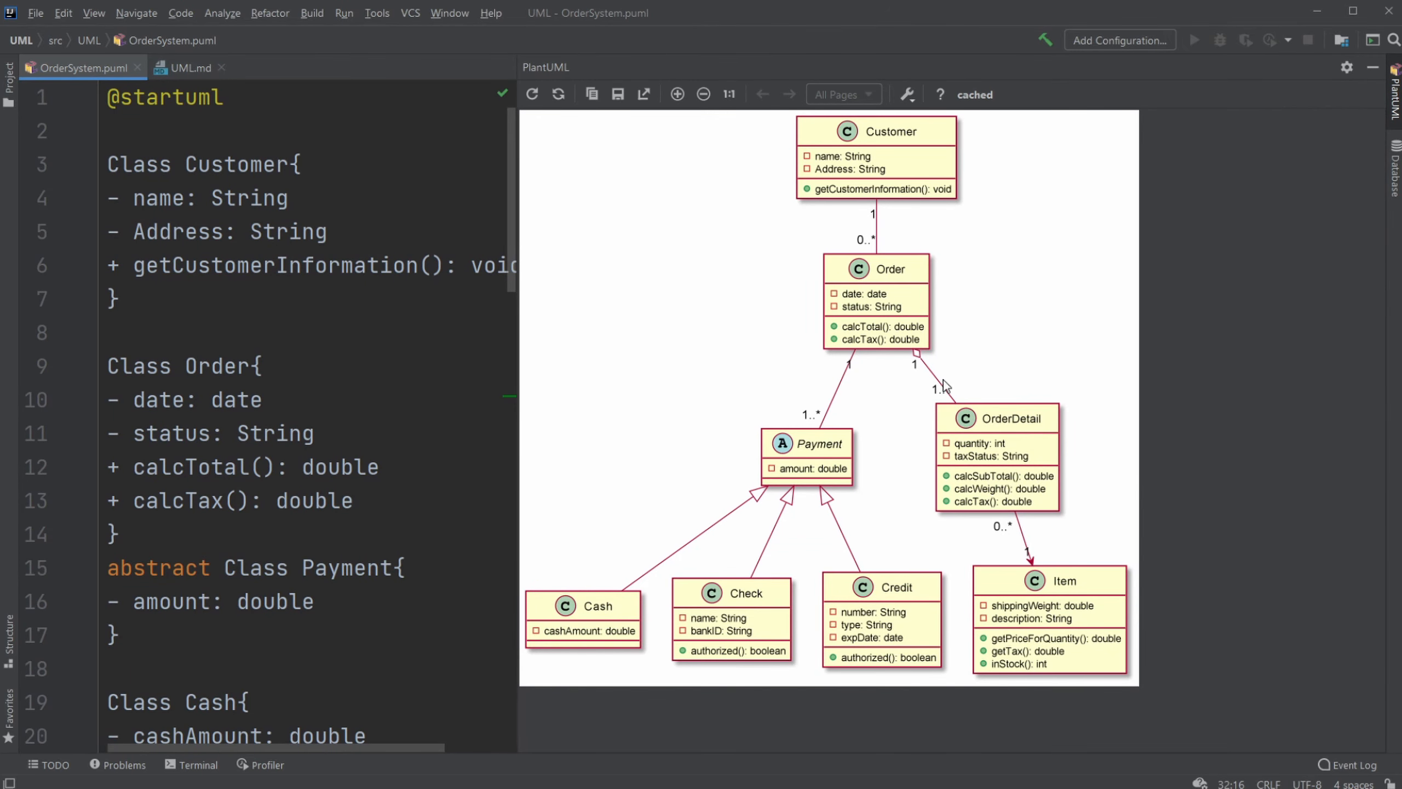
{"action": "mouse_move", "coordinate": [910, 324]}
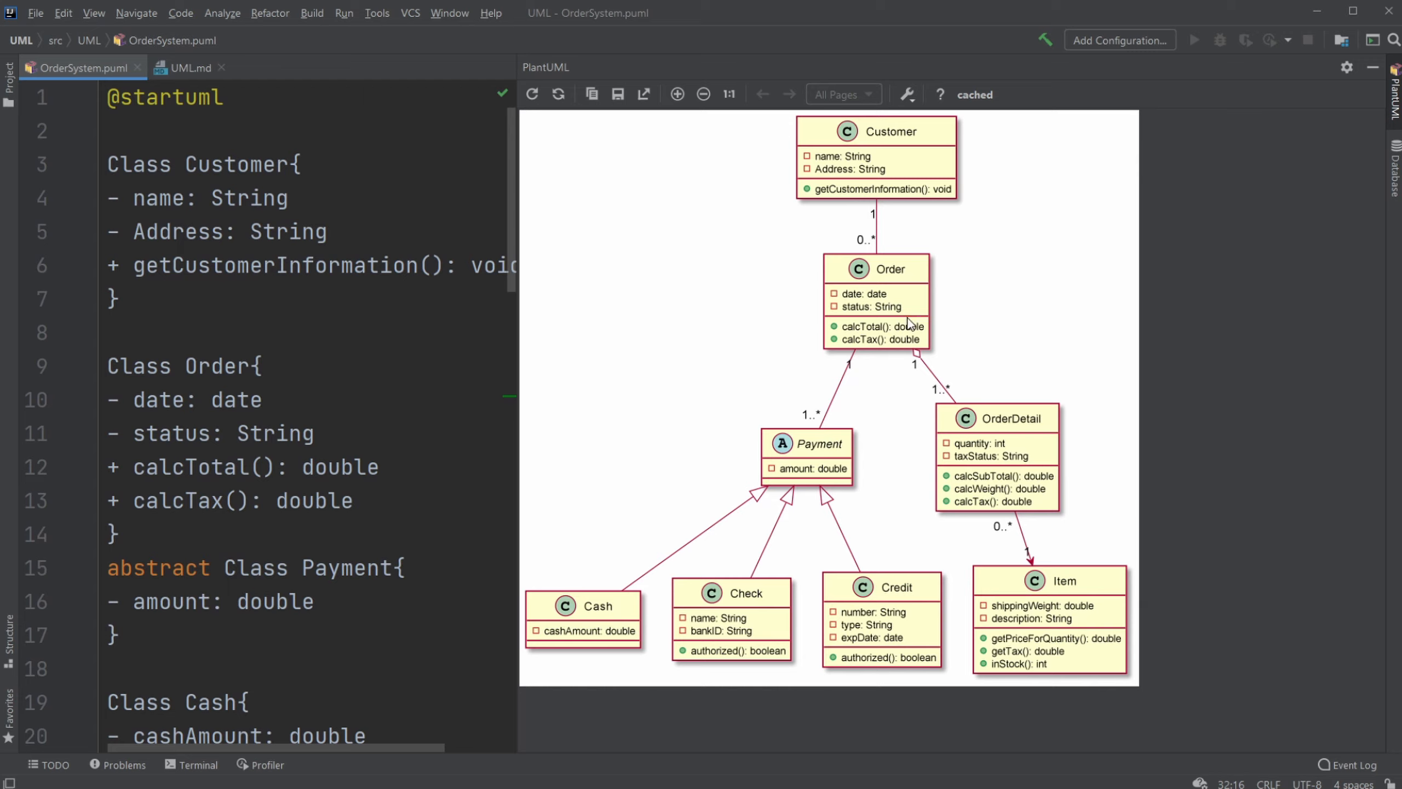
{"action": "mouse_move", "coordinate": [1034, 430]}
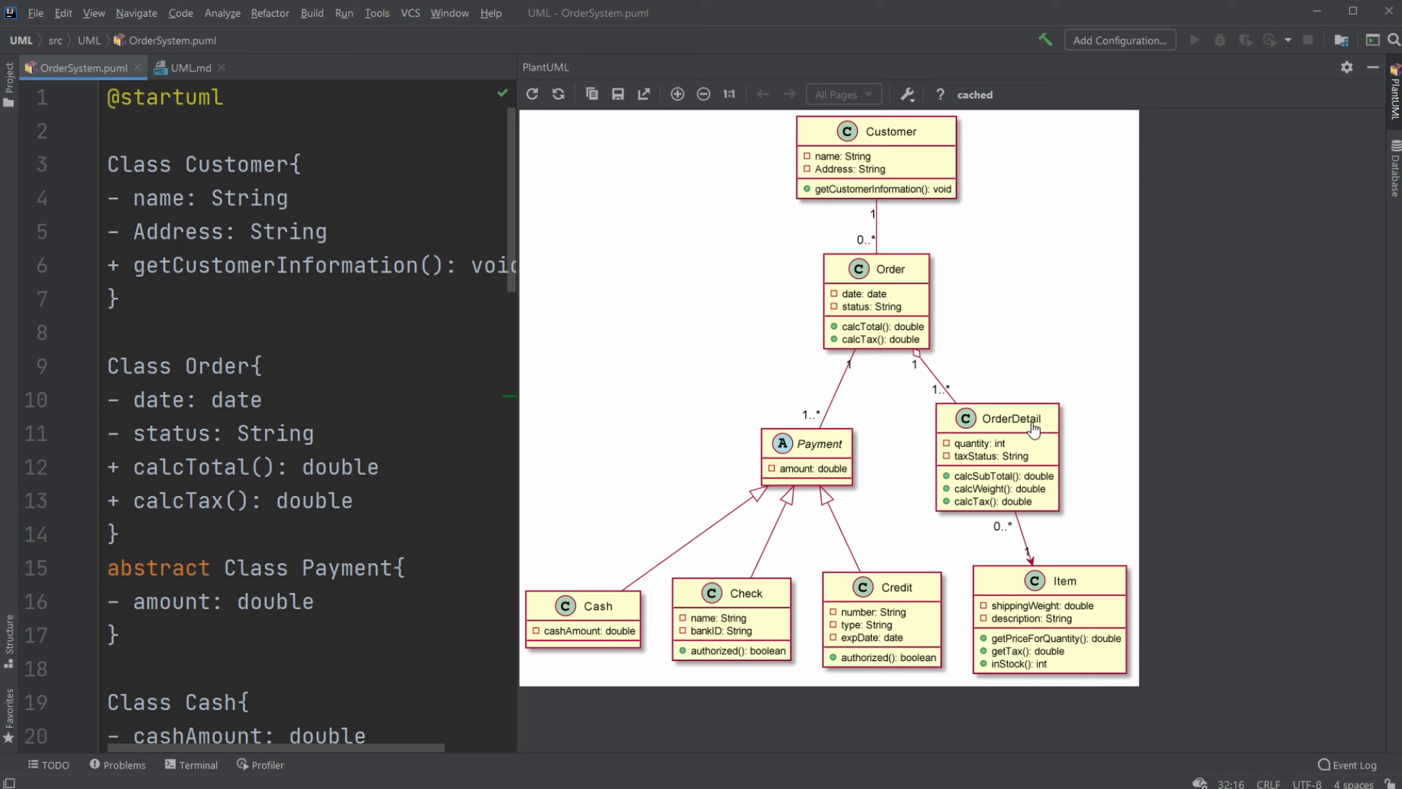
{"action": "left_click", "coordinate": [185, 67]}
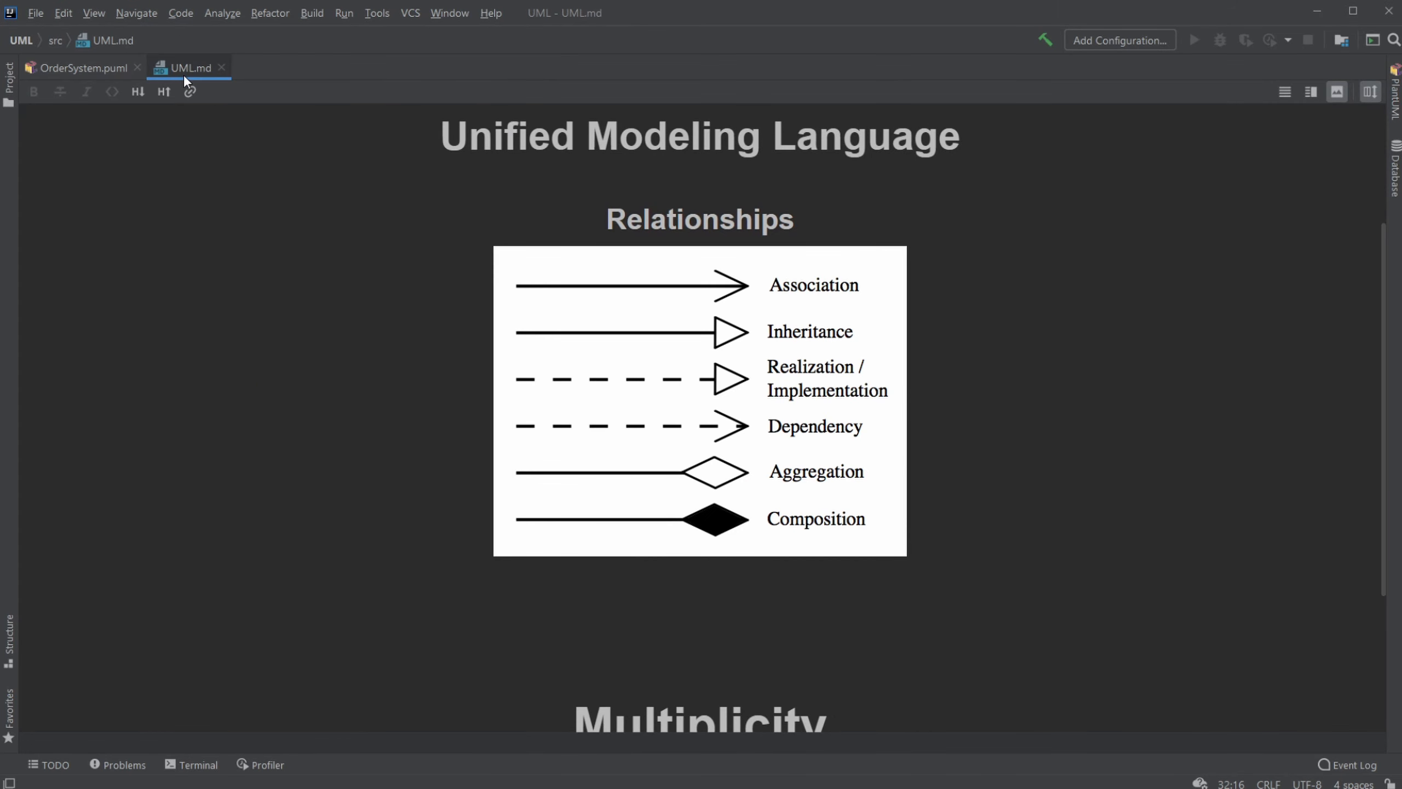
{"action": "left_click", "coordinate": [79, 67]}
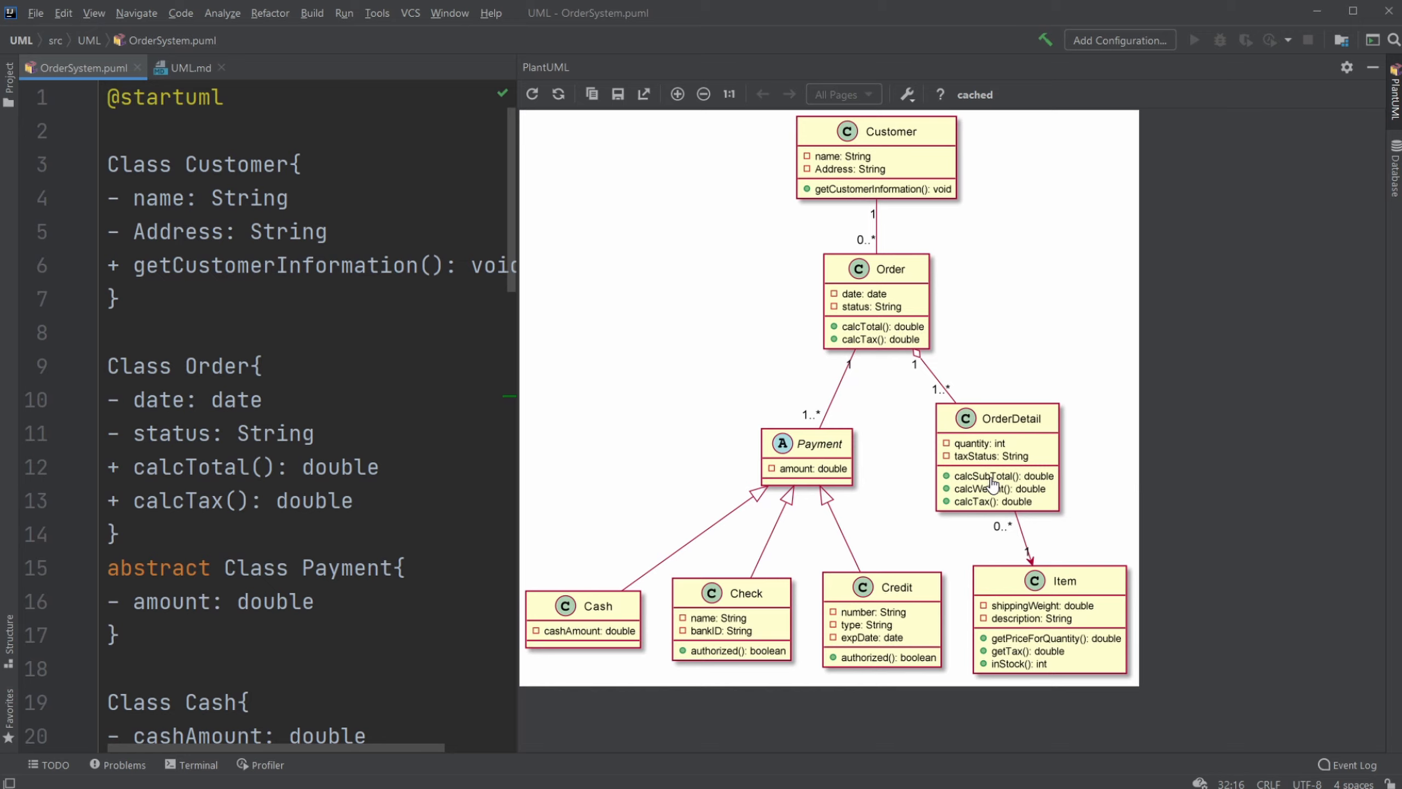
{"action": "mouse_move", "coordinate": [1157, 544]}
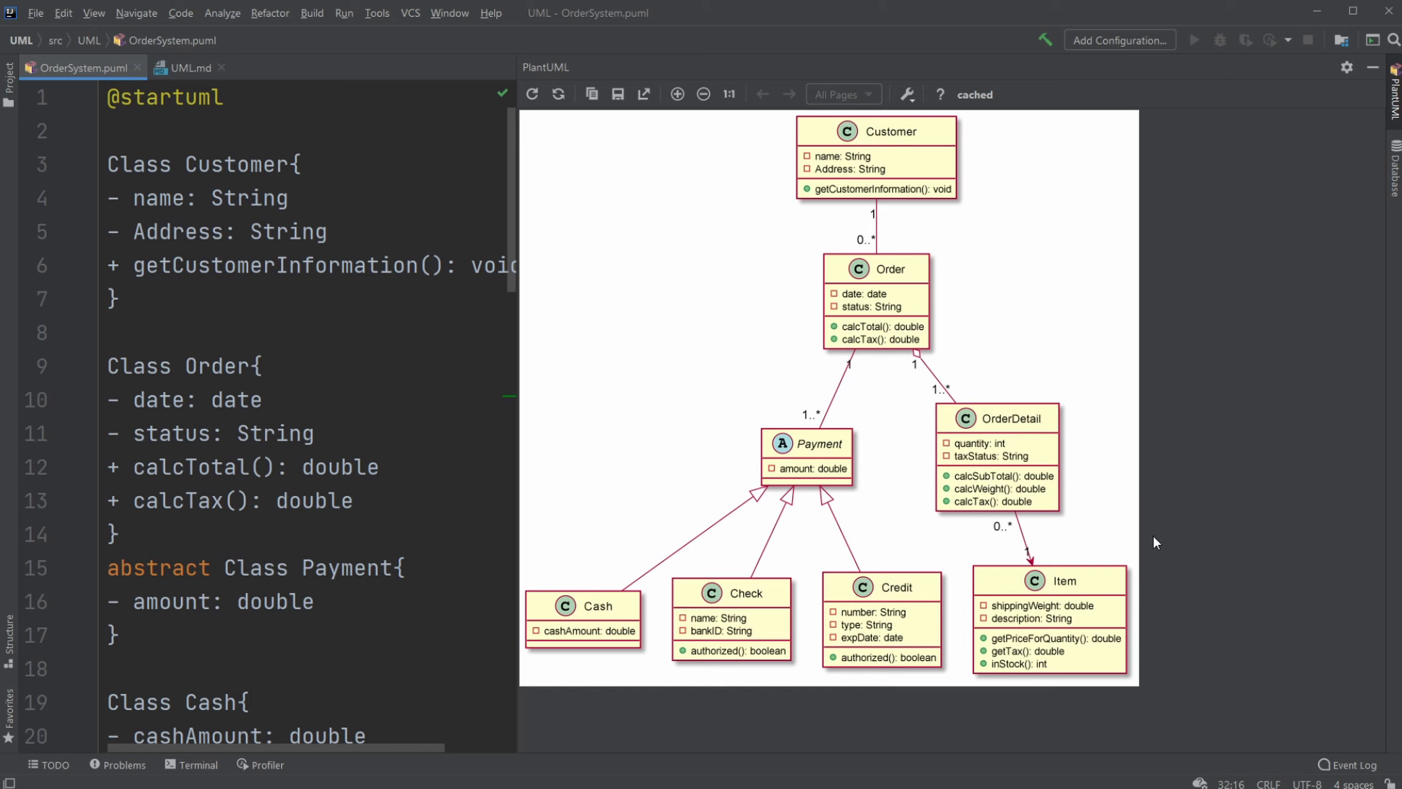
{"action": "mouse_move", "coordinate": [1116, 174]}
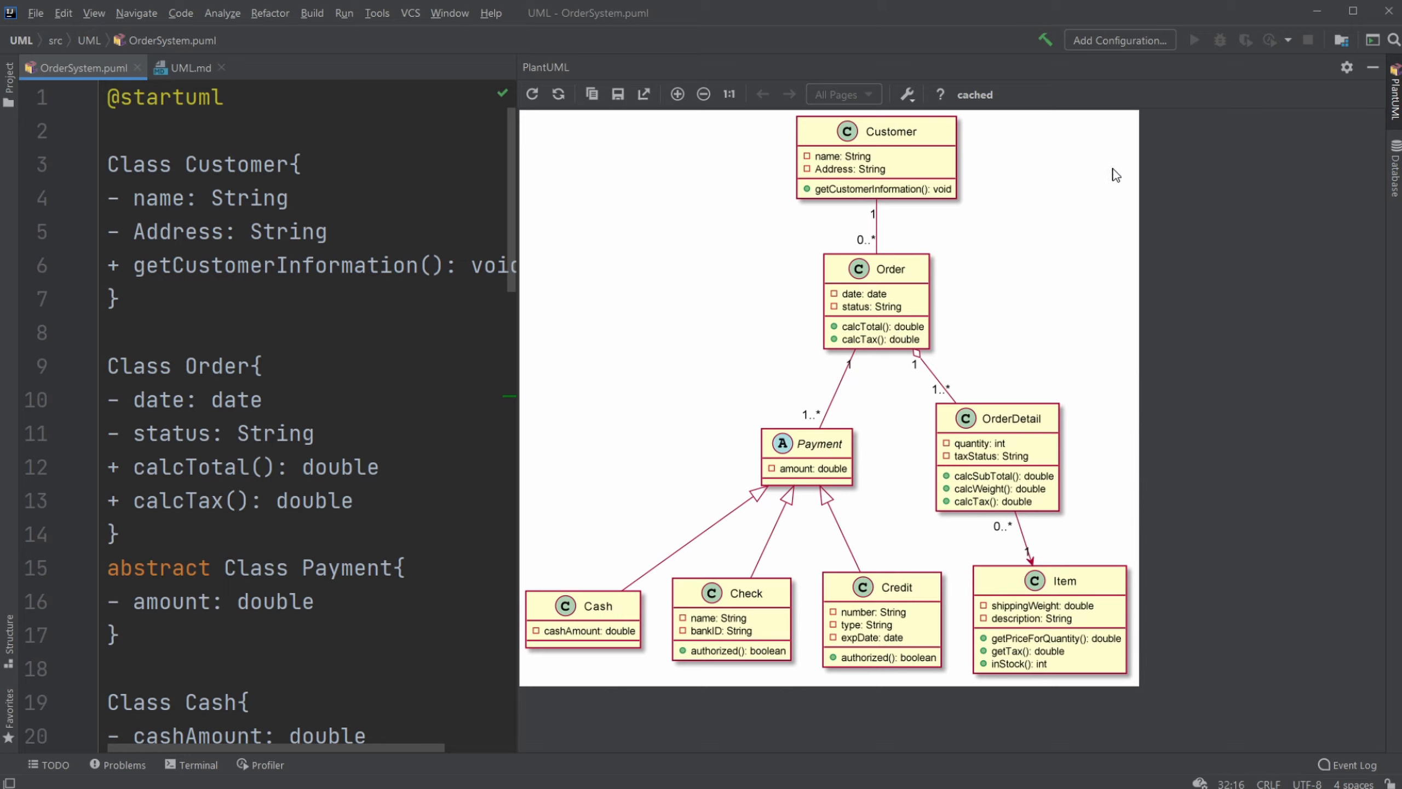
{"action": "mouse_move", "coordinate": [1116, 370]}
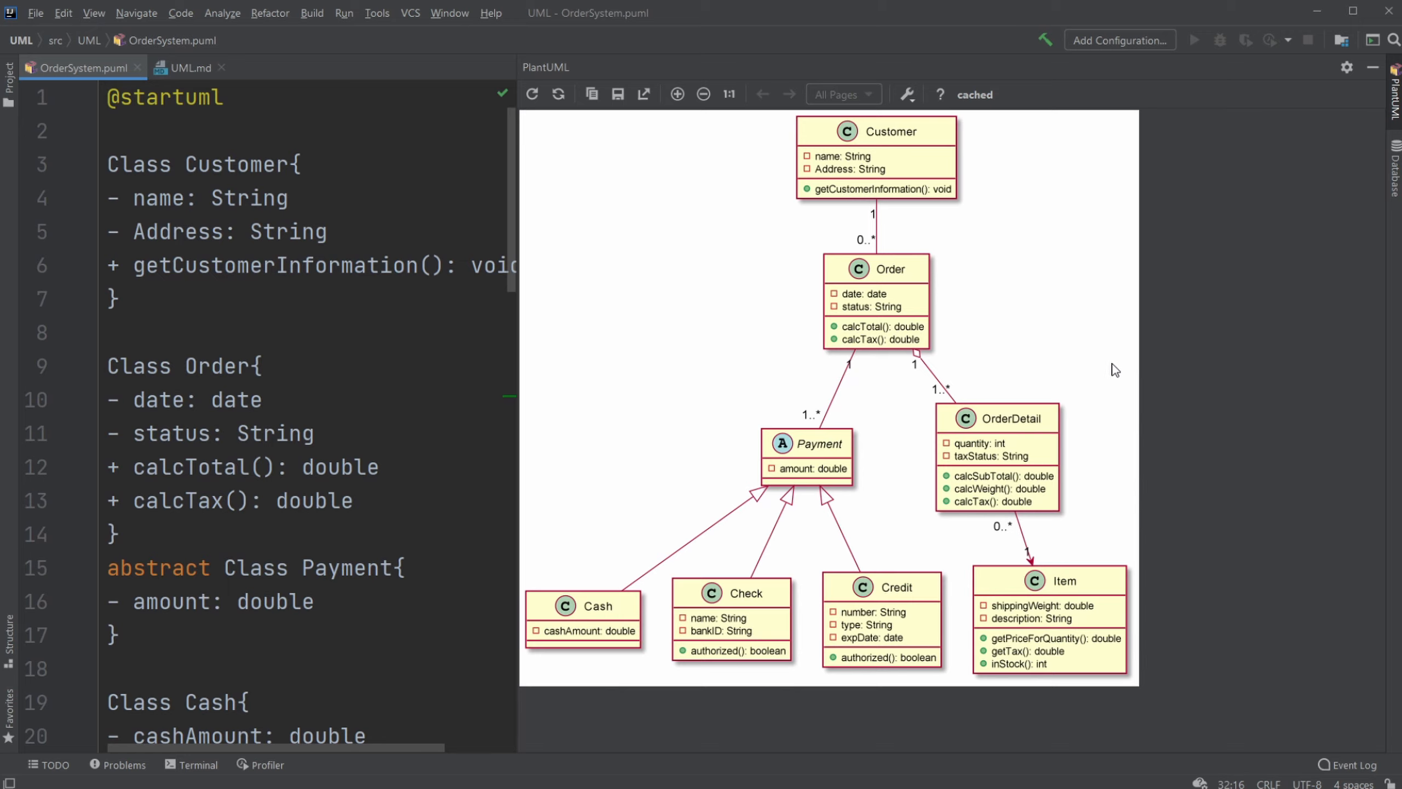
{"action": "mouse_move", "coordinate": [1047, 207]}
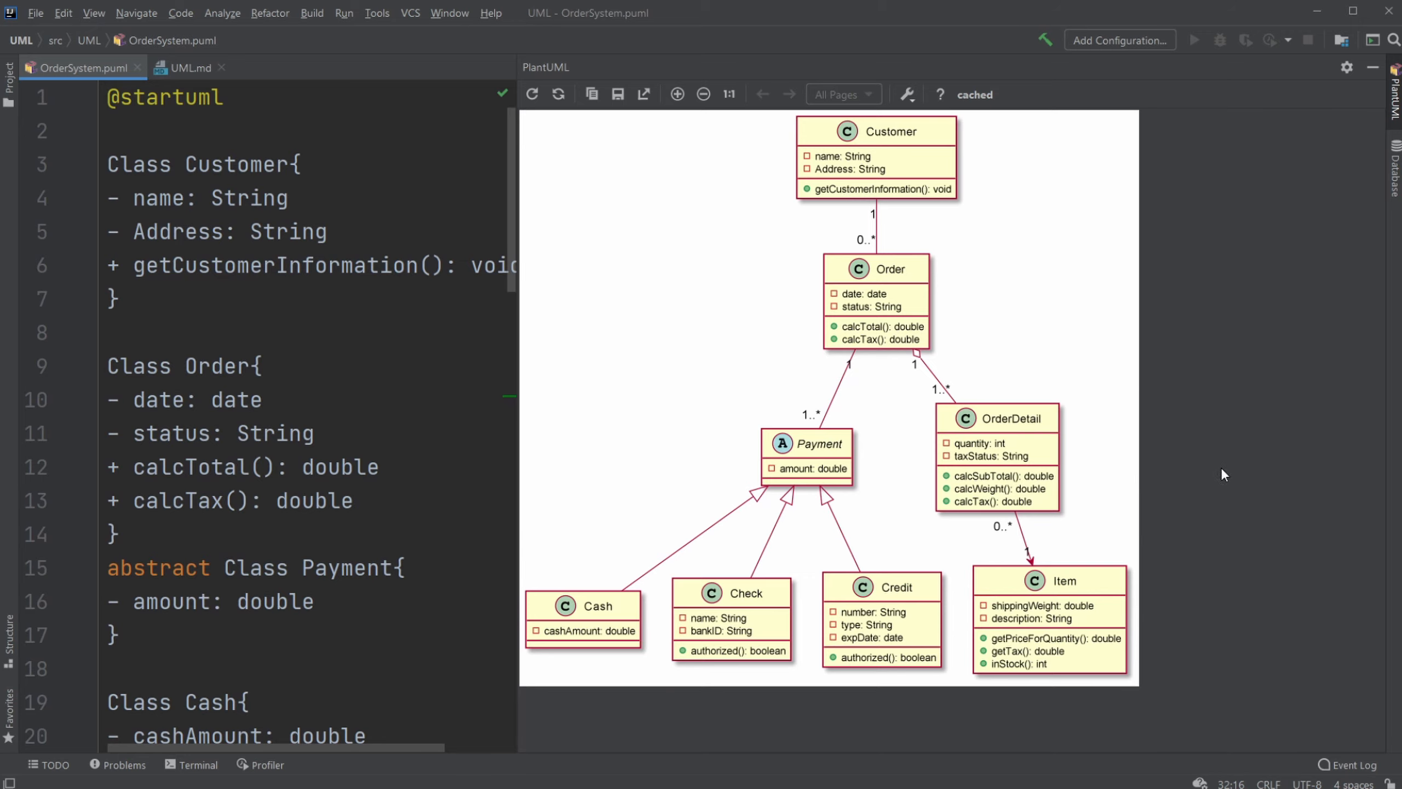
{"action": "mouse_move", "coordinate": [867, 313]}
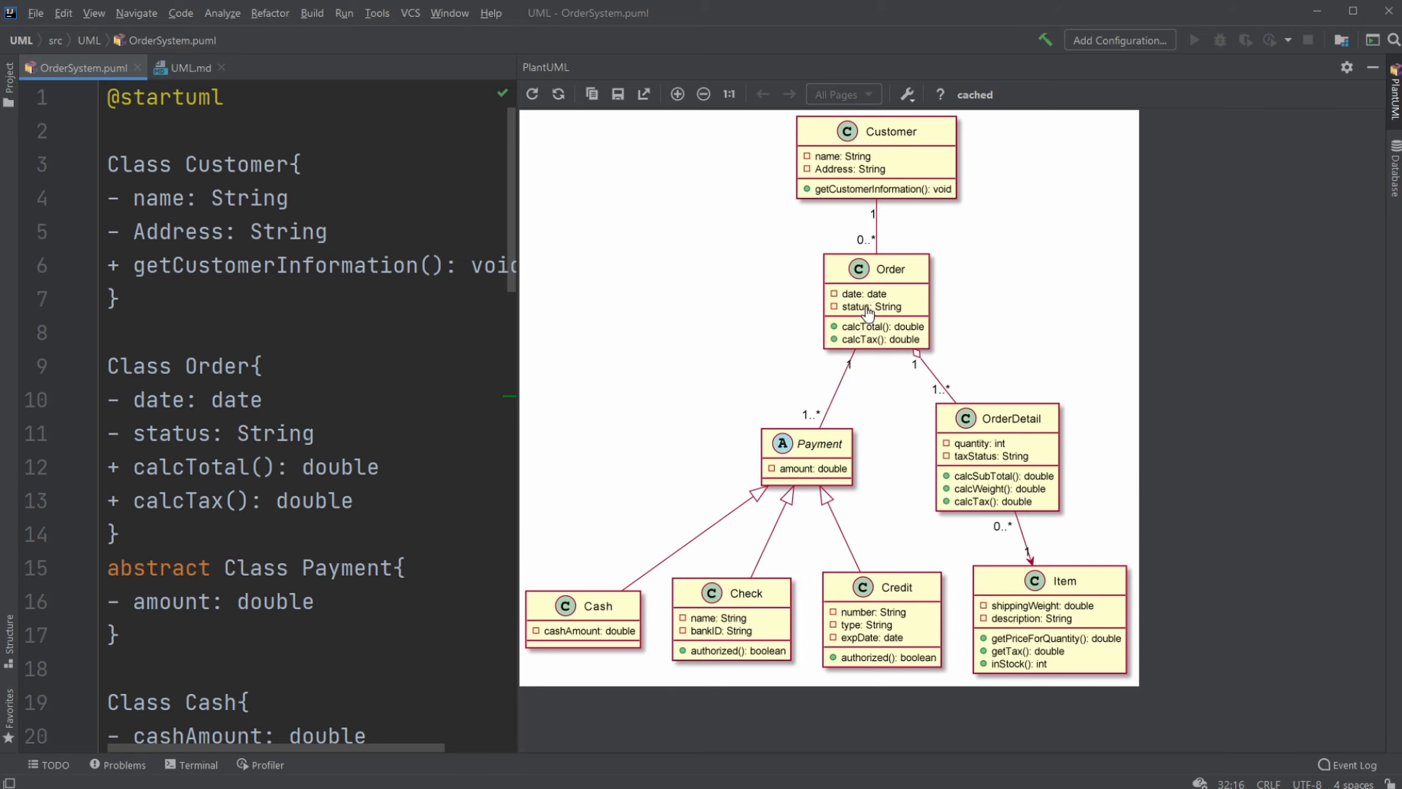
{"action": "mouse_move", "coordinate": [981, 397]}
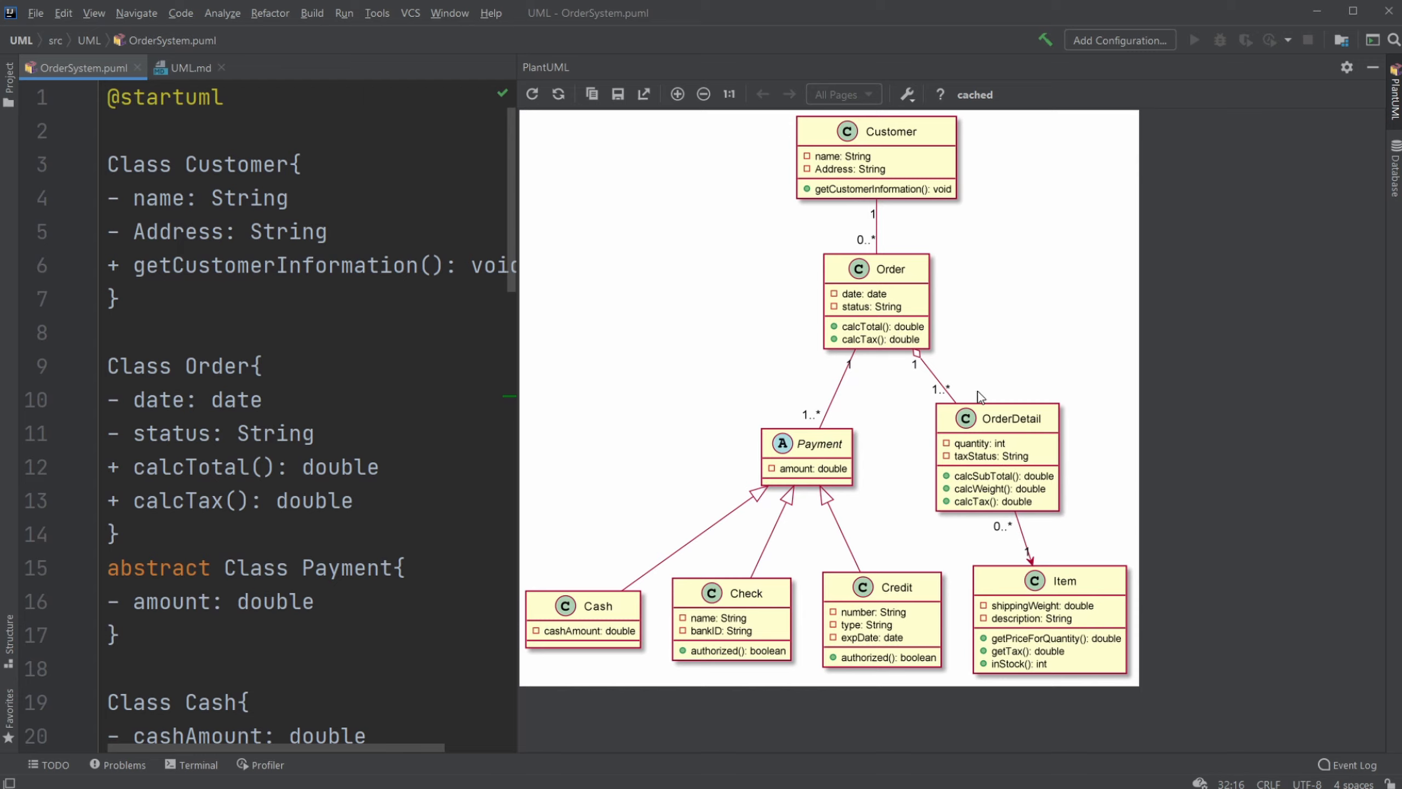
{"action": "mouse_move", "coordinate": [854, 371]}
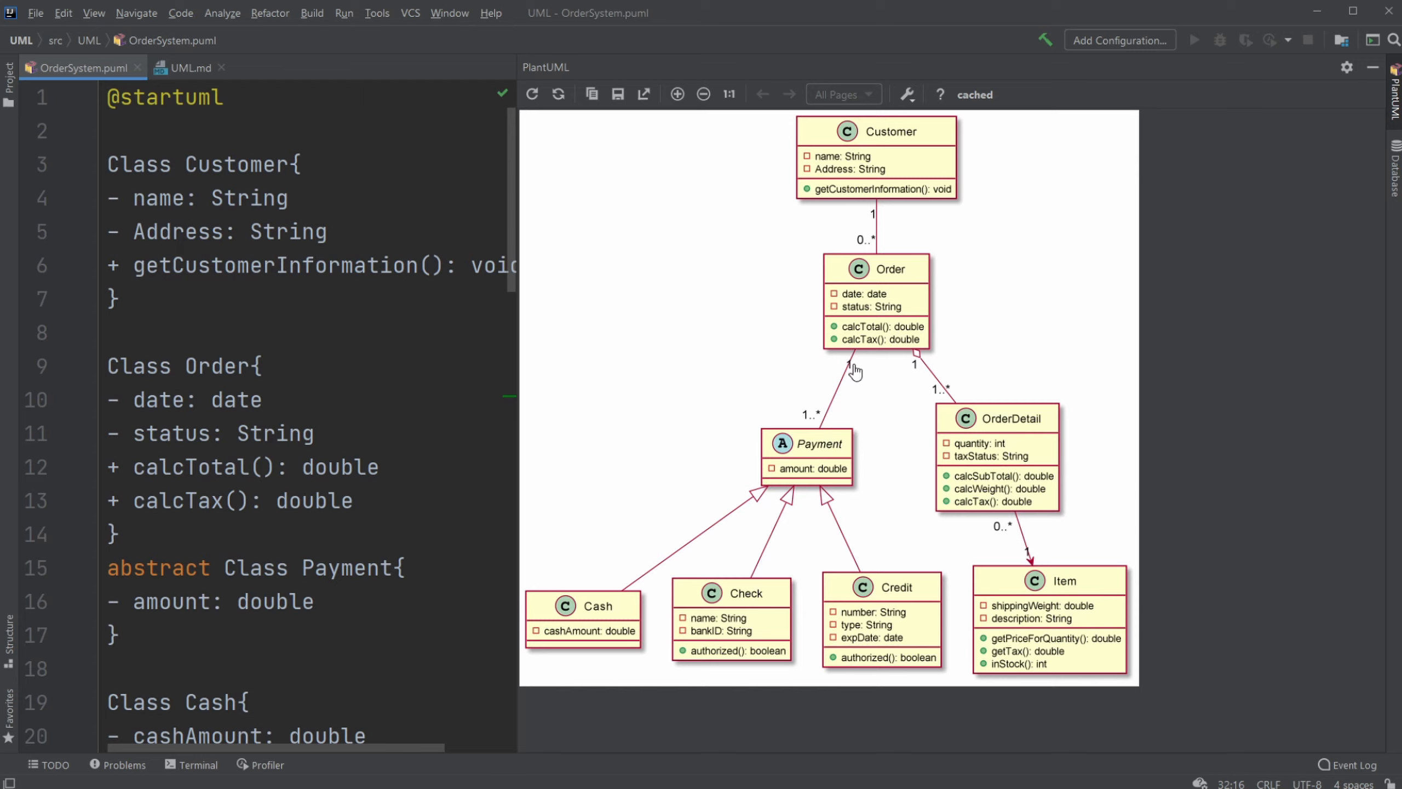
{"action": "mouse_move", "coordinate": [921, 274]}
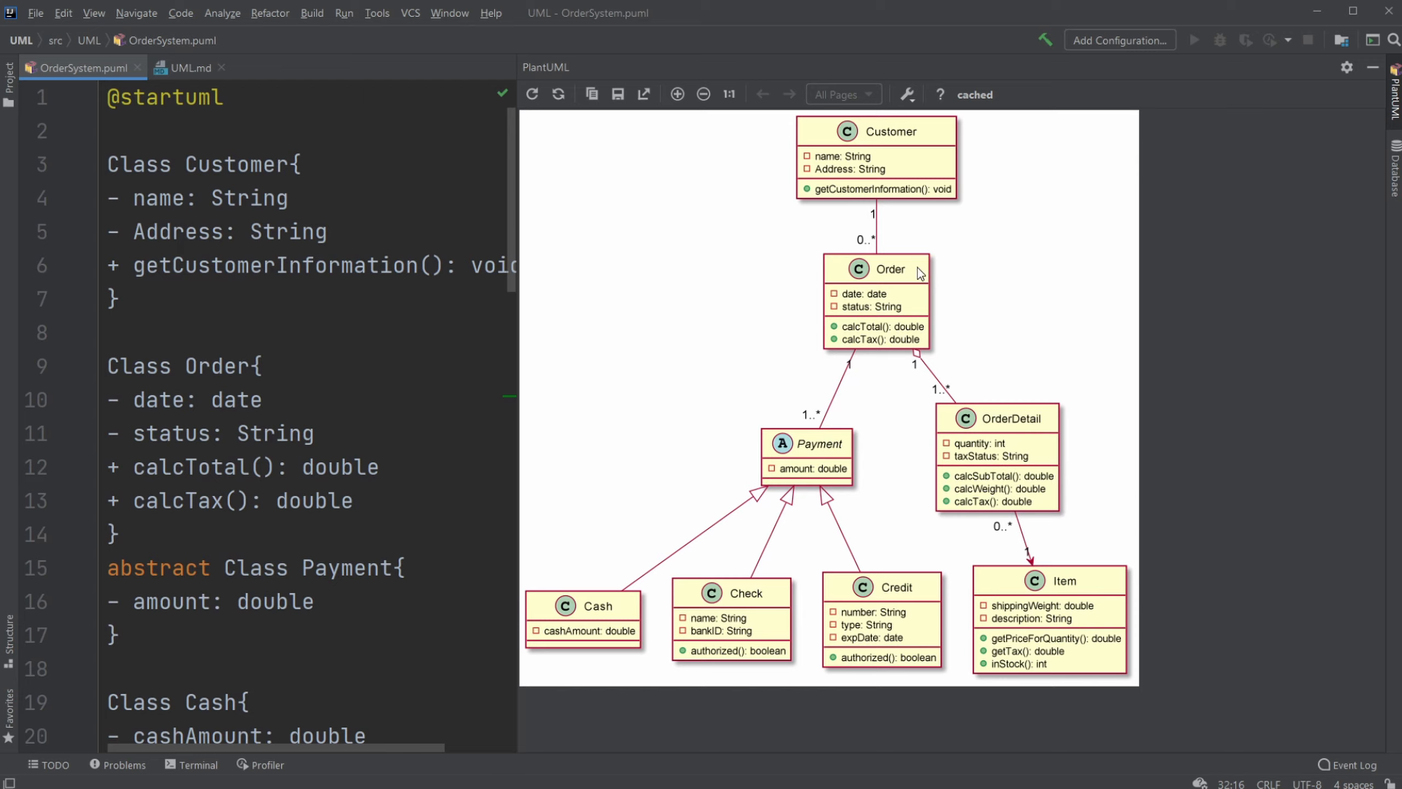
{"action": "mouse_move", "coordinate": [975, 261]}
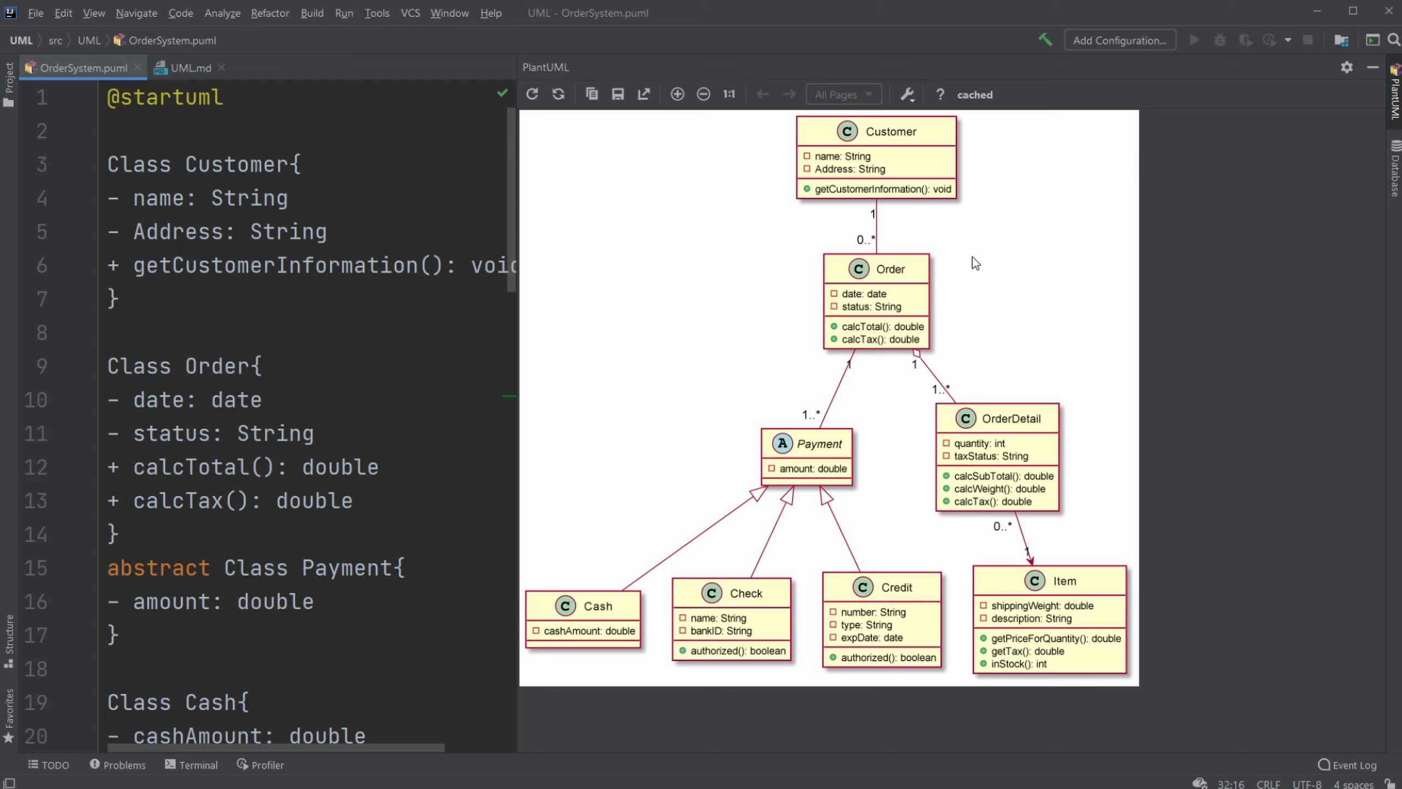
{"action": "mouse_move", "coordinate": [879, 230]}
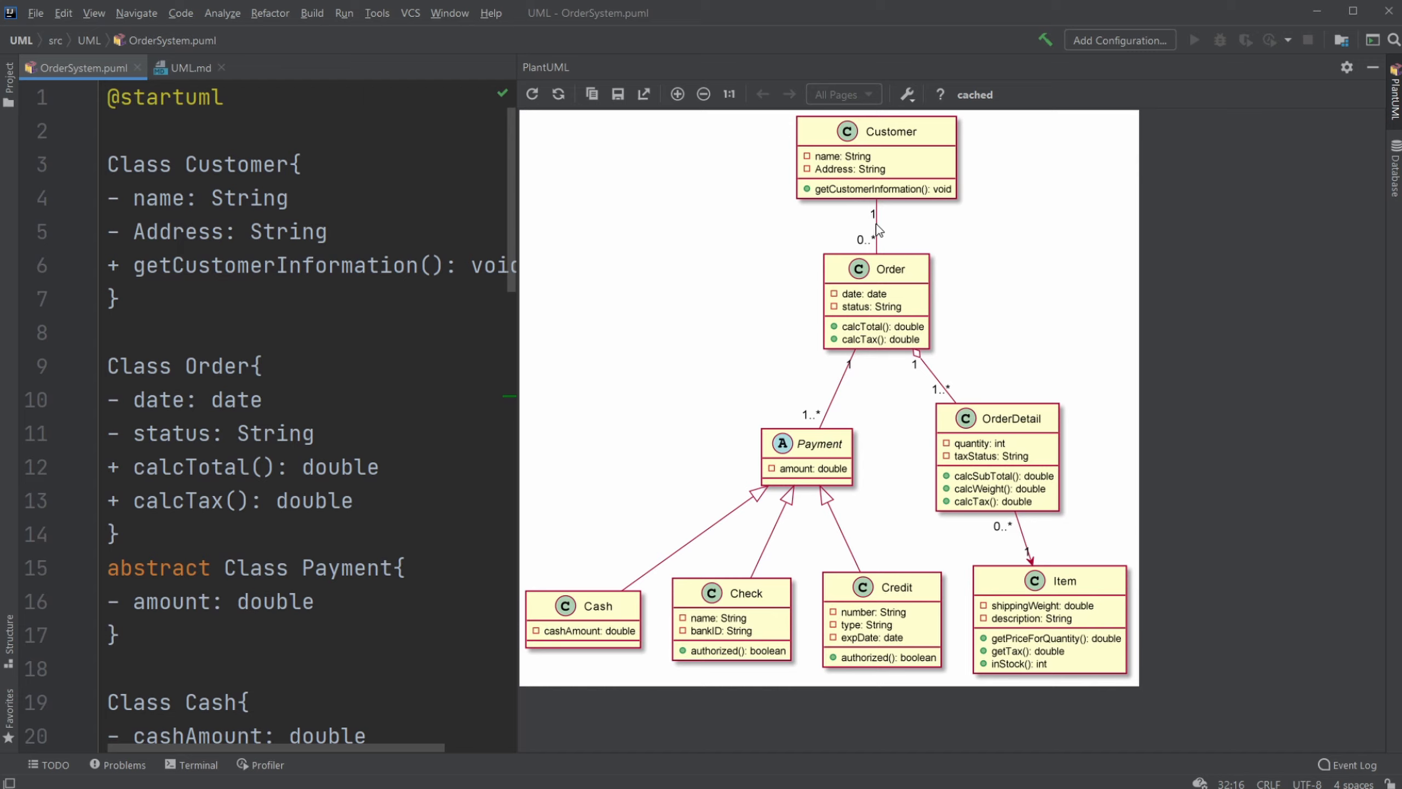
{"action": "mouse_move", "coordinate": [872, 259]}
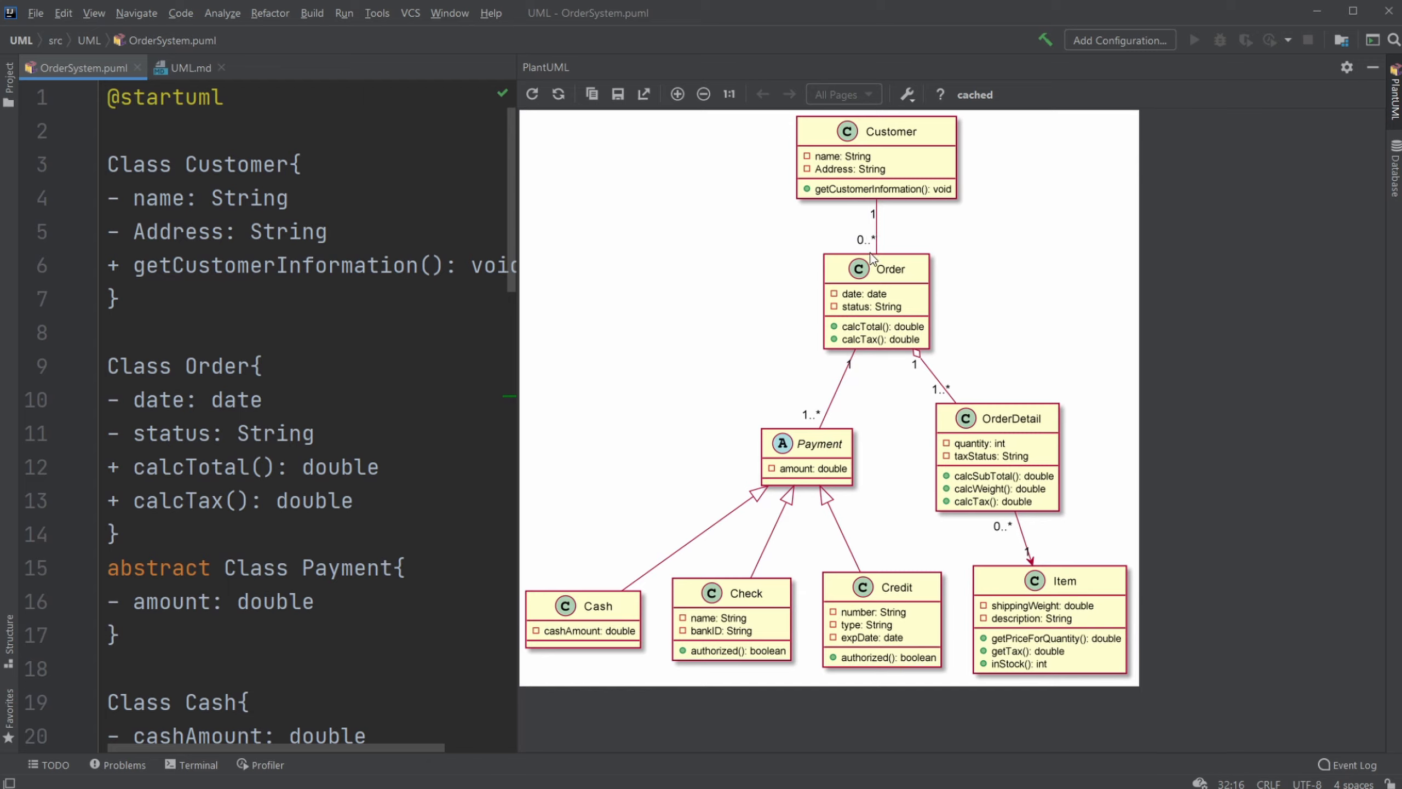
{"action": "mouse_move", "coordinate": [876, 198]}
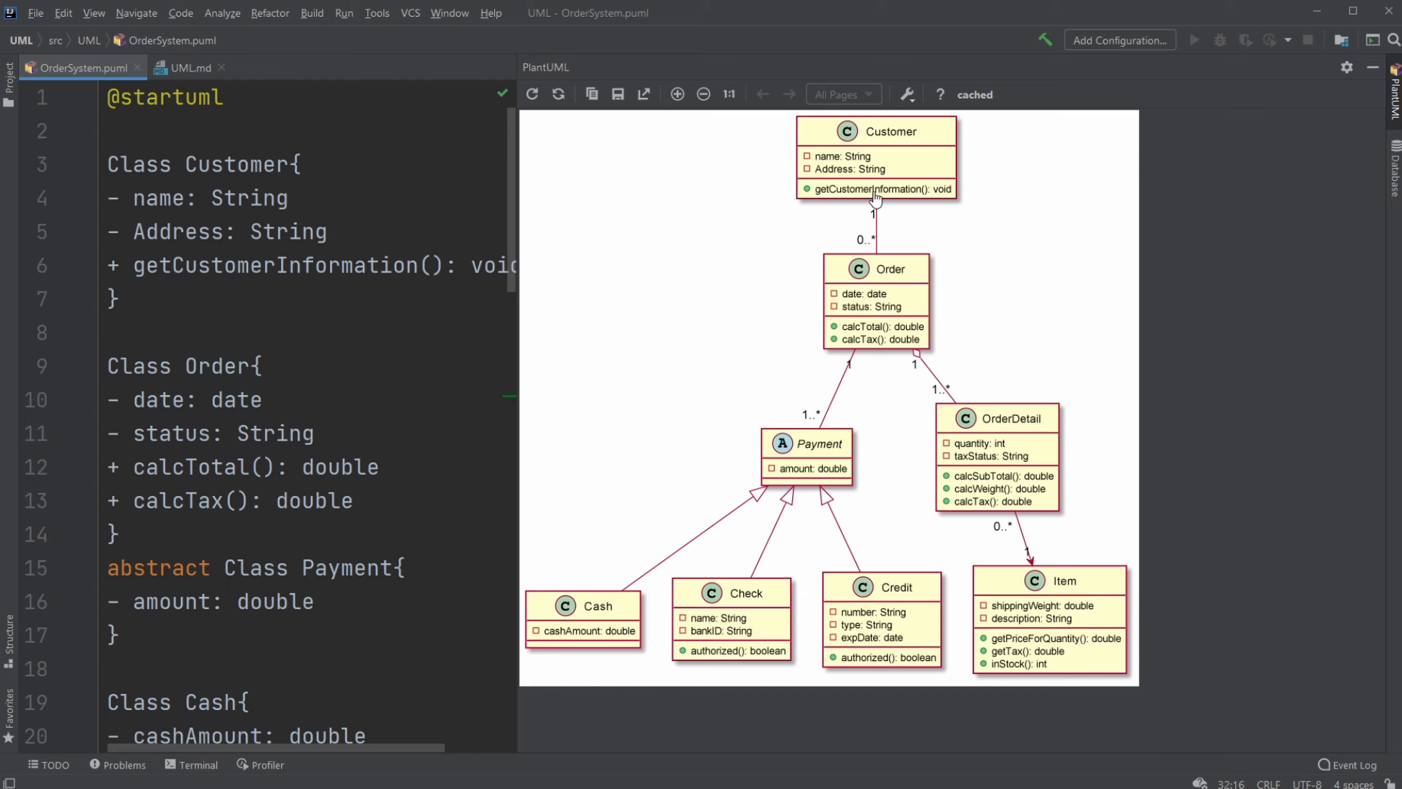
{"action": "mouse_move", "coordinate": [884, 249]}
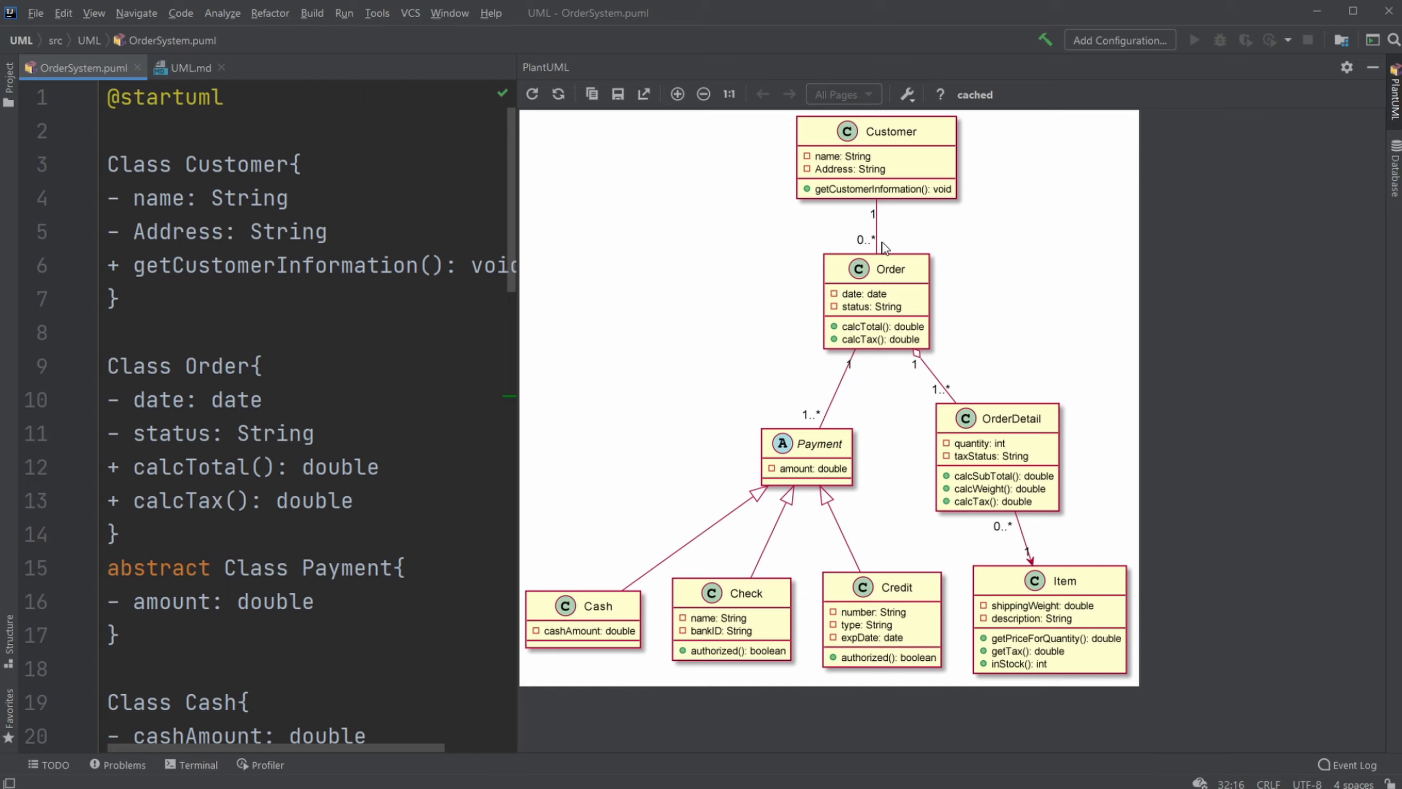
{"action": "mouse_move", "coordinate": [898, 494]}
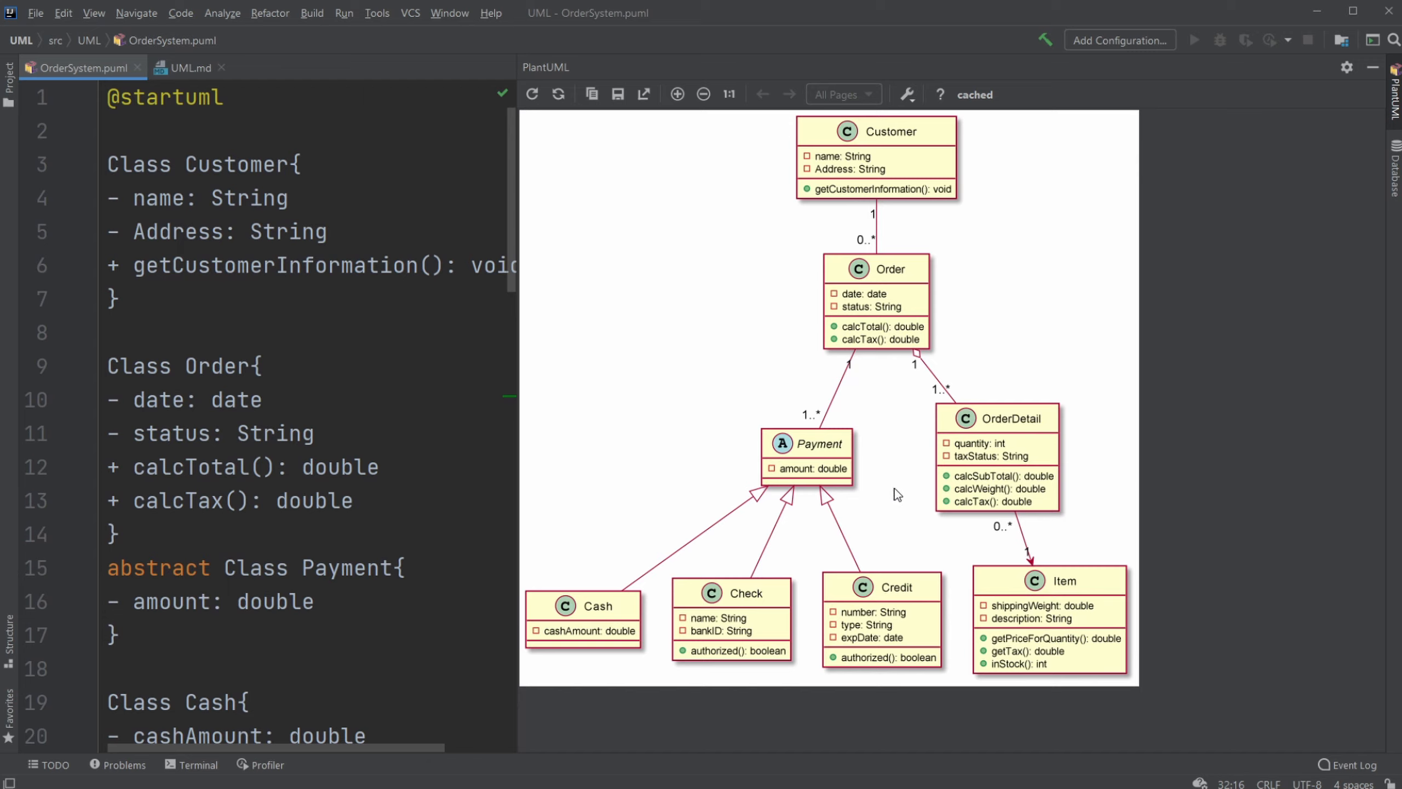
{"action": "mouse_move", "coordinate": [872, 591]}
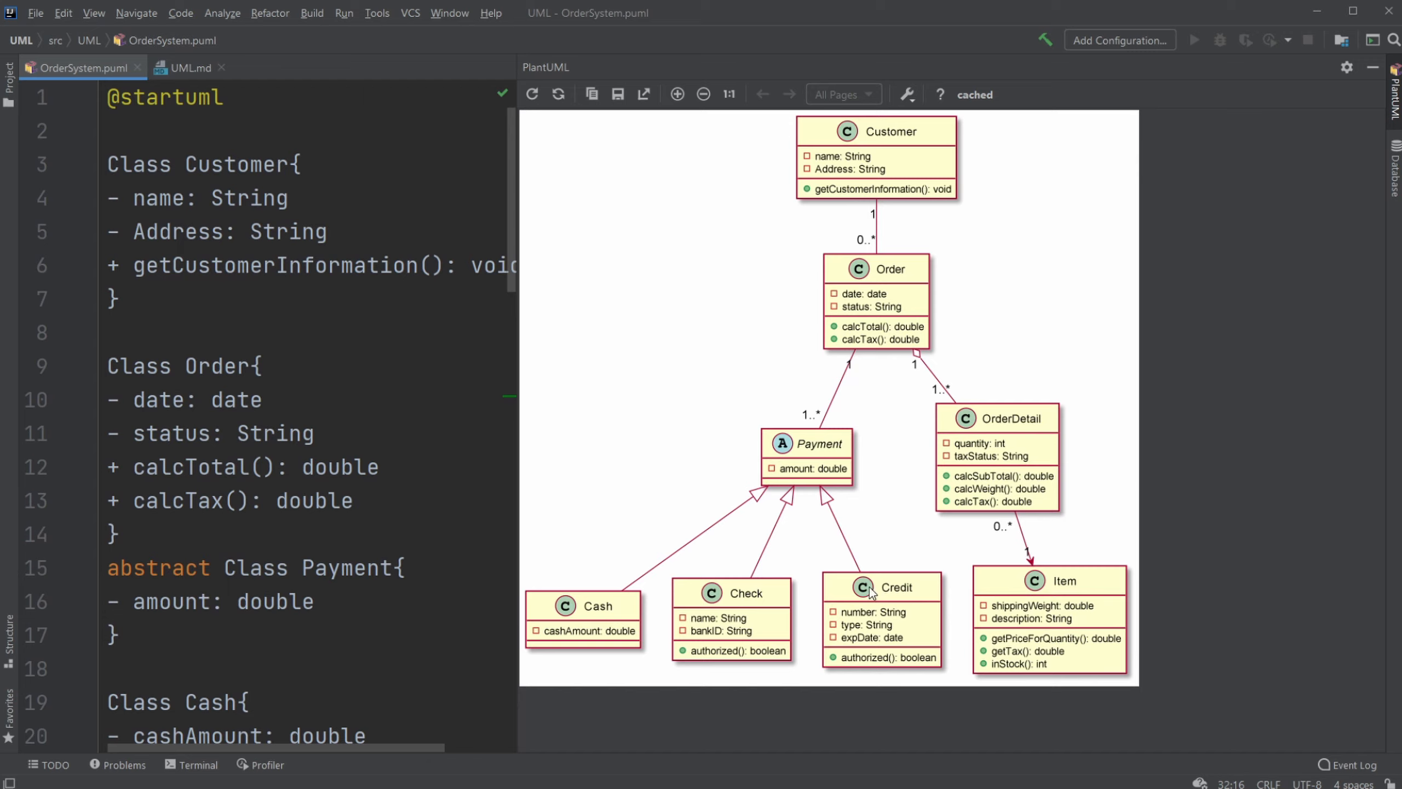
{"action": "mouse_move", "coordinate": [982, 370]}
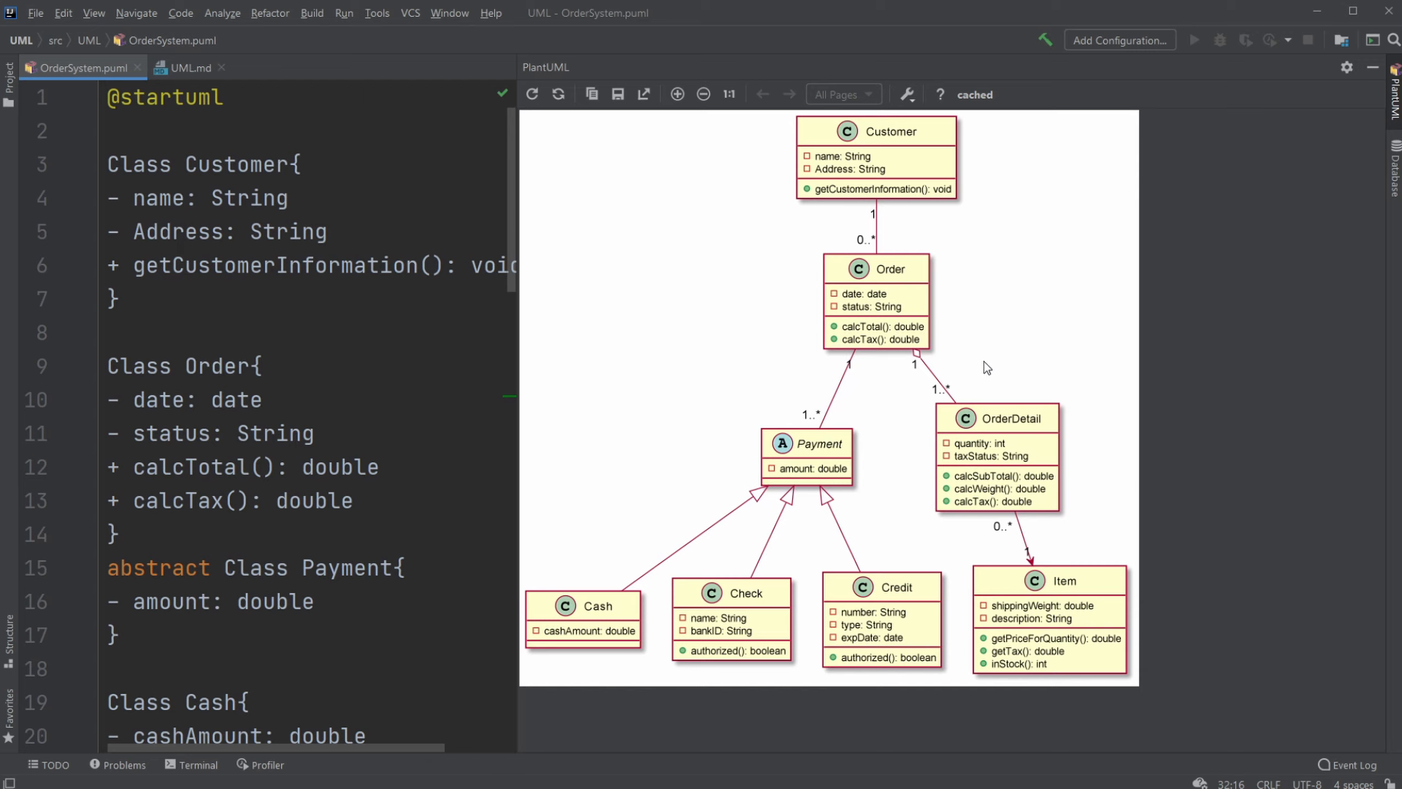
{"action": "mouse_move", "coordinate": [901, 248]}
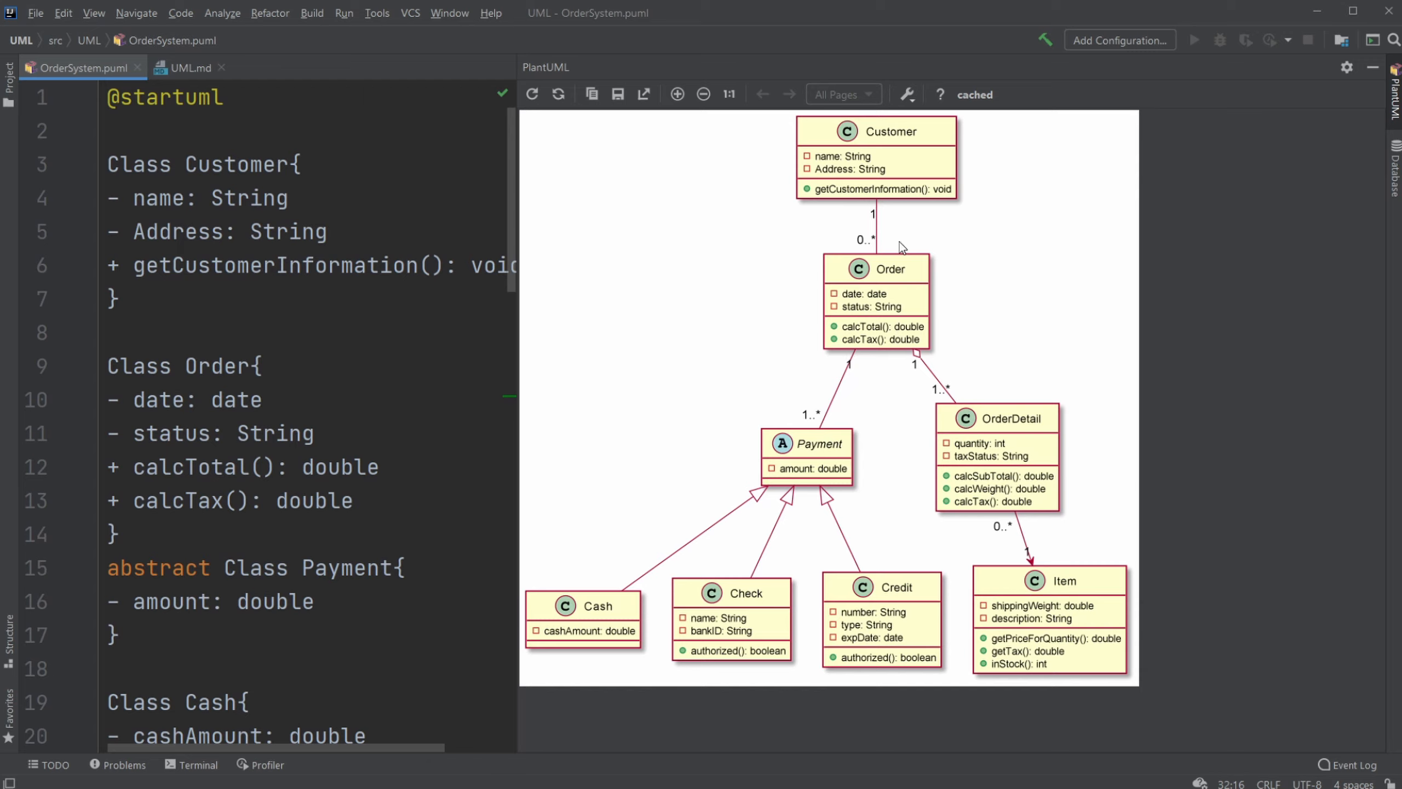
{"action": "mouse_move", "coordinate": [930, 402]}
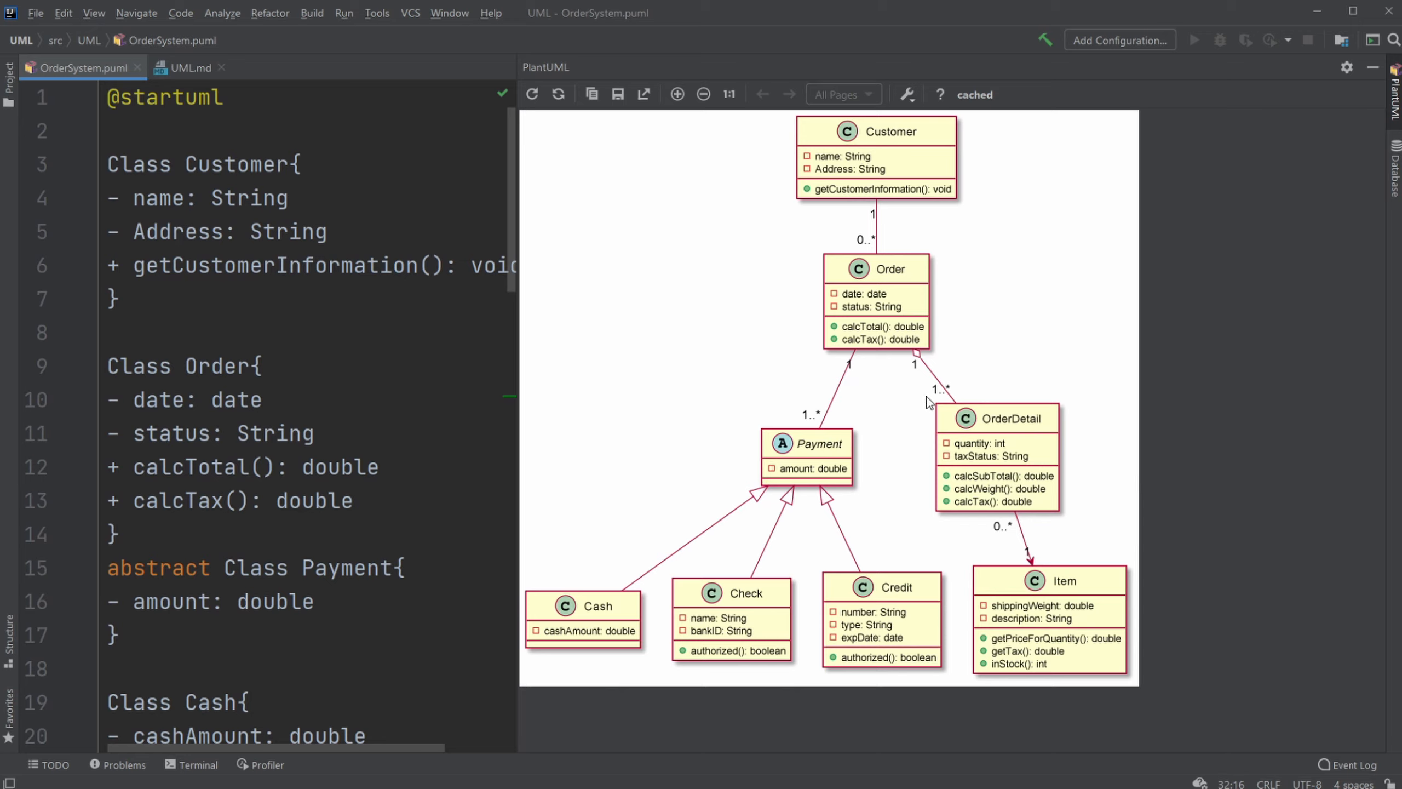
{"action": "mouse_move", "coordinate": [837, 270]}
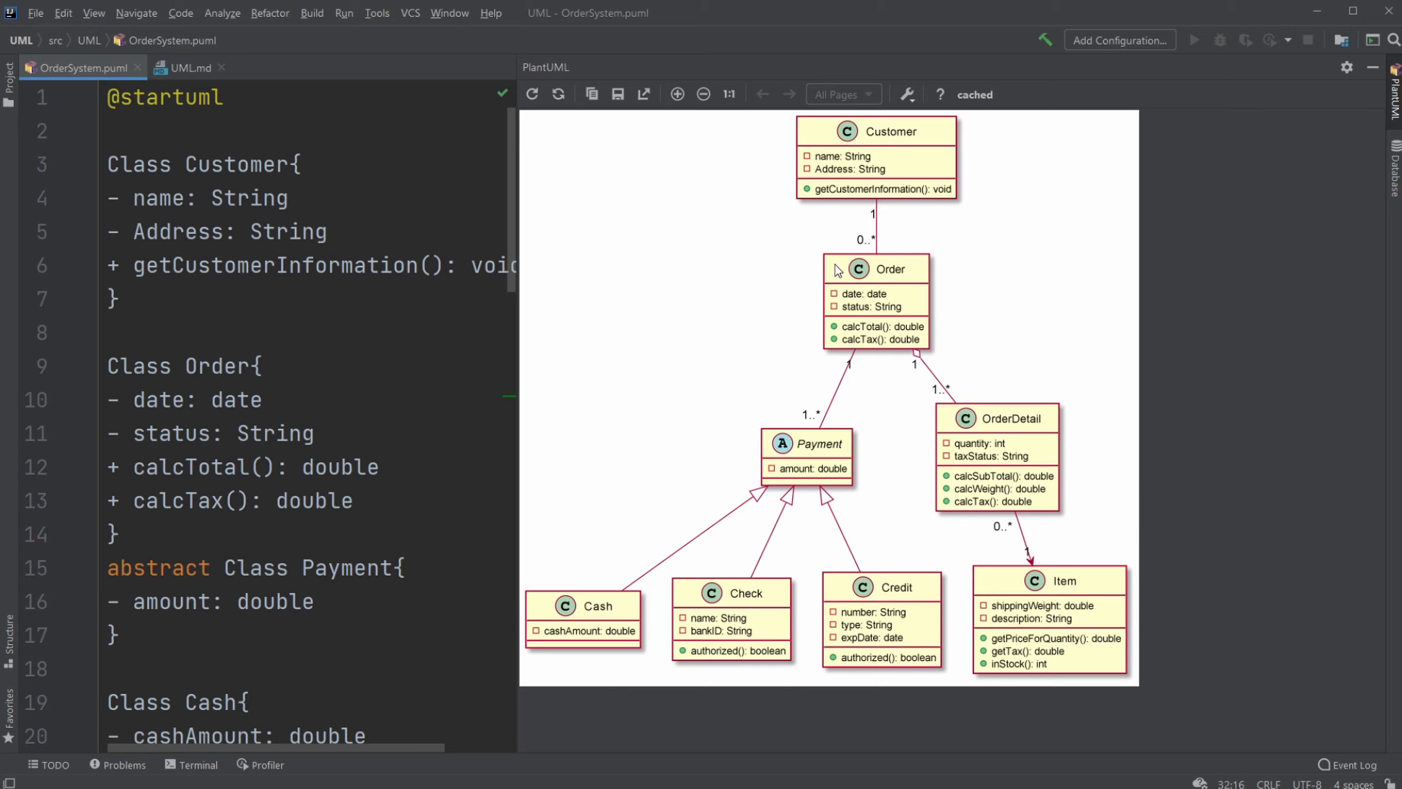
{"action": "mouse_move", "coordinate": [1070, 330]}
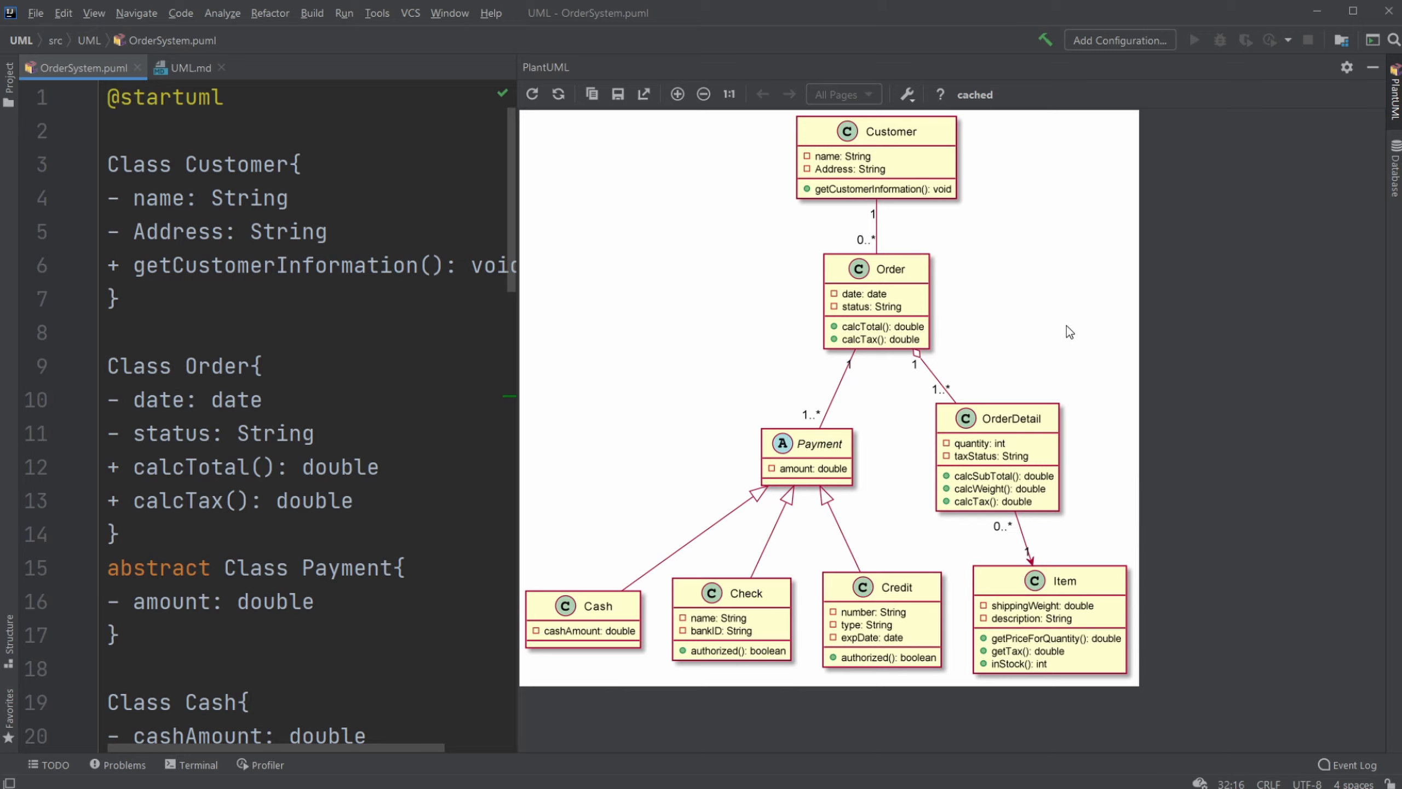
{"action": "mouse_move", "coordinate": [956, 123]}
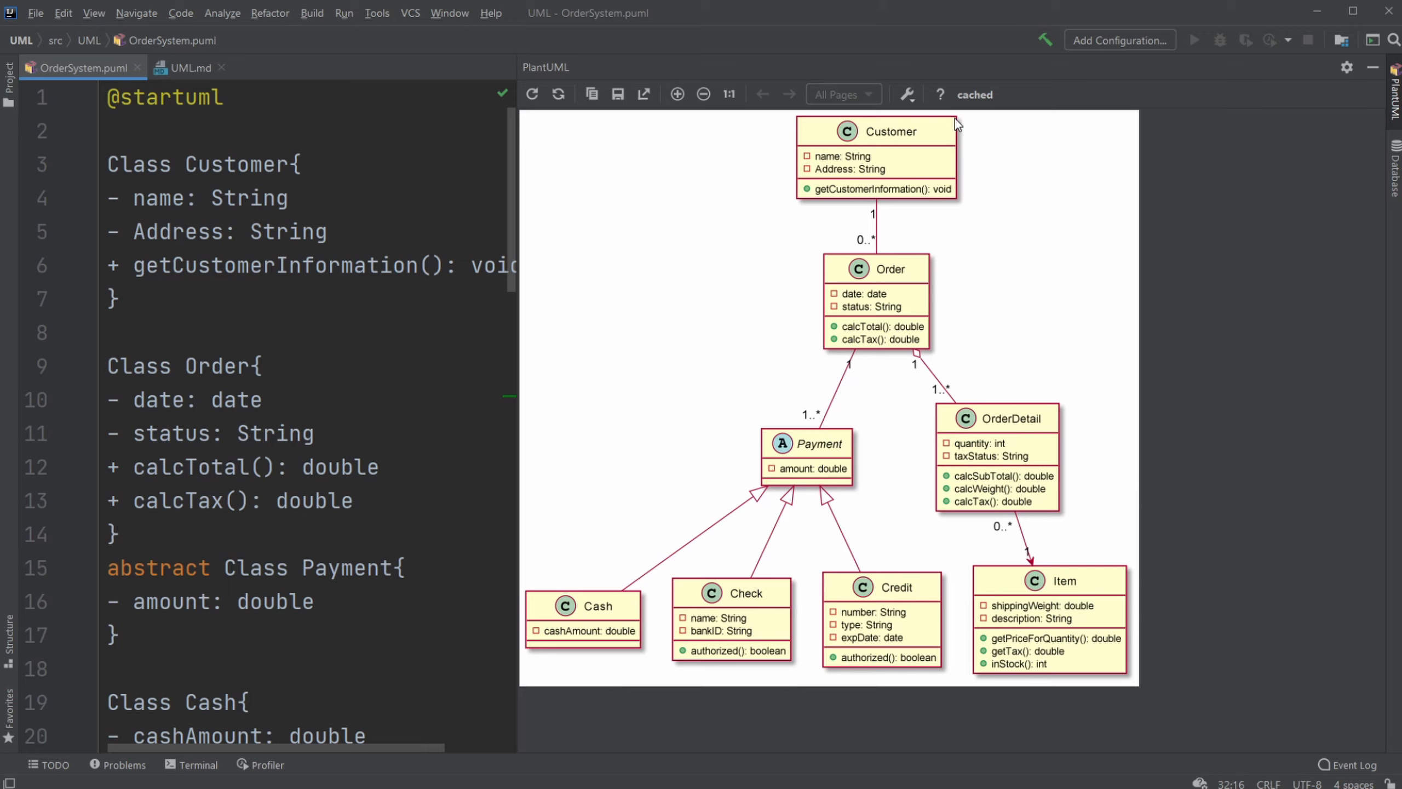
{"action": "mouse_move", "coordinate": [840, 533]}
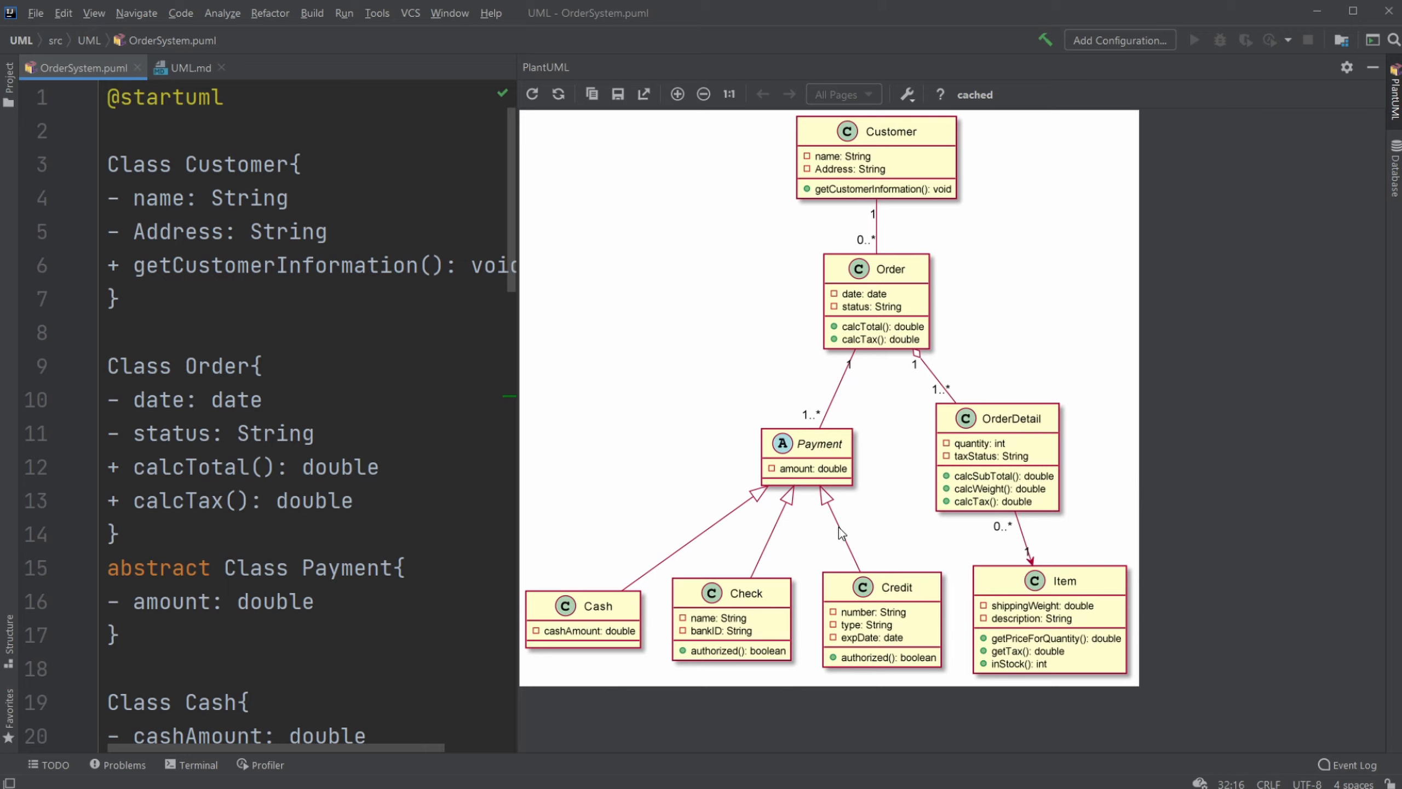
{"action": "mouse_move", "coordinate": [780, 518]}
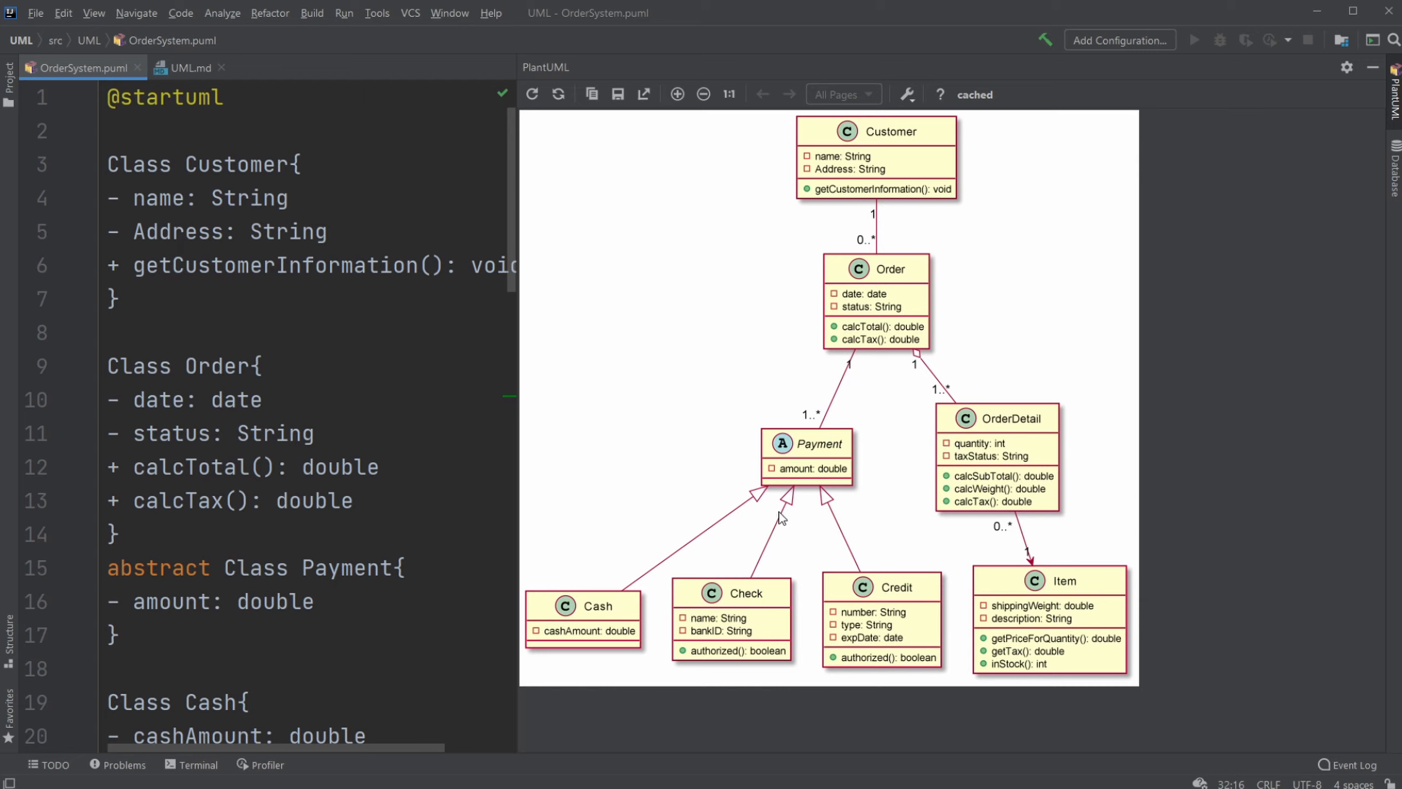
{"action": "mouse_move", "coordinate": [679, 463]}
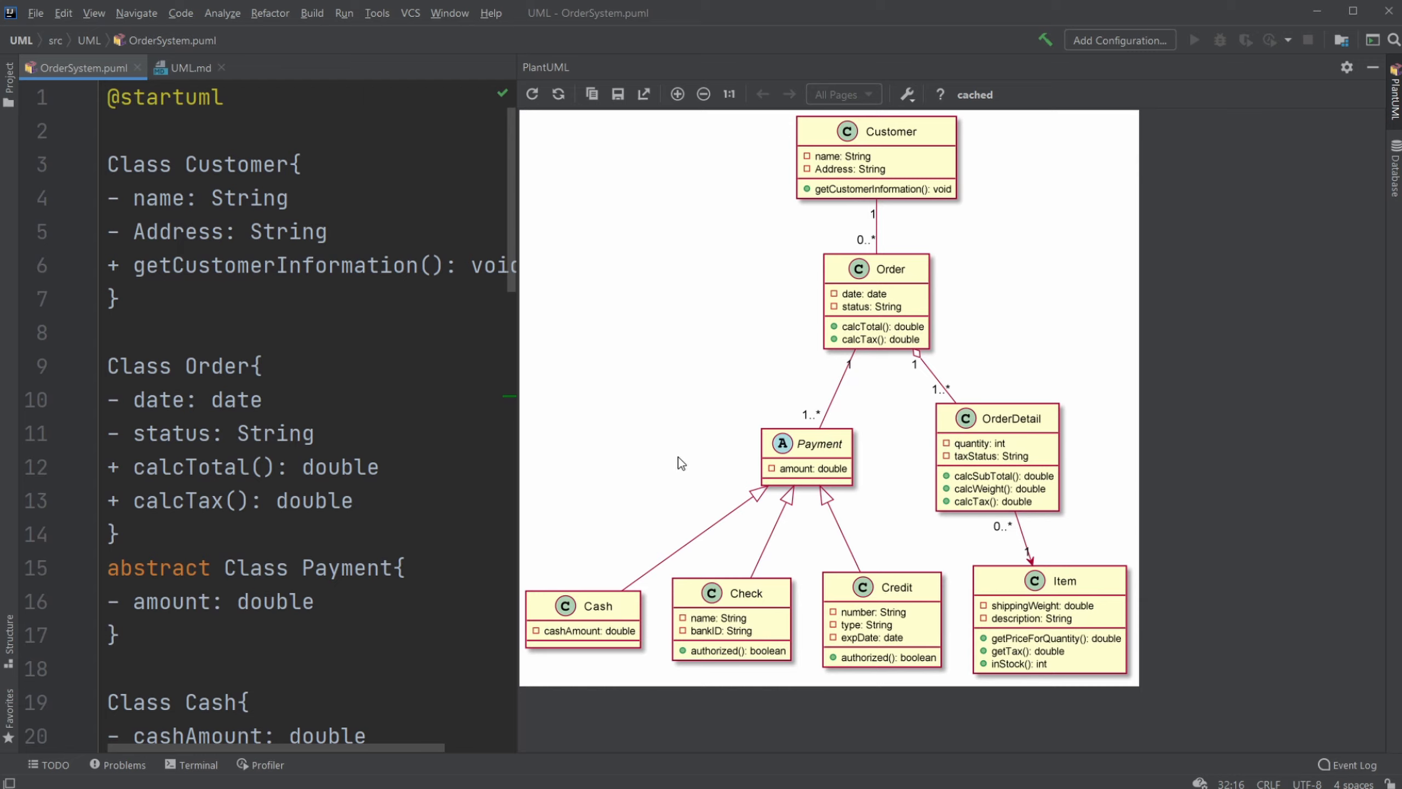
{"action": "mouse_move", "coordinate": [1040, 177]}
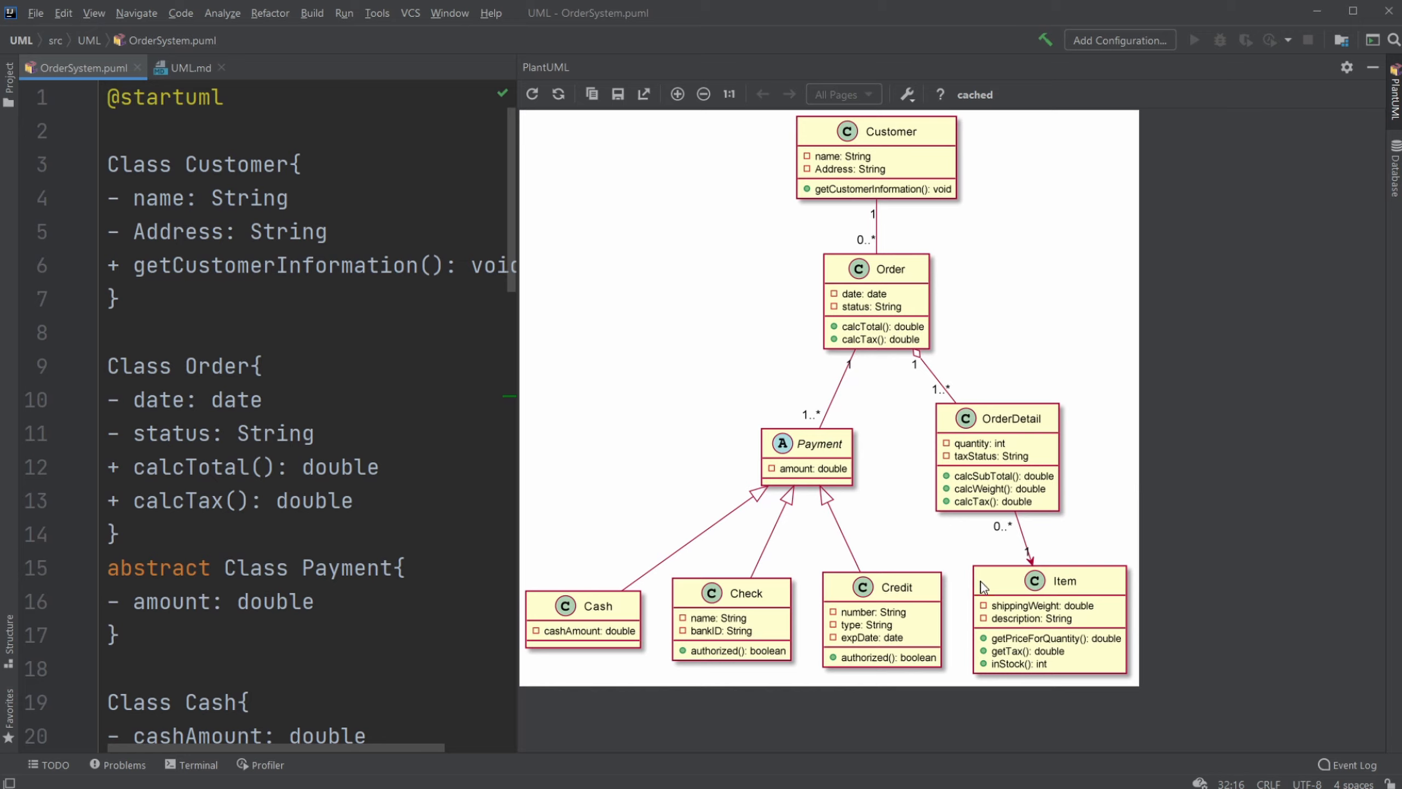
{"action": "mouse_move", "coordinate": [975, 596]}
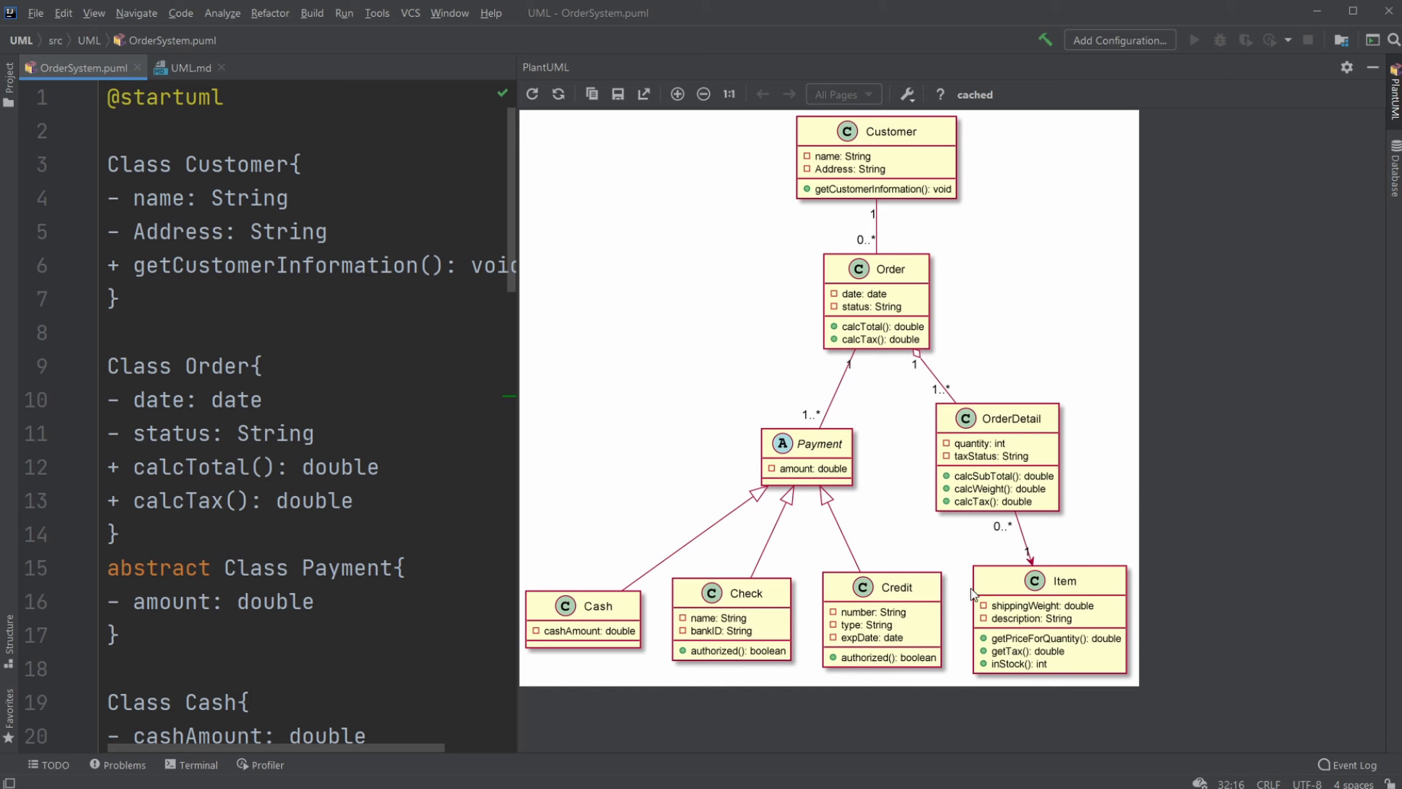
{"action": "mouse_move", "coordinate": [828, 503]}
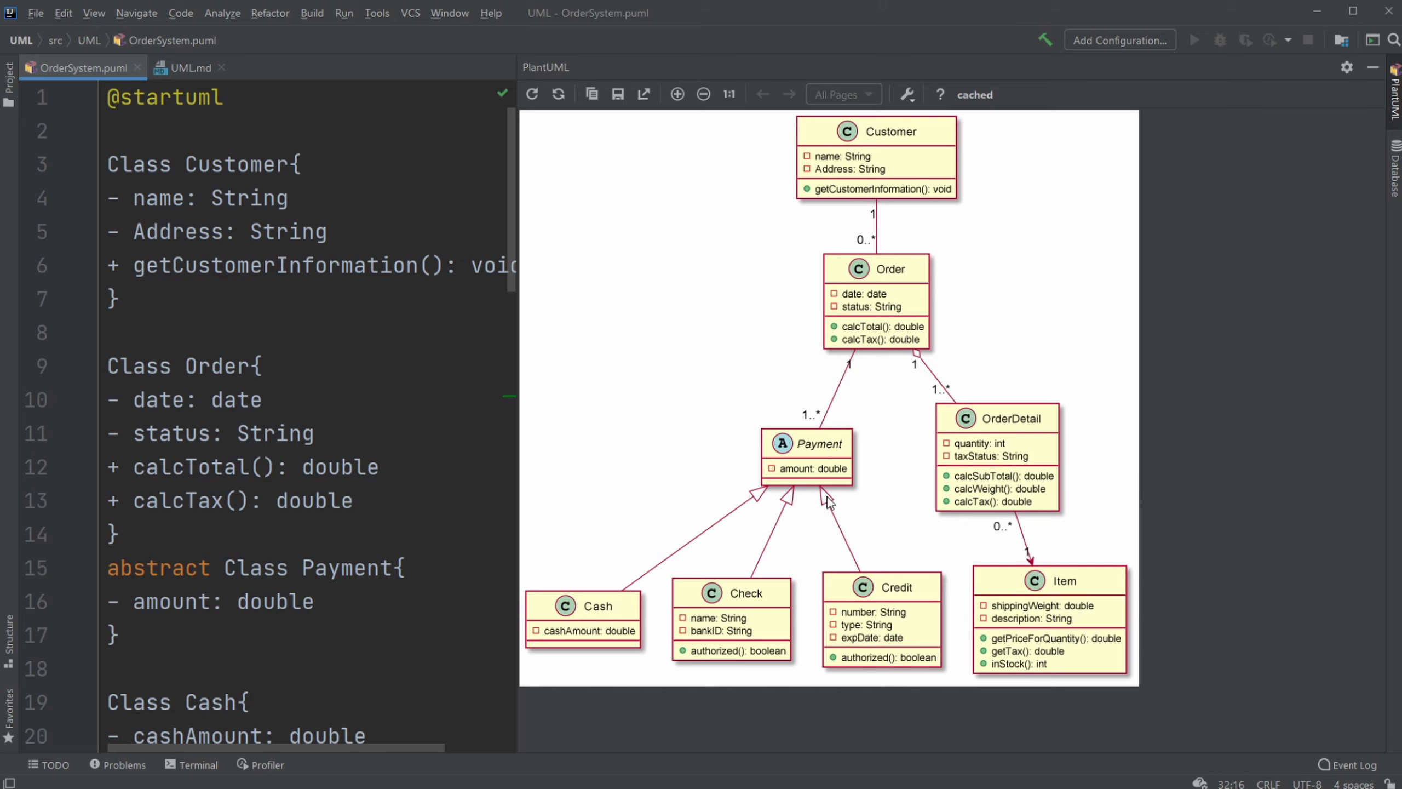
{"action": "mouse_move", "coordinate": [745, 383]}
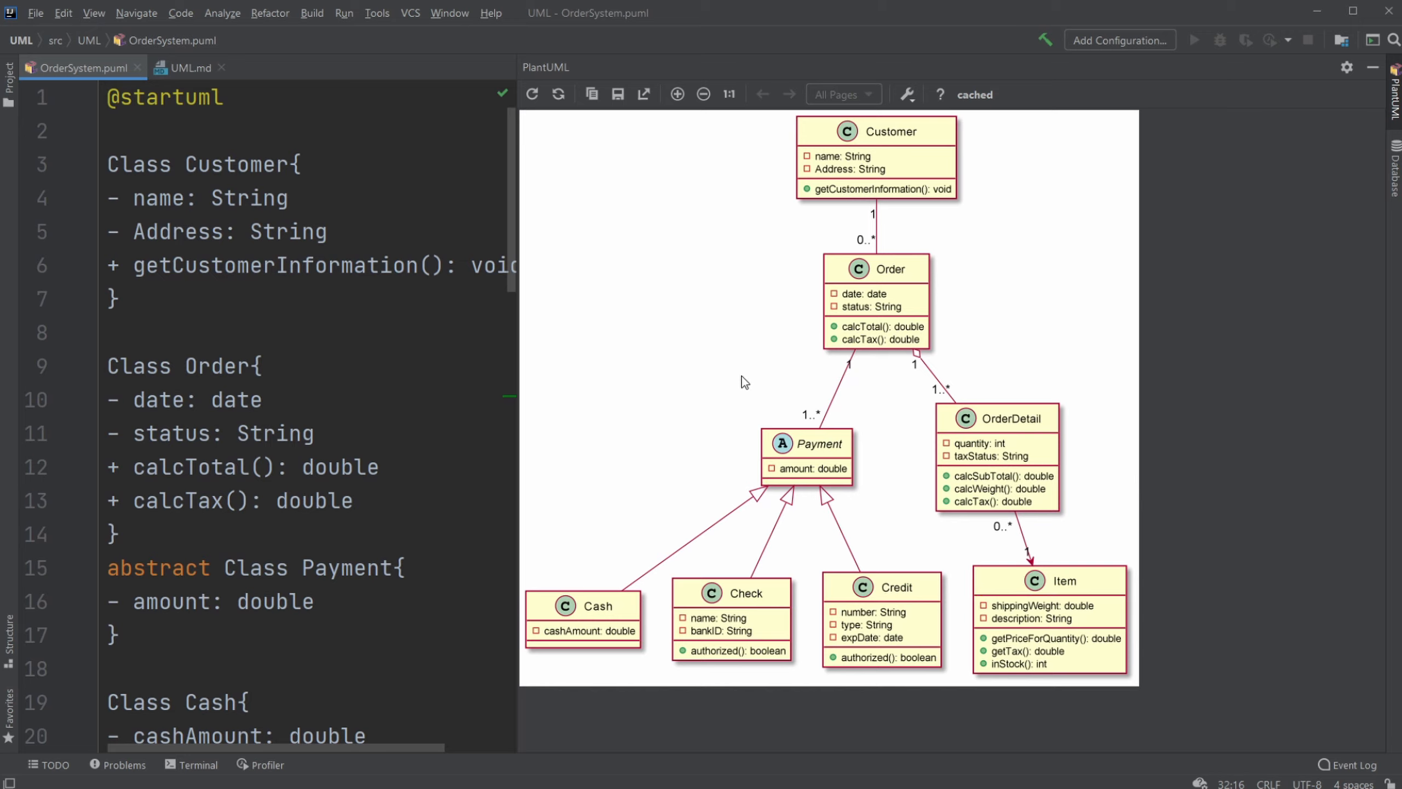
{"action": "mouse_move", "coordinate": [960, 425]}
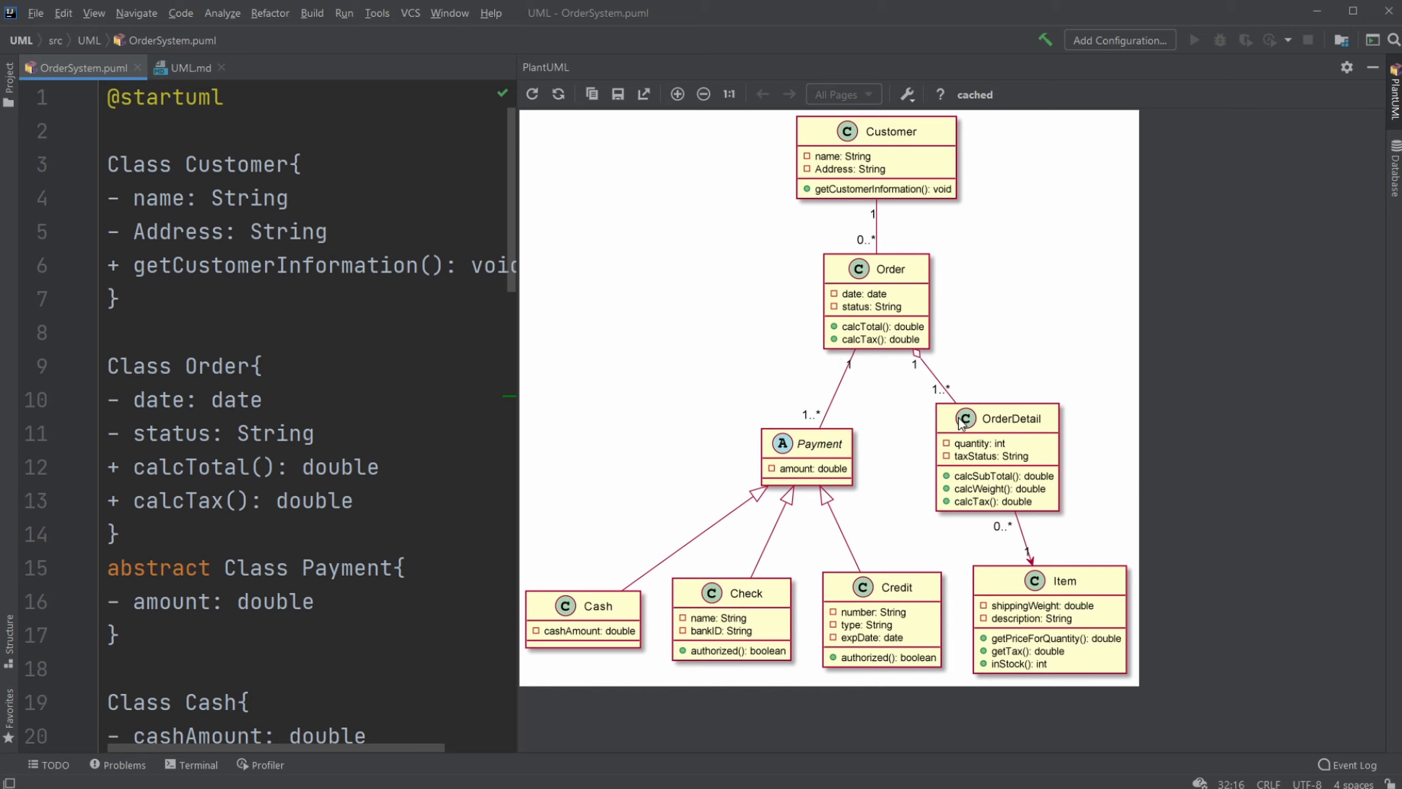
{"action": "mouse_move", "coordinate": [807, 342]}
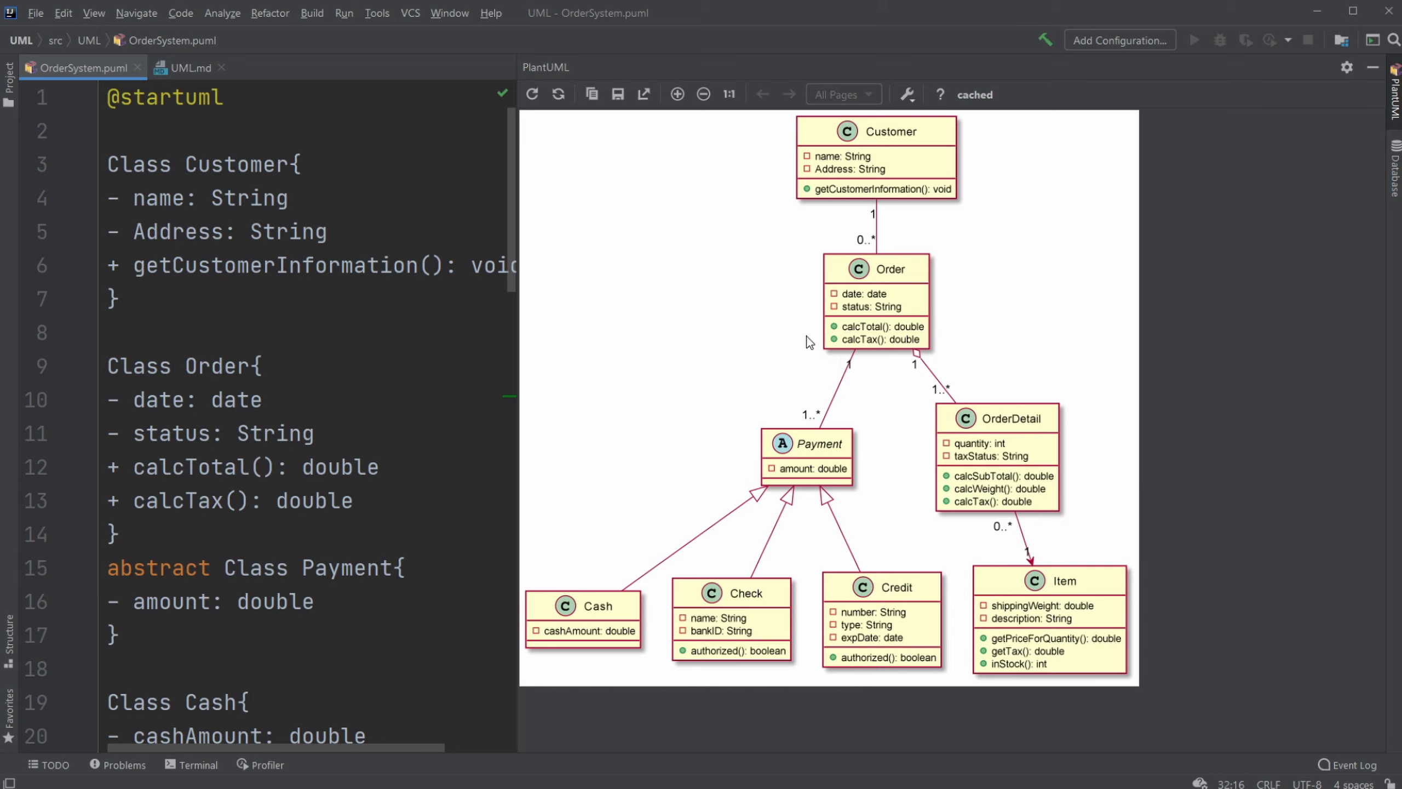